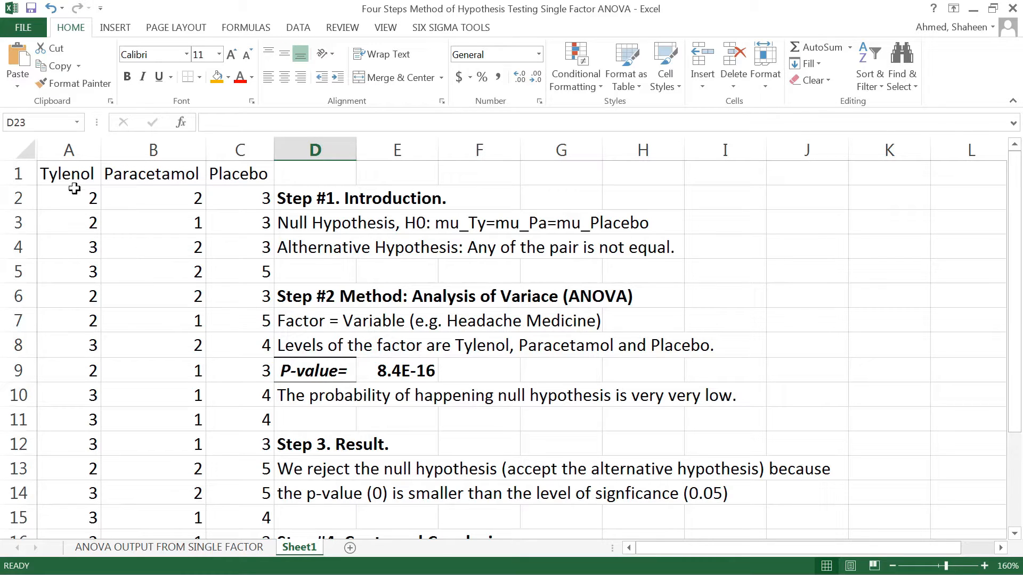
Step: Select the Placebo data column and look further down the sheet
left_click_drag(69, 150, 152, 149)
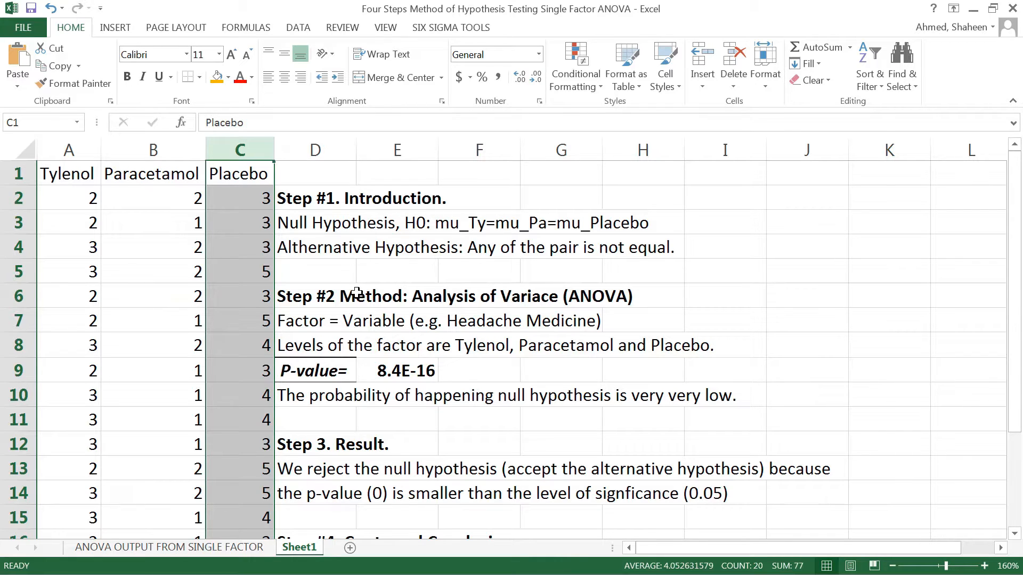
mouse_move(287, 425)
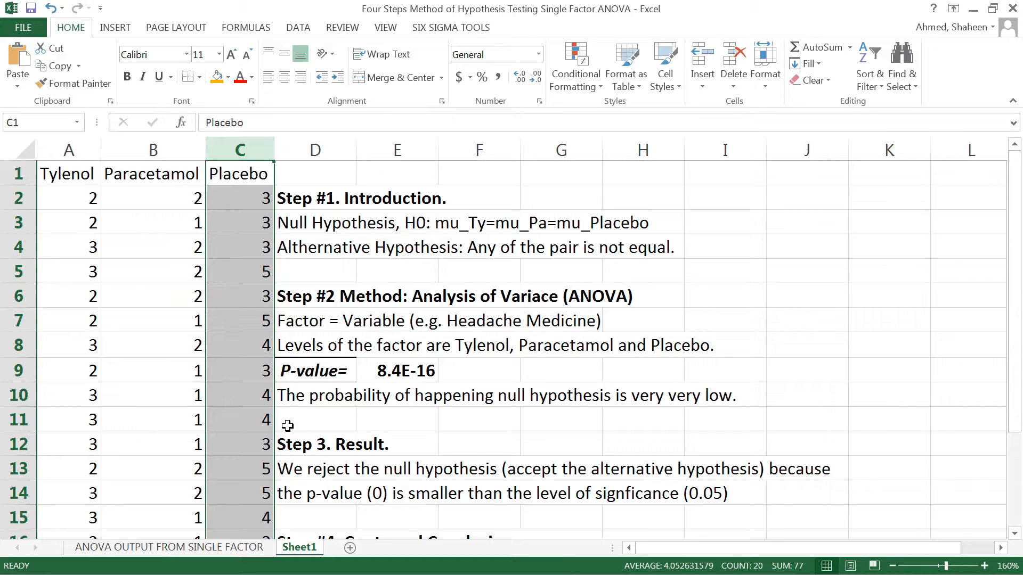
scroll("down", 3)
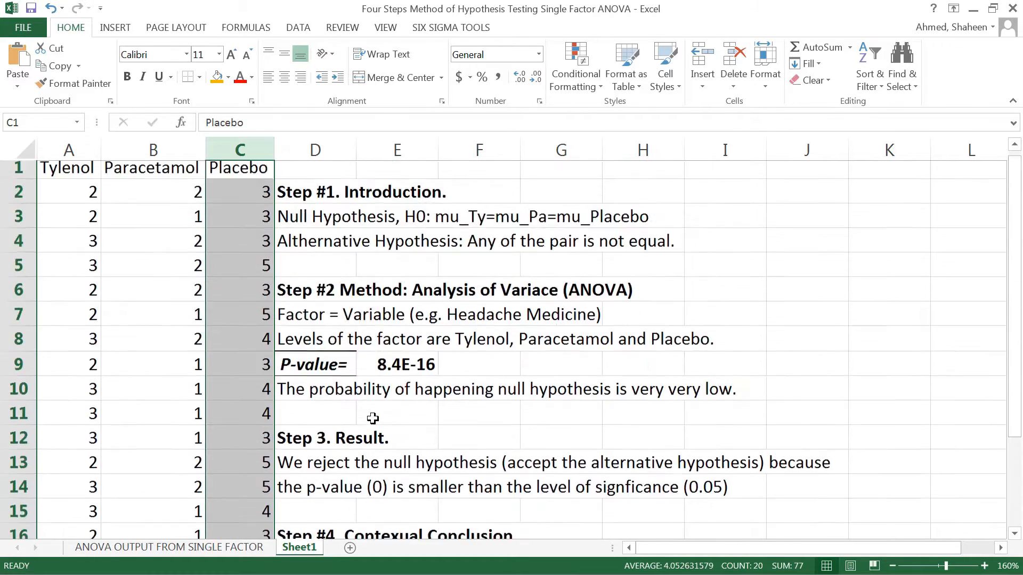
scroll("down", 3)
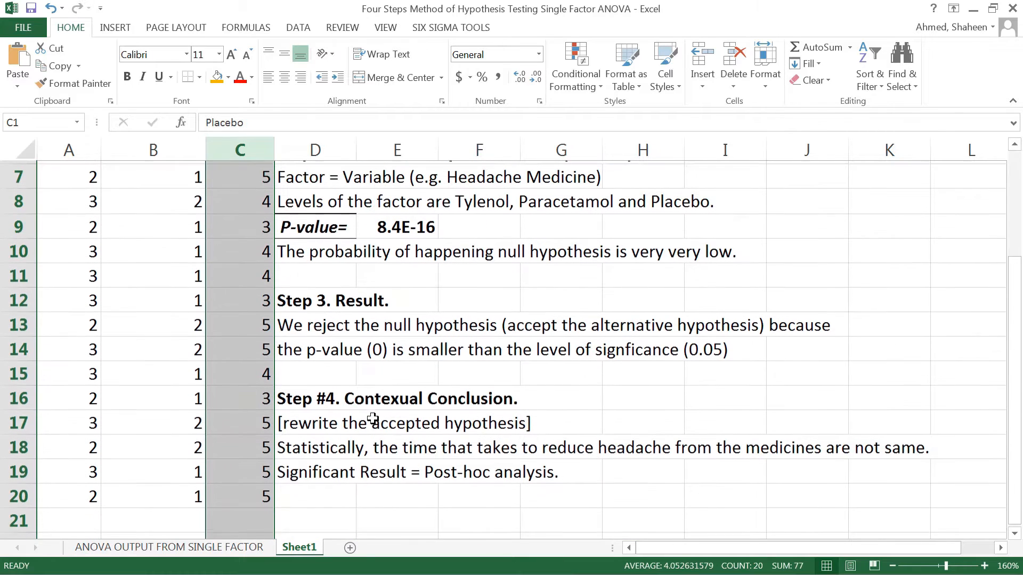
Step: Add a new blank worksheet and rename it Post-Hoc Analysis
left_click(346, 546)
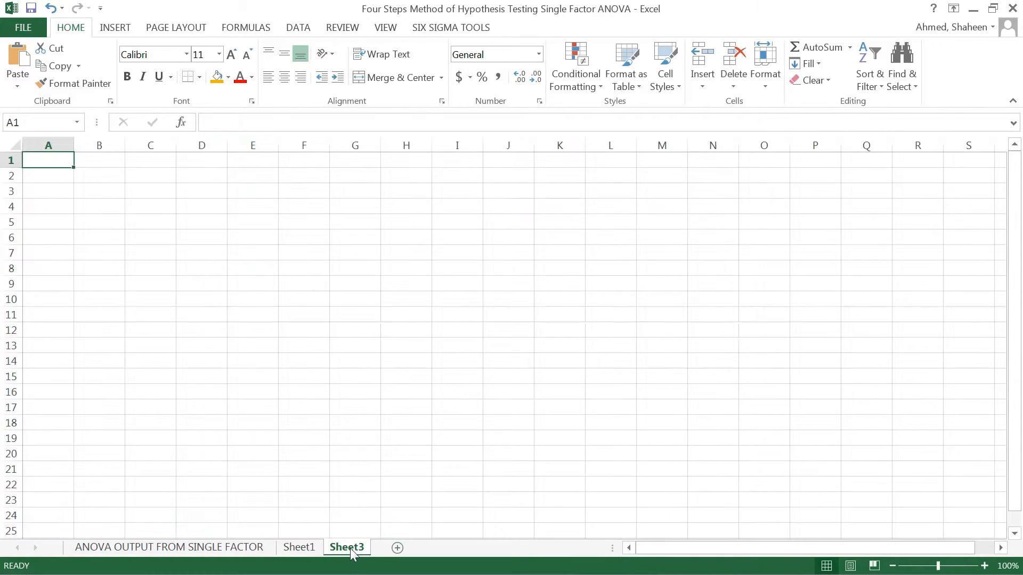
double_click(346, 547)
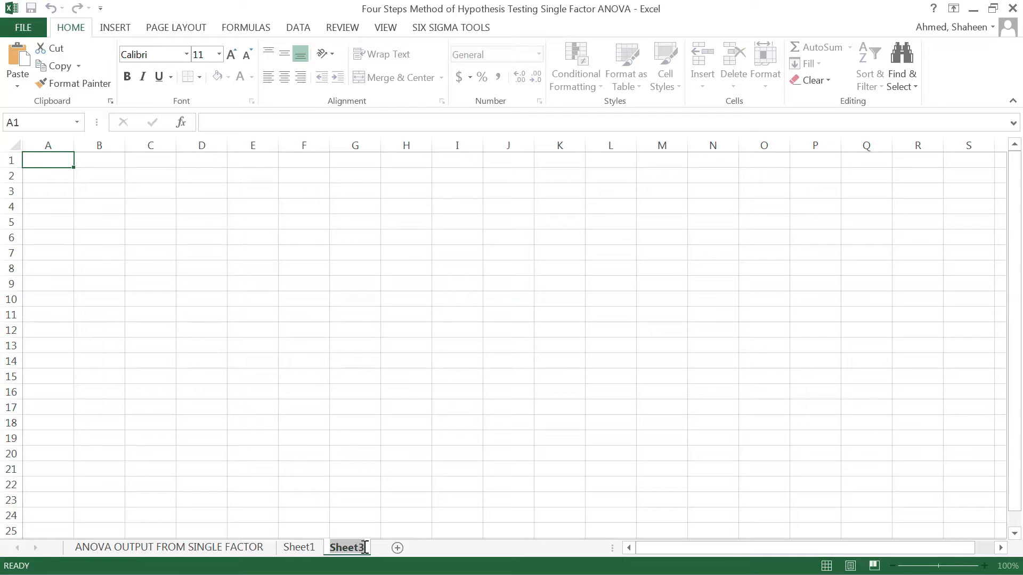
type("Post")
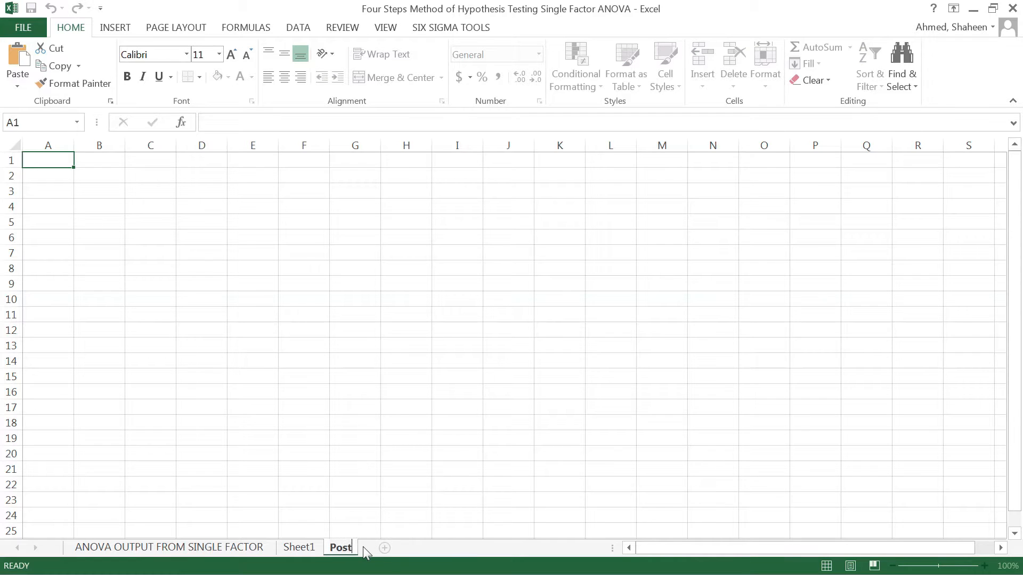
type("-Hoc A")
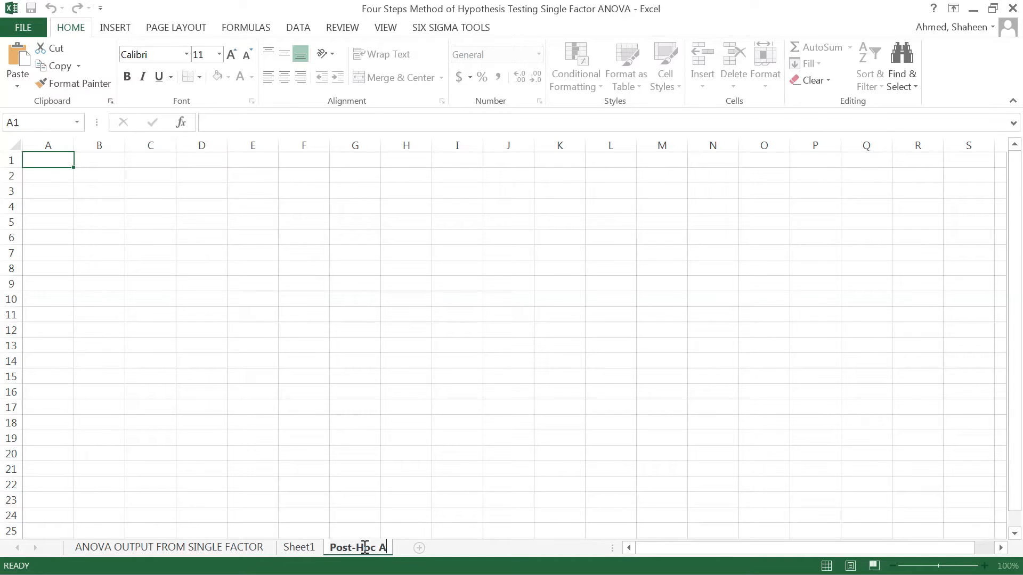
type("nalysis")
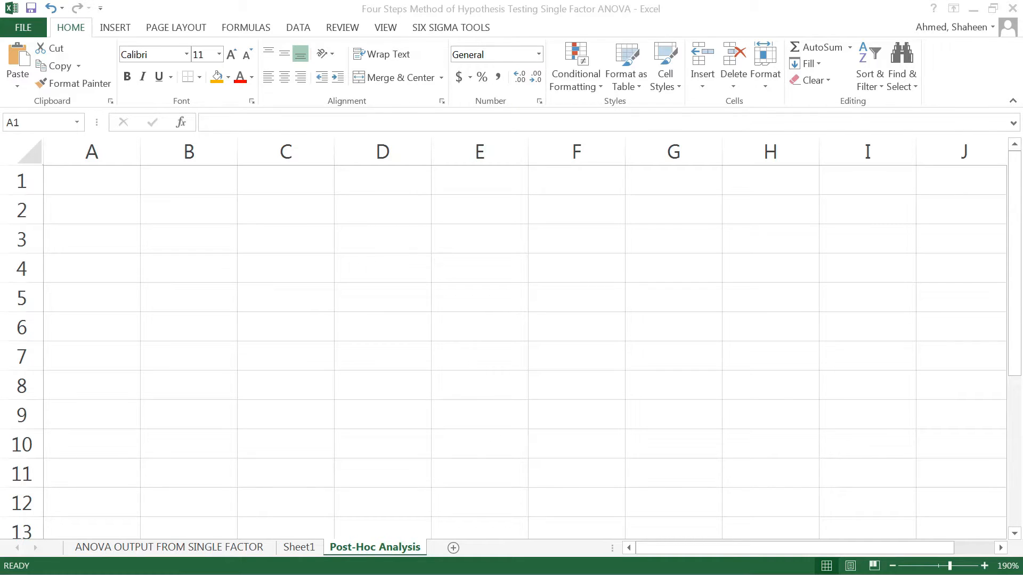
Step: Paste the confidence-interval formula picture at E1 and position it over E2:I3
left_click(91, 180)
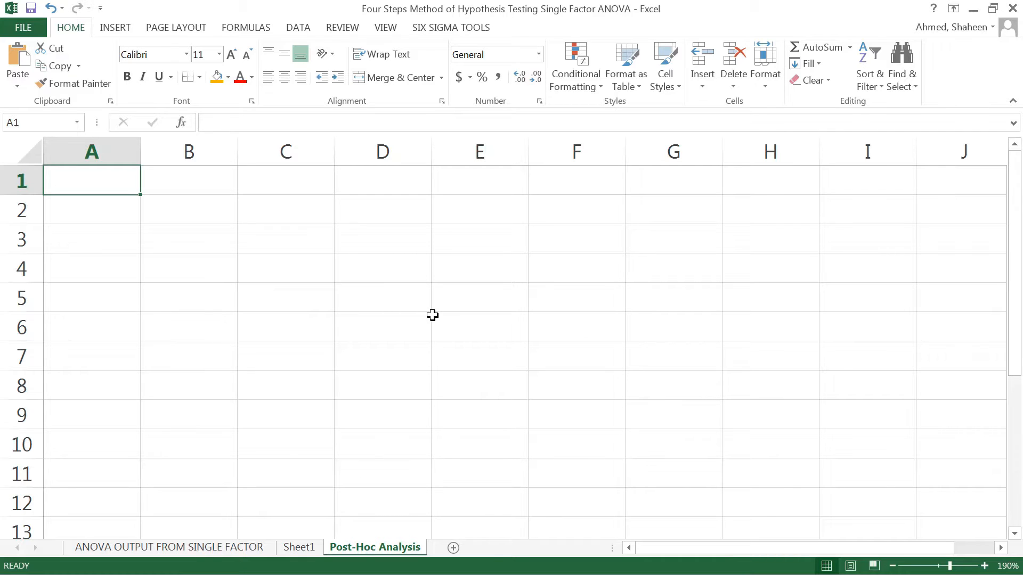
mouse_move(501, 176)
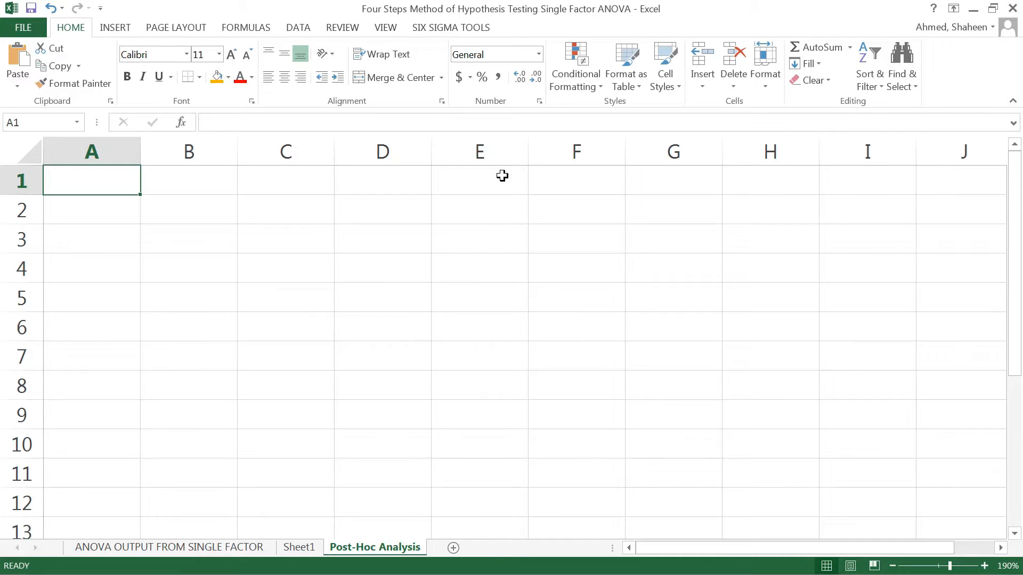
left_click(479, 179)
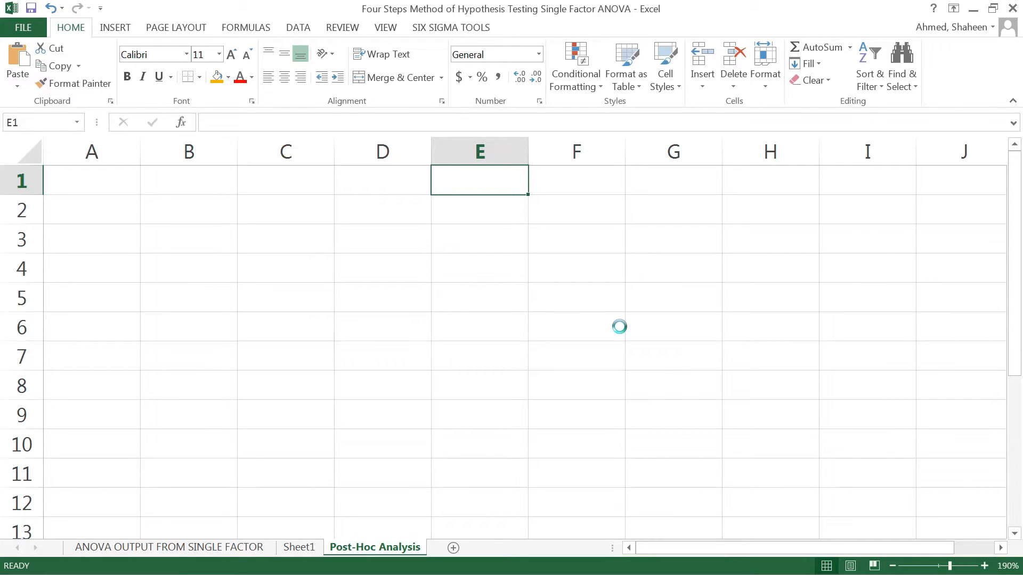
key("ctrl+v")
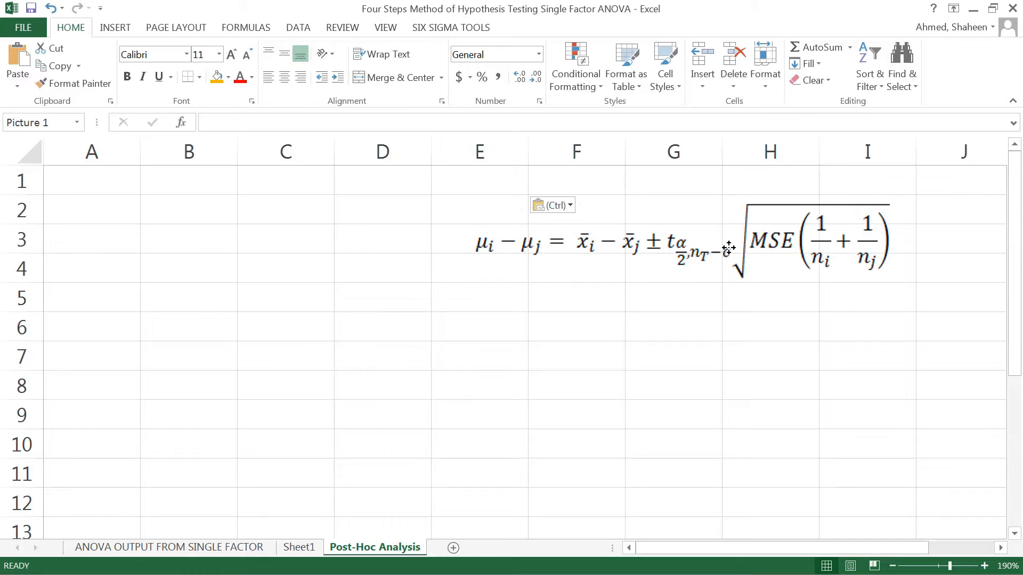
left_click_drag(728, 246, 750, 238)
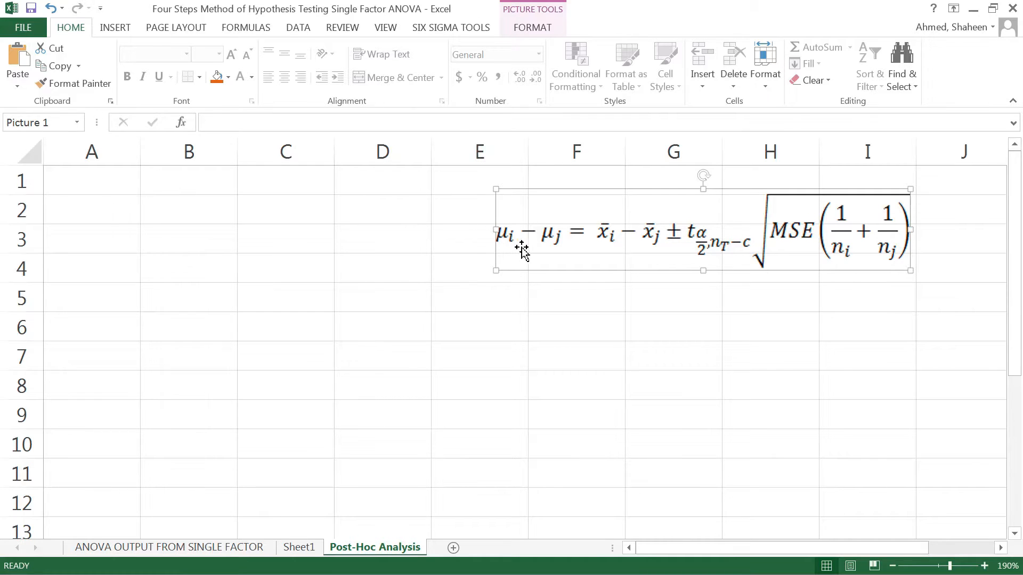
mouse_move(501, 254)
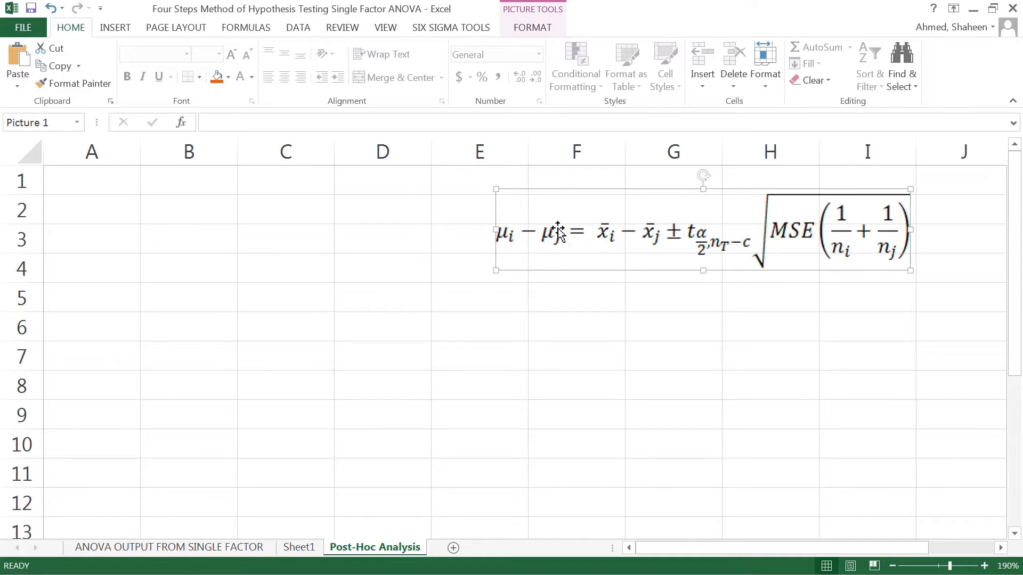
mouse_move(541, 253)
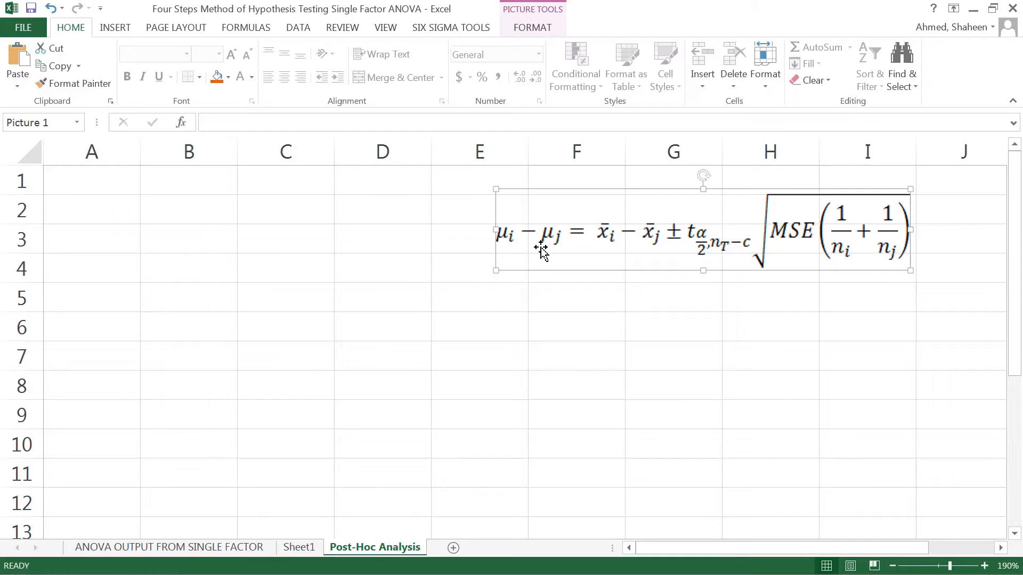
mouse_move(654, 240)
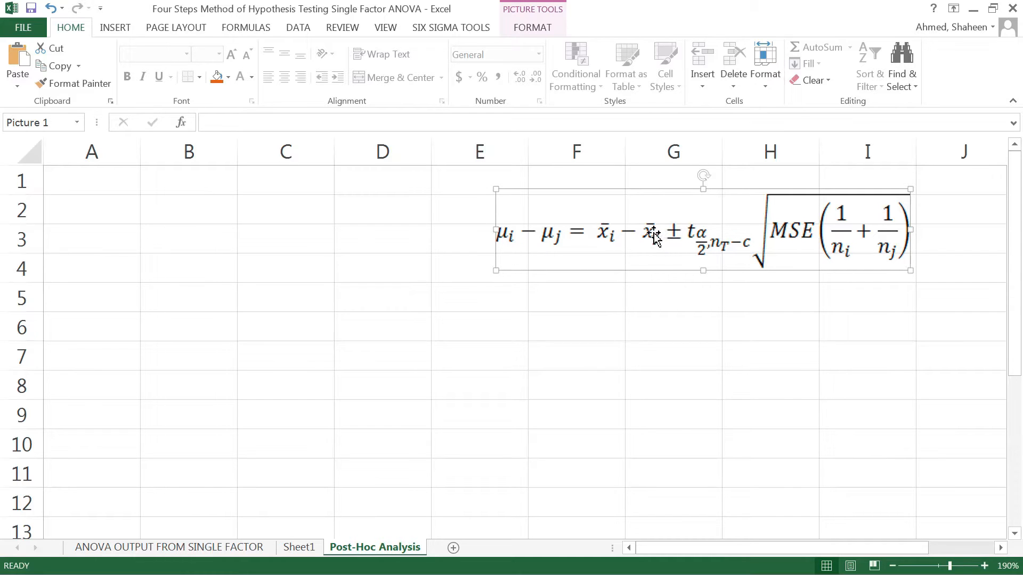
mouse_move(694, 245)
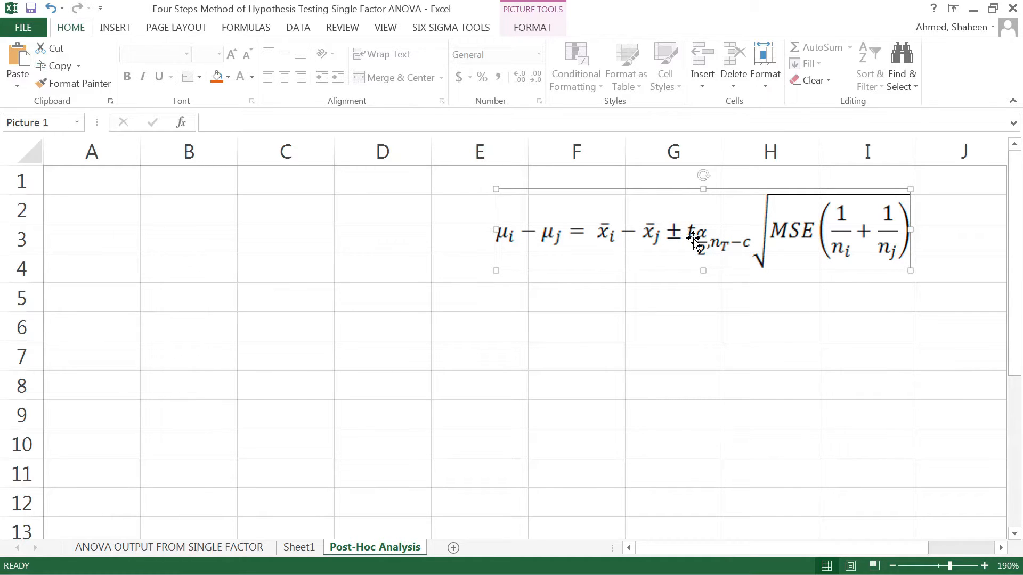
mouse_move(695, 264)
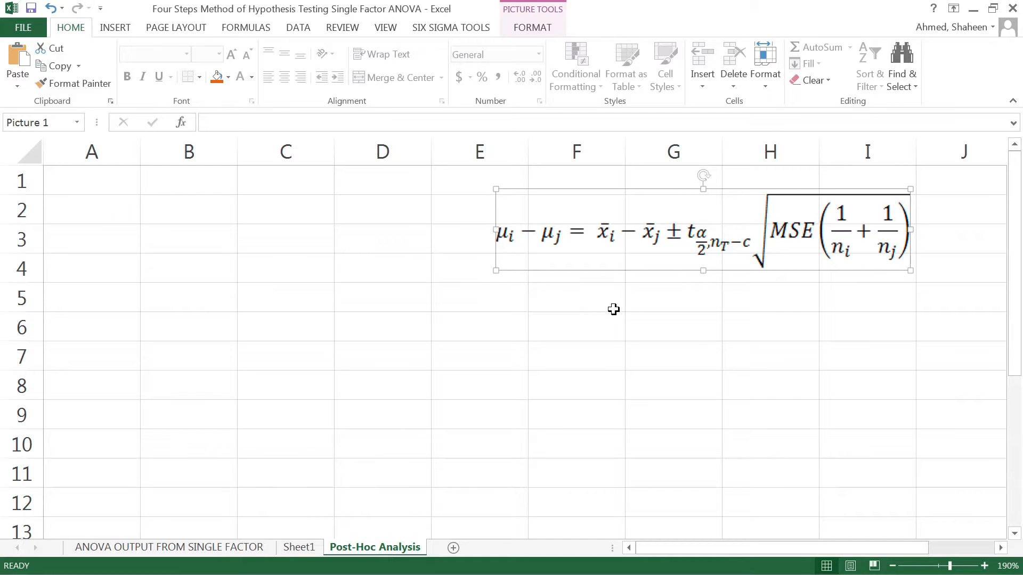
mouse_move(366, 498)
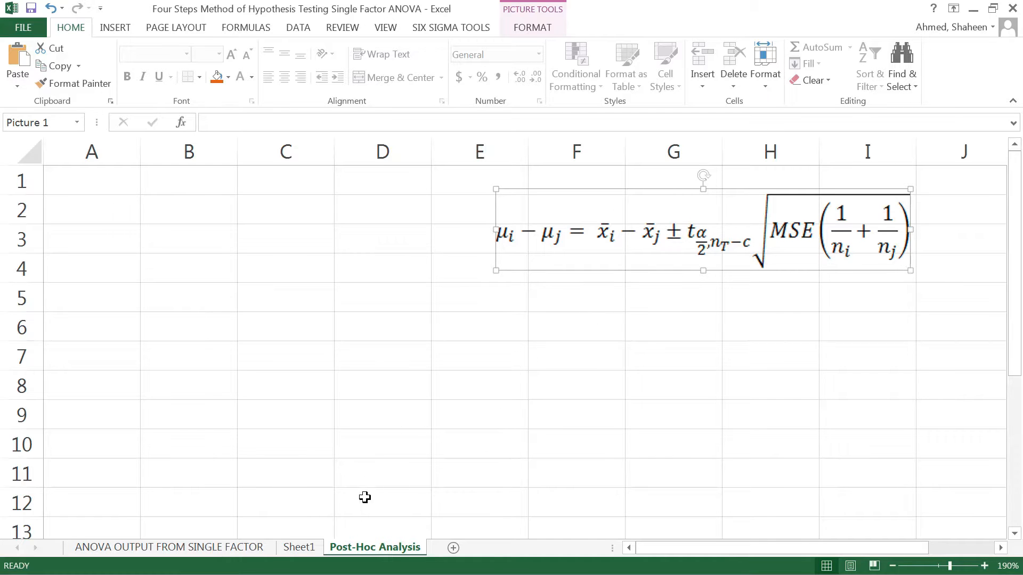
Step: Bring the medicine data from Sheet1 onto Post-Hoc Analysis and discard the stray entry in E2
left_click(298, 548)
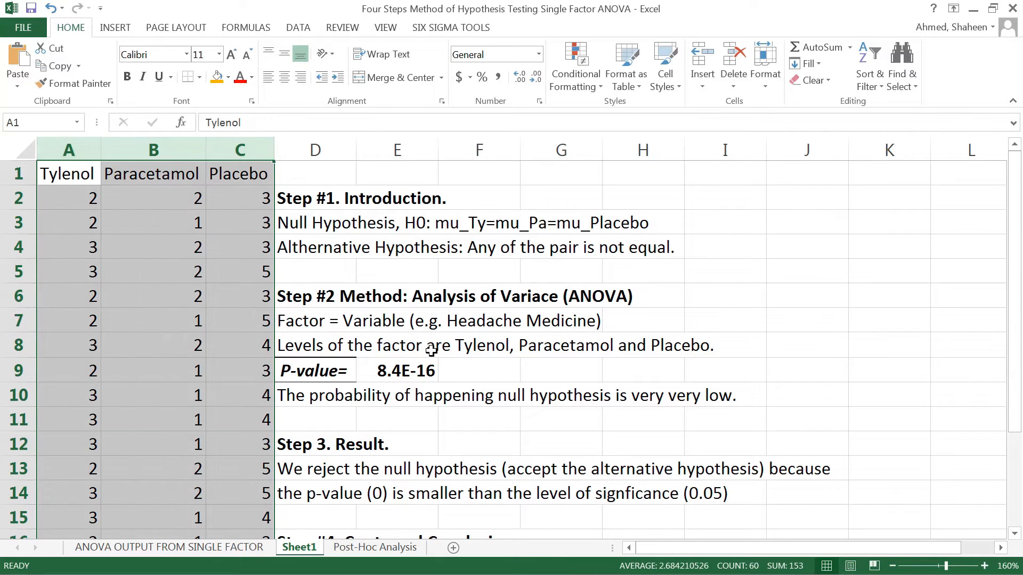
left_click(374, 547)
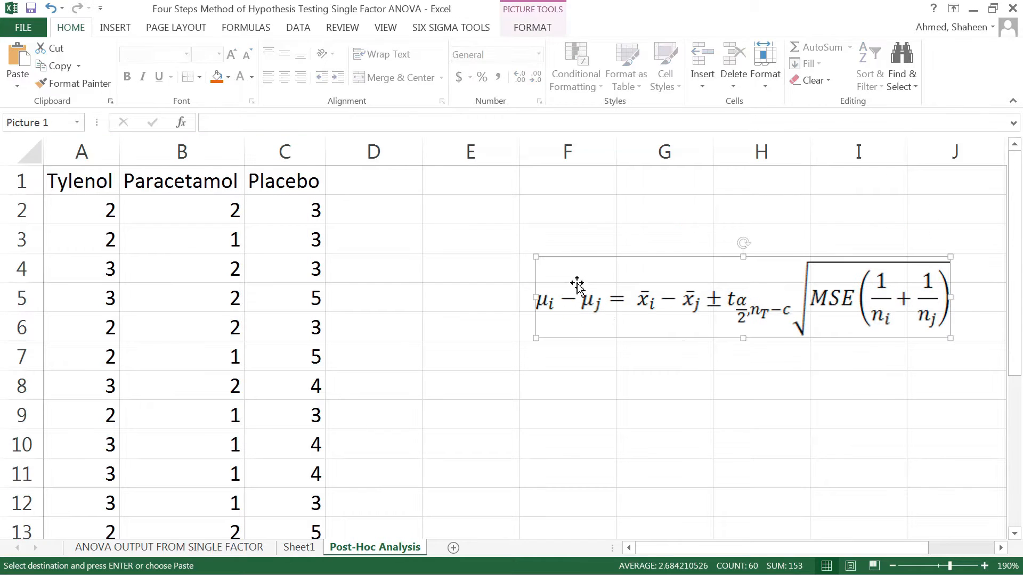
mouse_move(587, 316)
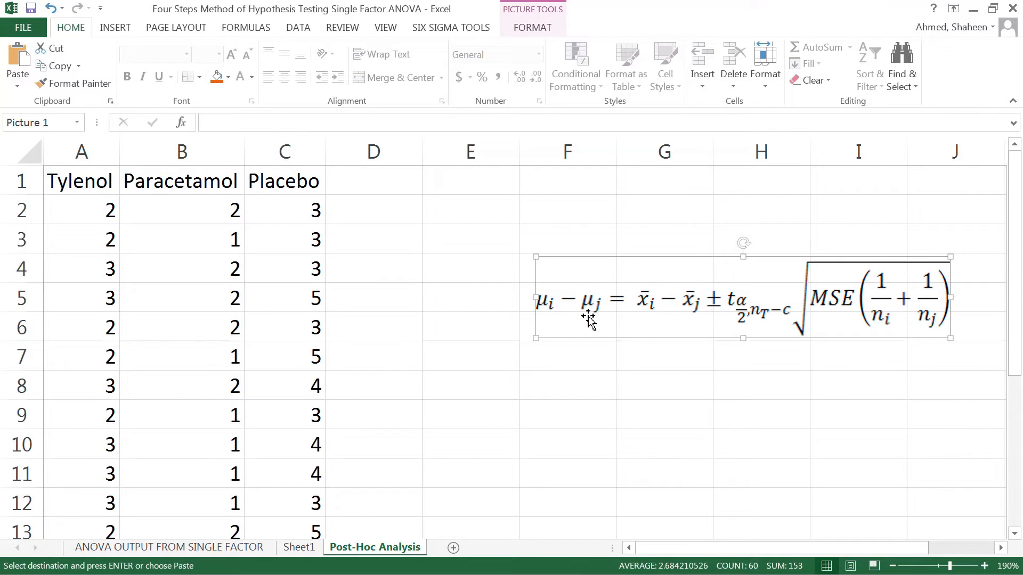
mouse_move(665, 294)
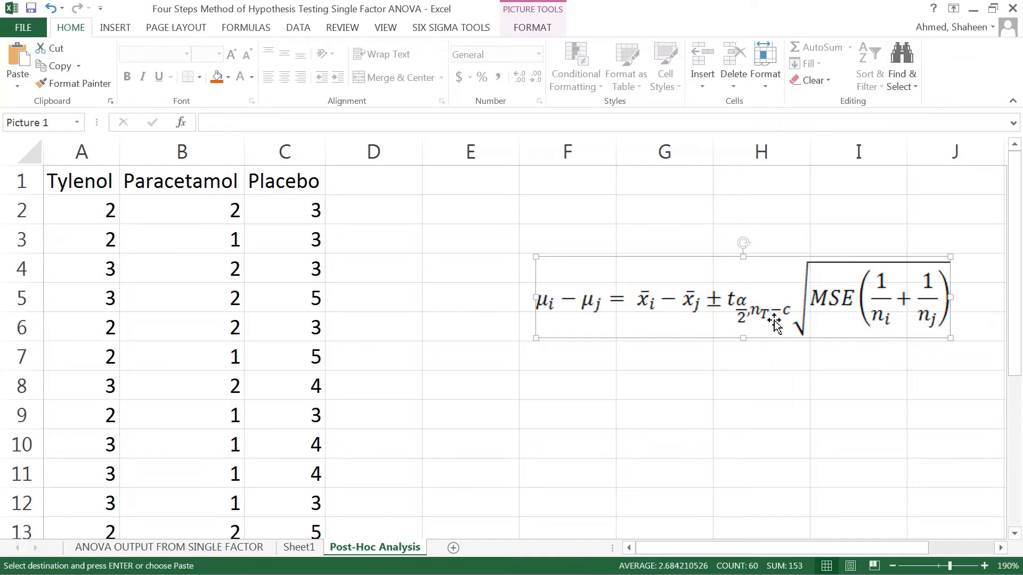
mouse_move(892, 307)
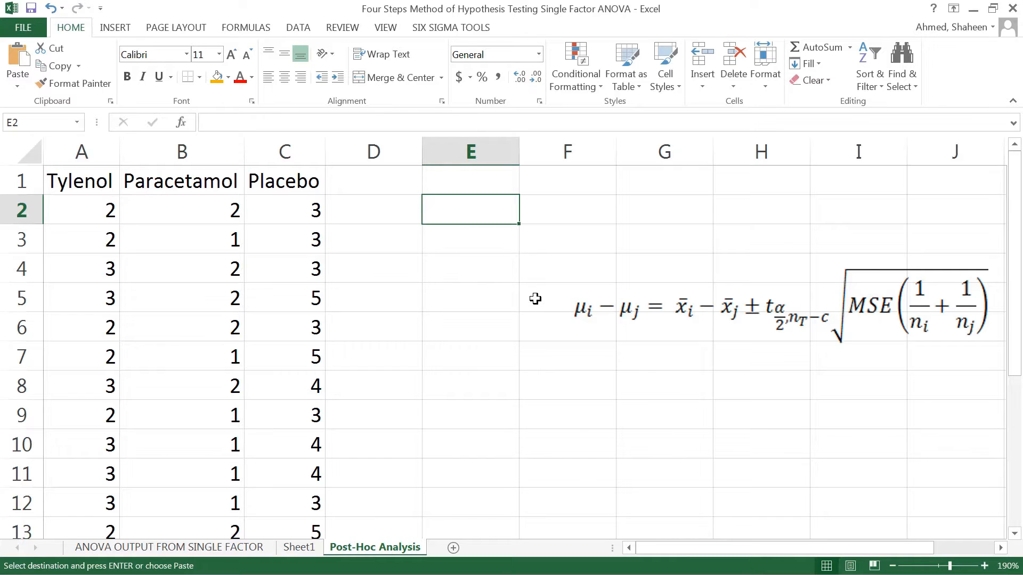
type("x")
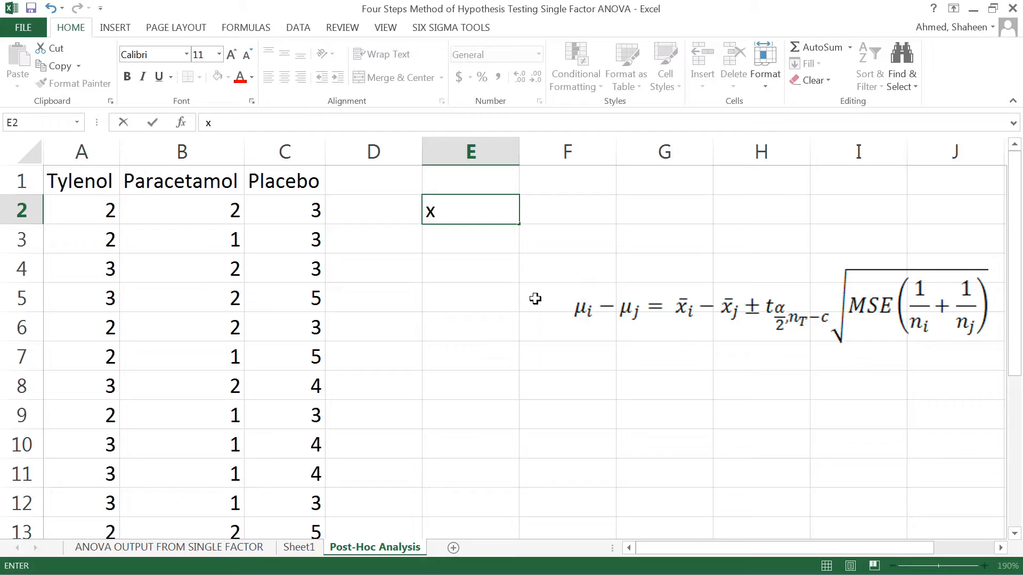
key("Escape")
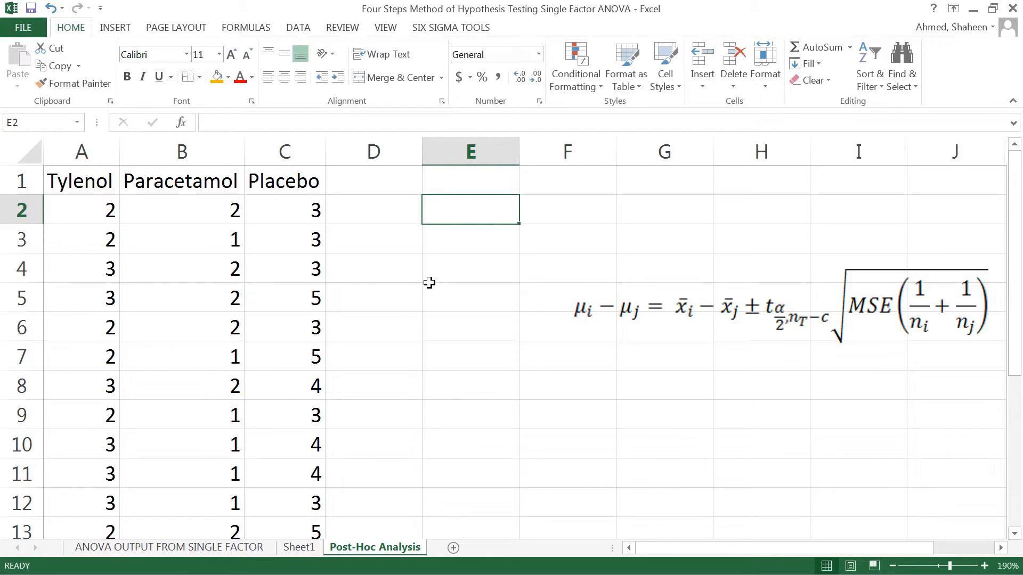
left_click_drag(82, 150, 181, 150)
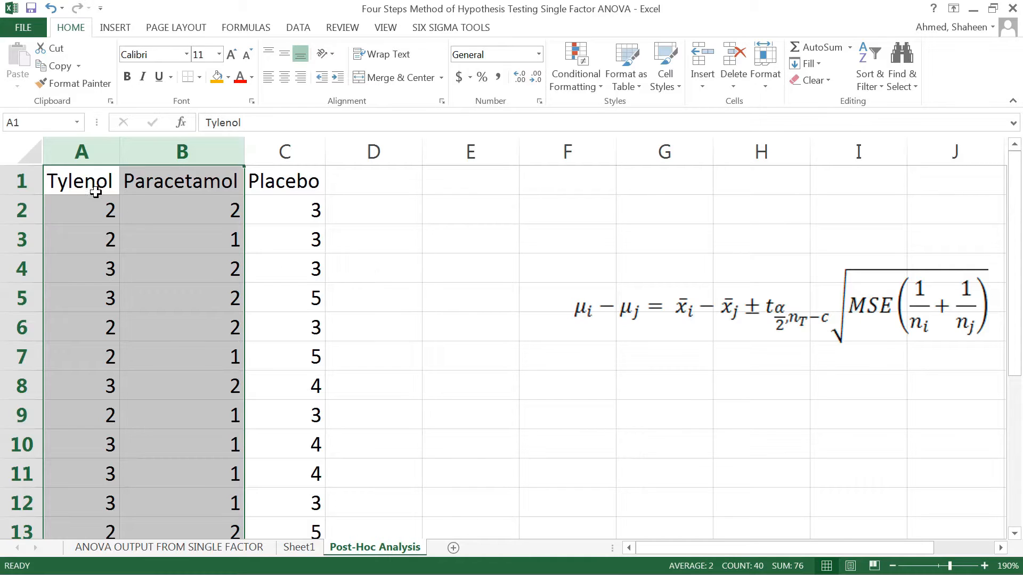
left_click_drag(81, 150, 181, 150)
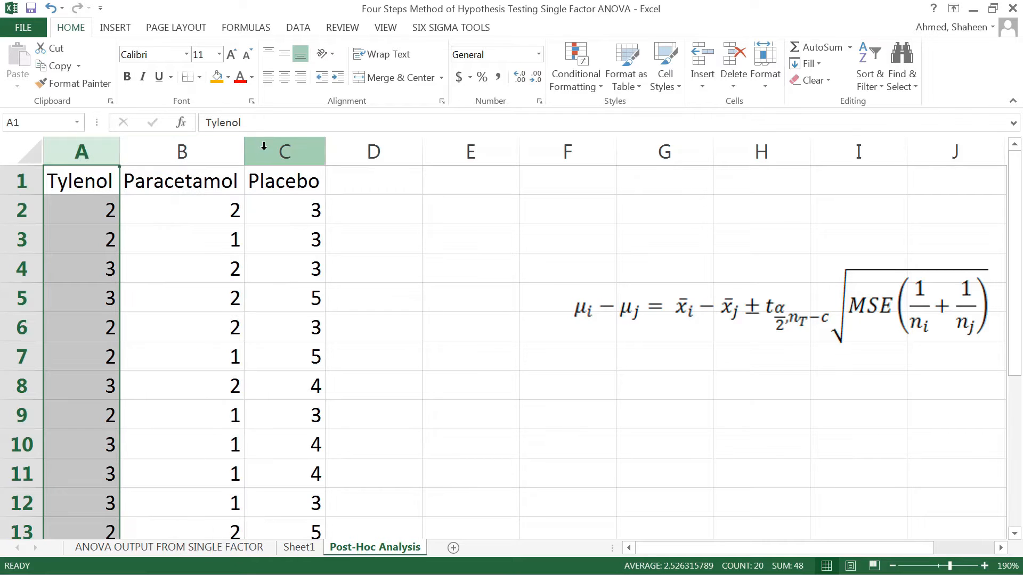
left_click(181, 150)
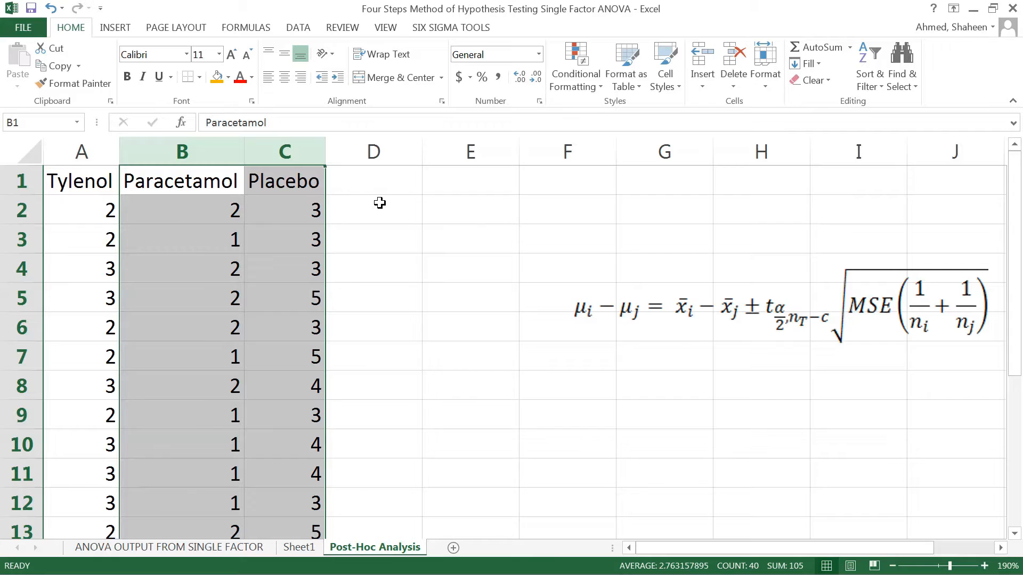
mouse_move(420, 211)
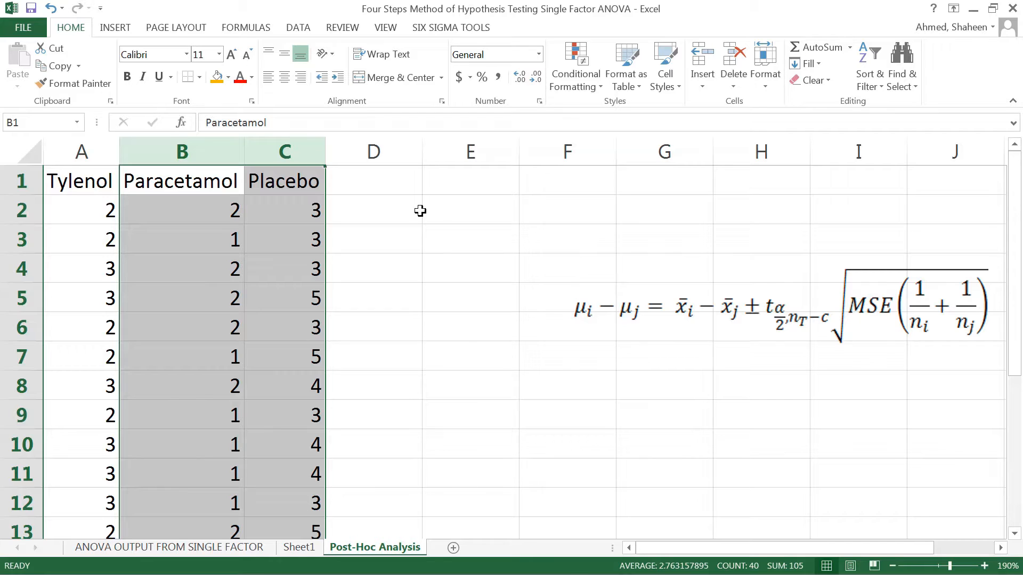
left_click(470, 210)
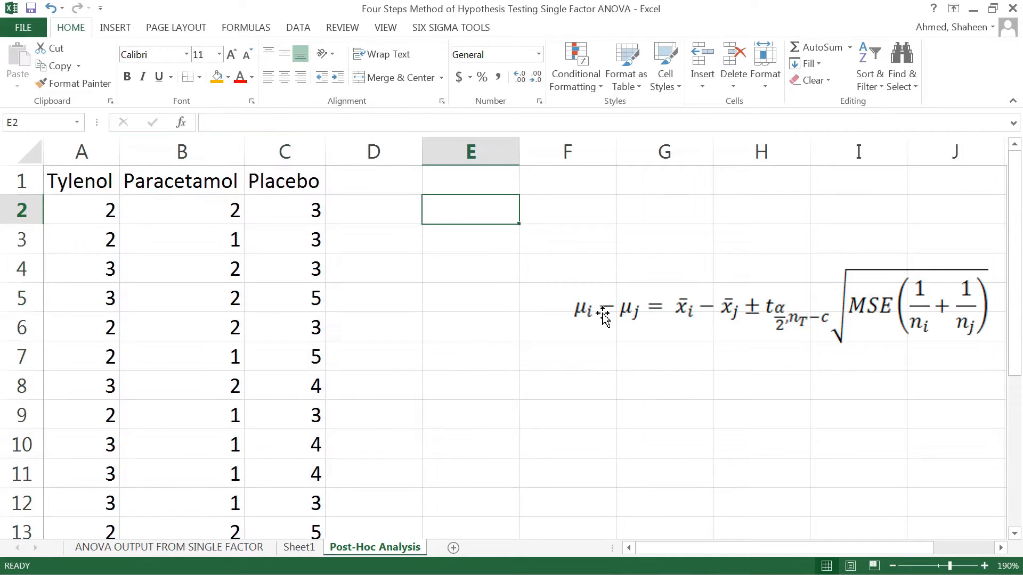
mouse_move(575, 310)
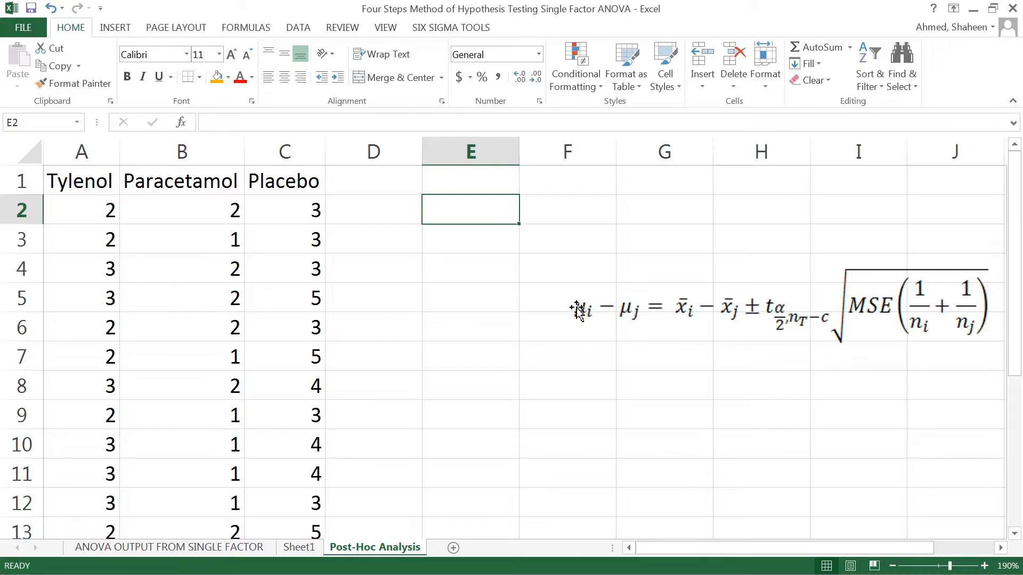
Step: Label E2 Placebo and compute its mean 4.052632 in F2 with =AVERAGE(C:C)
type("Placebo")
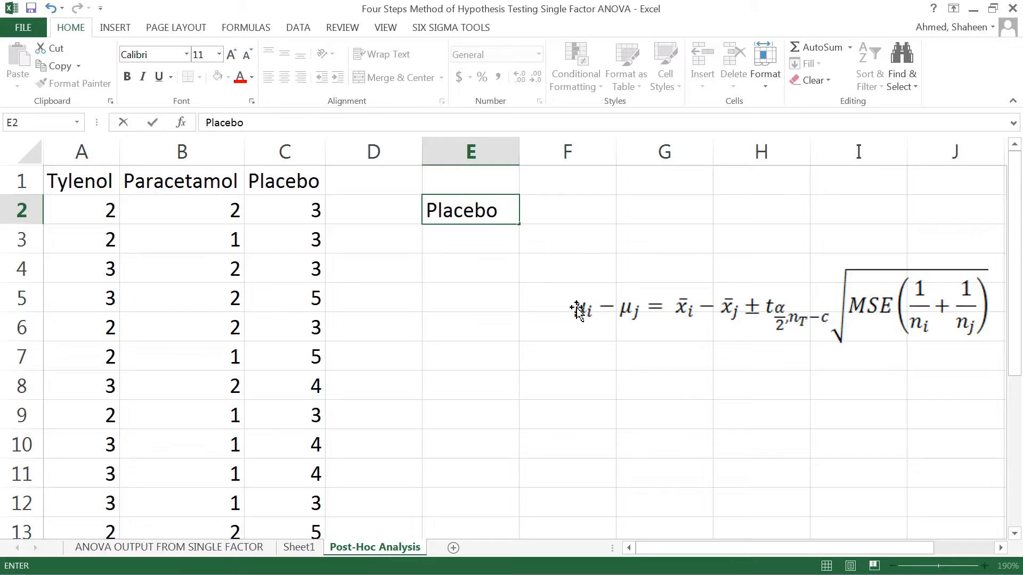
type("=a")
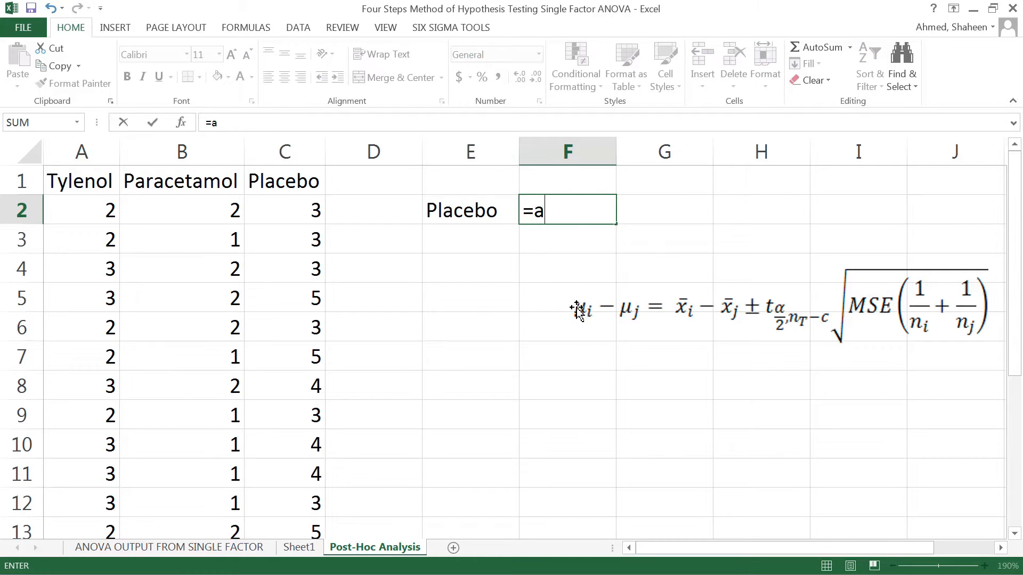
type("verage")
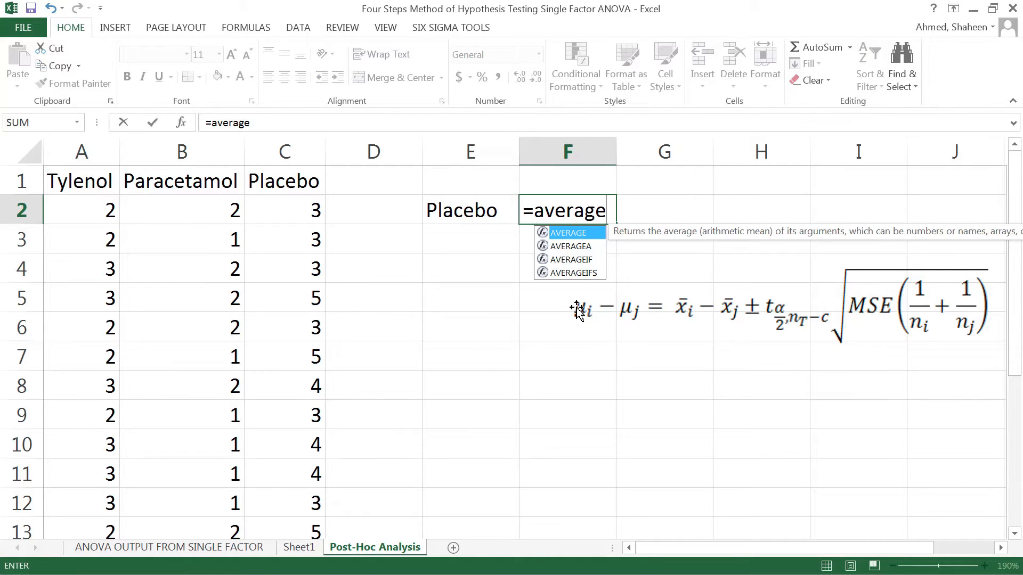
type("(")
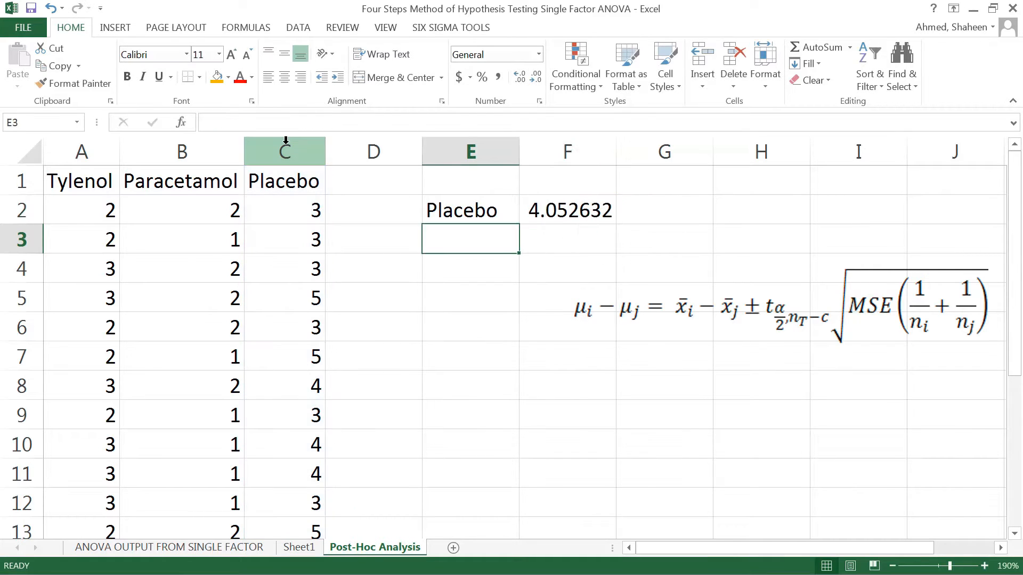
left_click(566, 210)
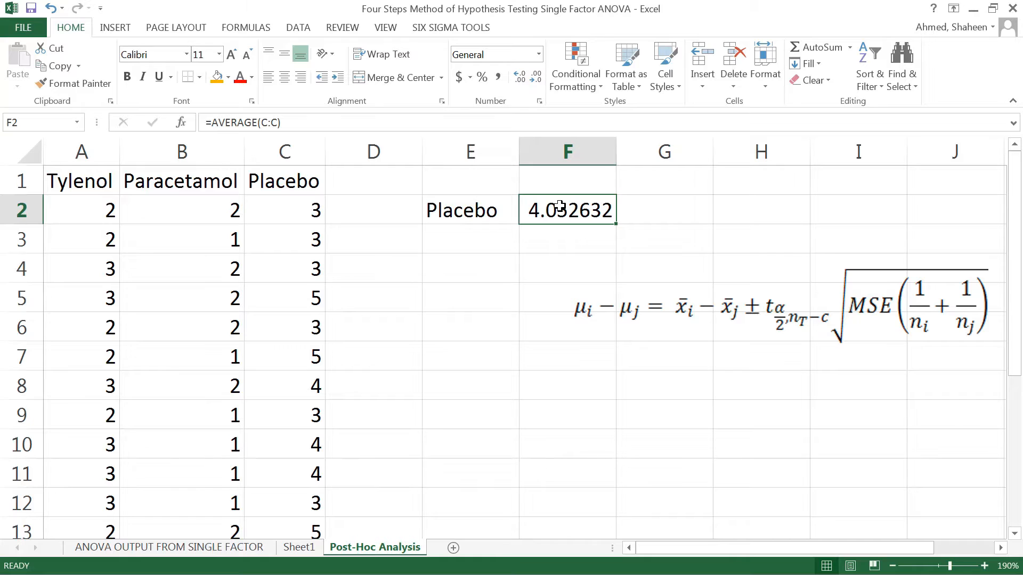
Step: Paste the Tylenol, Paracetamol, Placebo headings into F1:H1 and fill the average formula across F2:H2
left_click_drag(78, 181, 283, 181)
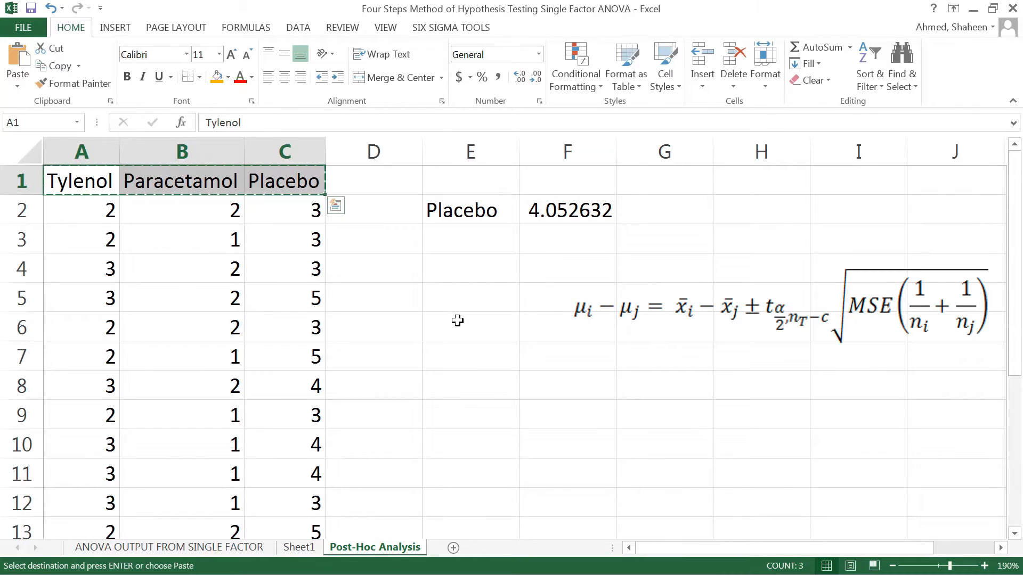
key("Escape")
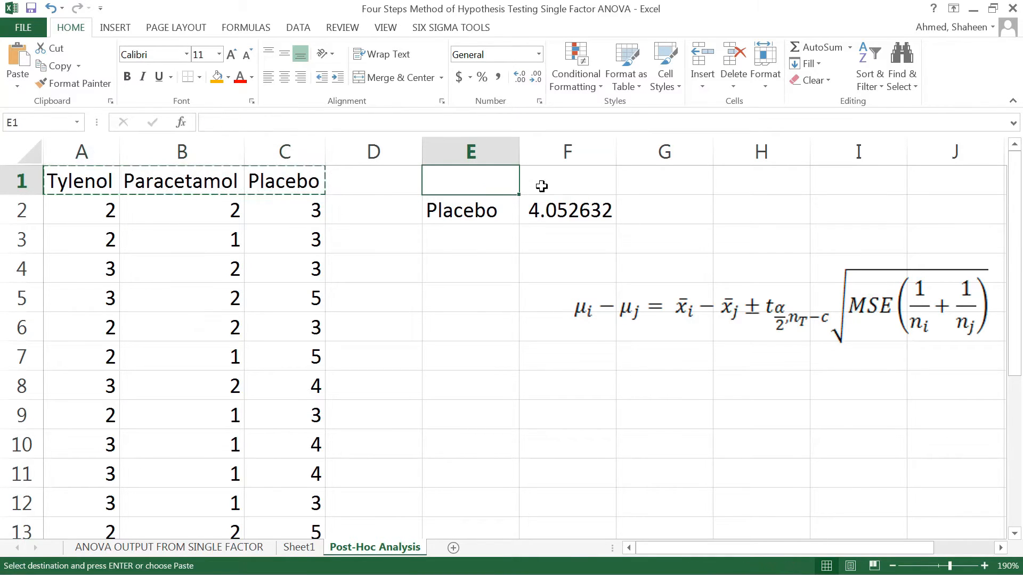
left_click(566, 180)
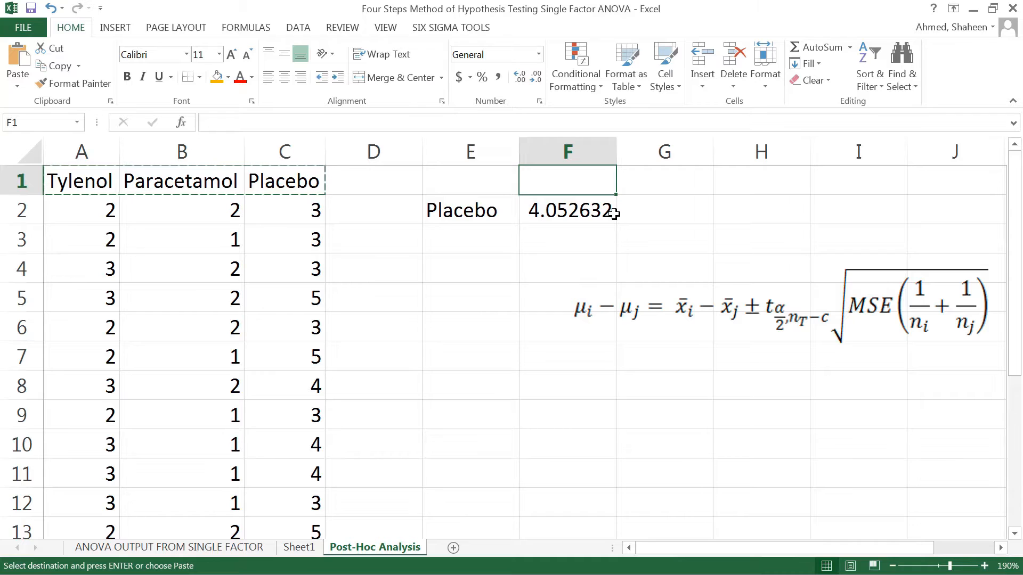
key("ctrl+v")
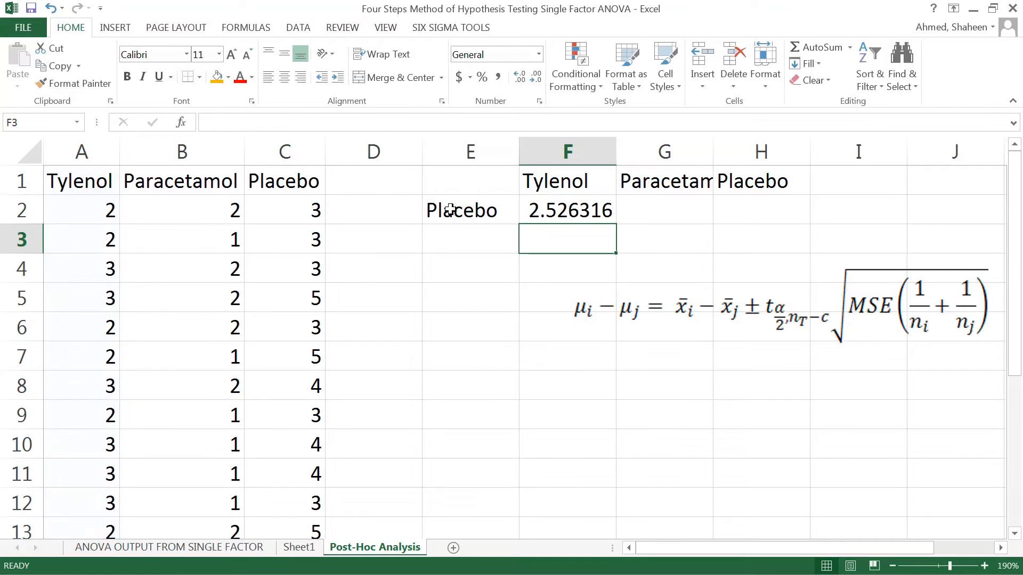
left_click(469, 209)
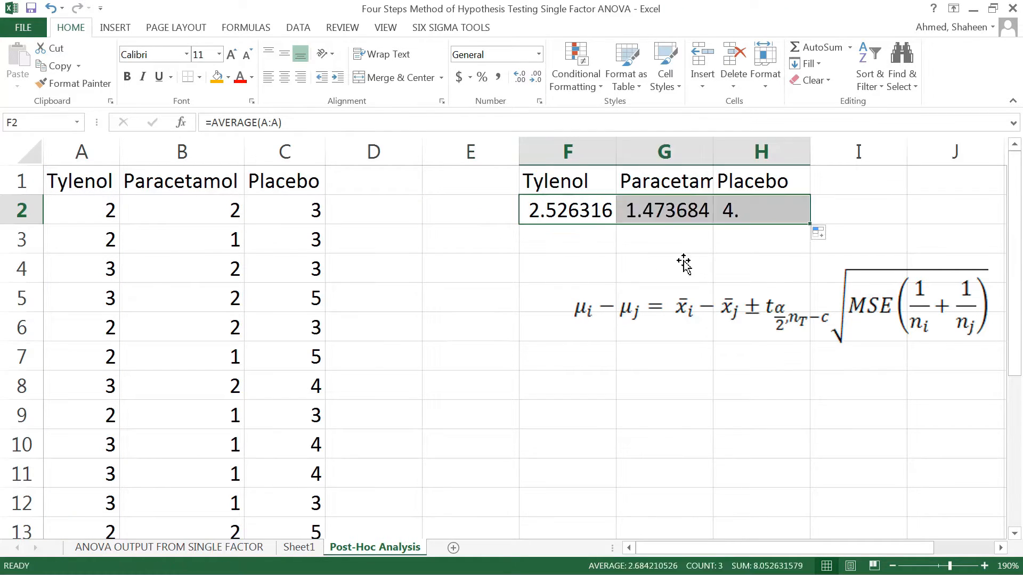
left_click(469, 210)
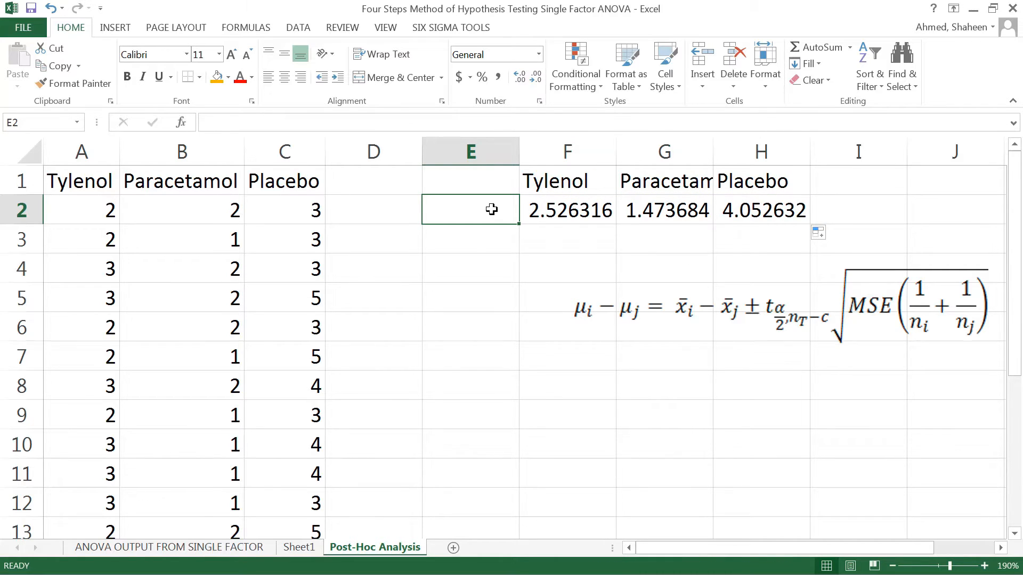
Step: Label the rows 'Mean, x_bar' in E2 and 'Sample Size, n' in E3
type("Mean")
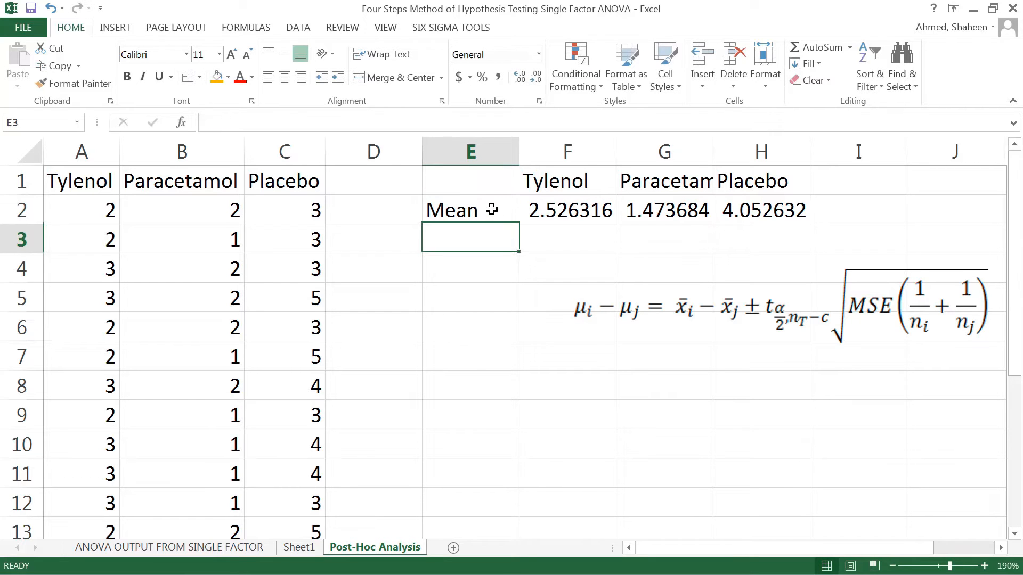
type("S")
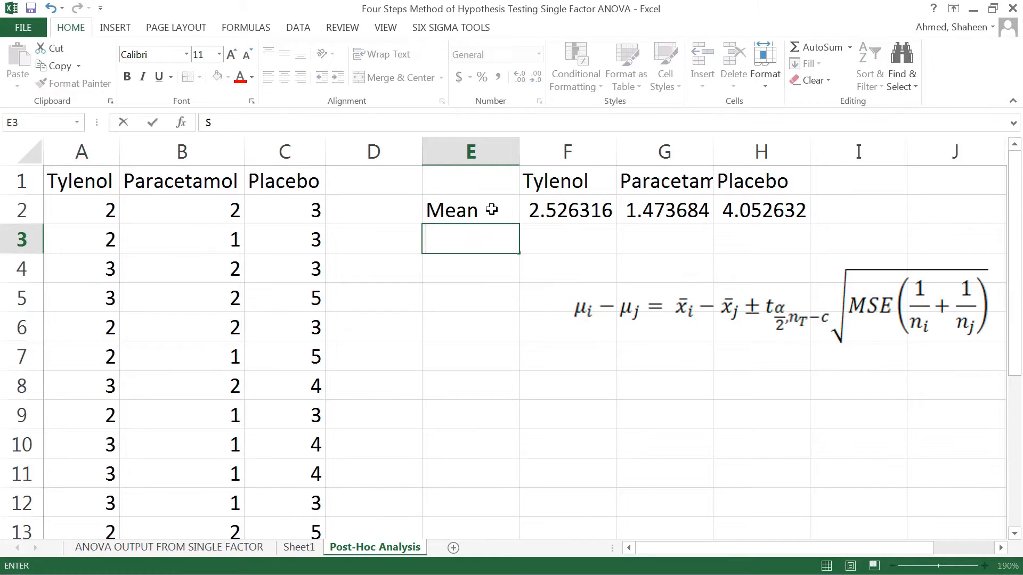
type("Samp")
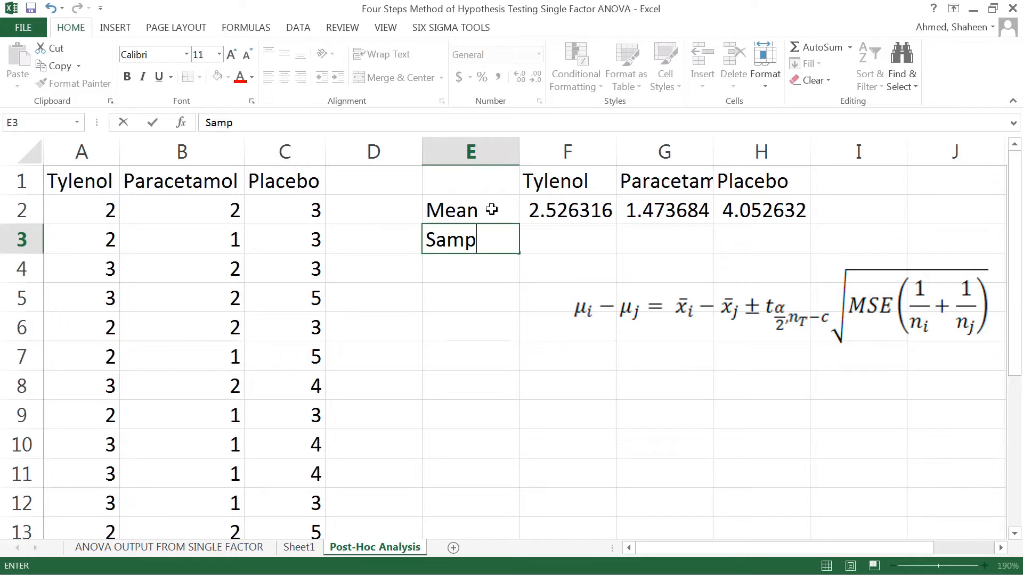
type("le Size, n")
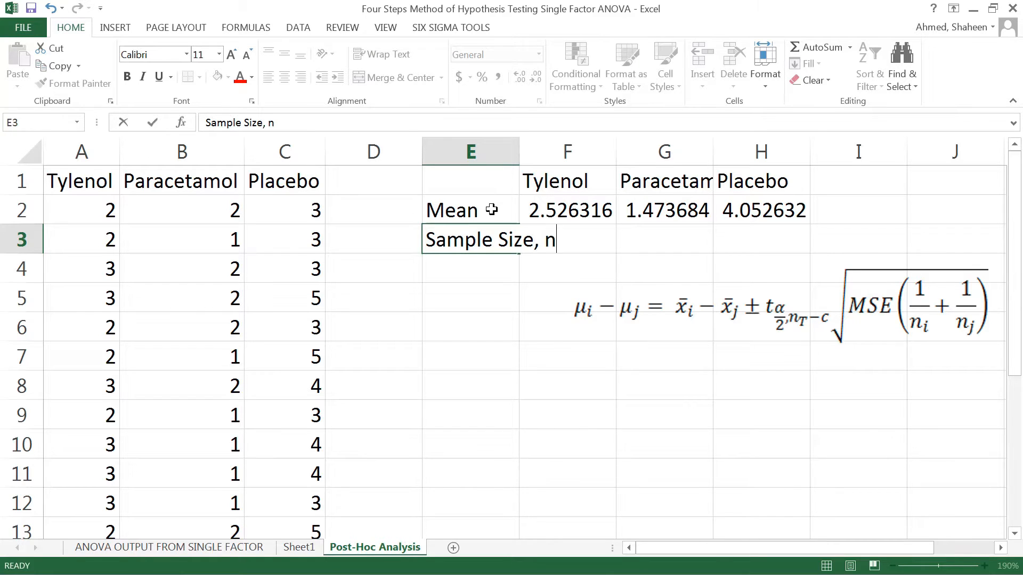
key("enter")
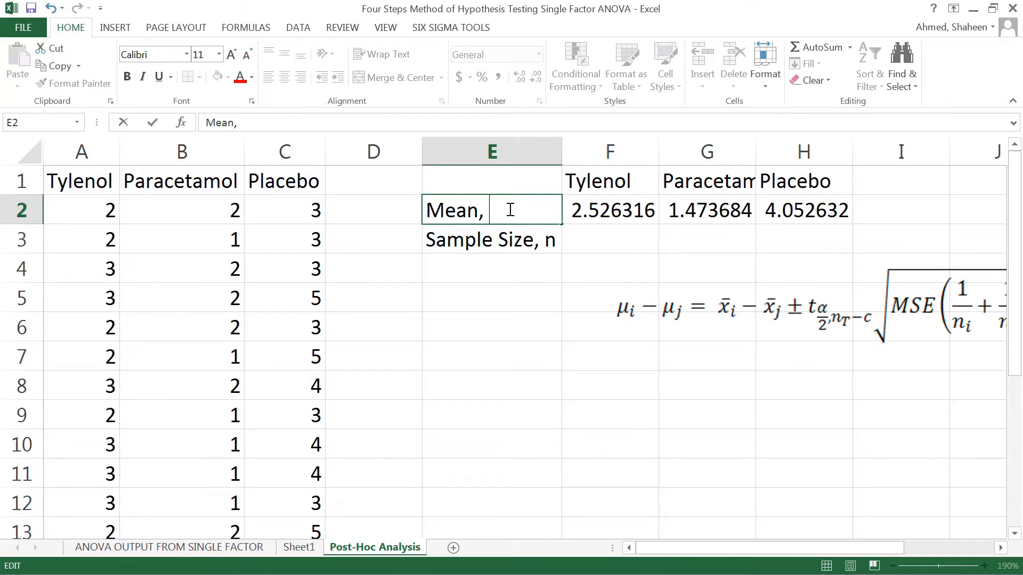
type("x_bar")
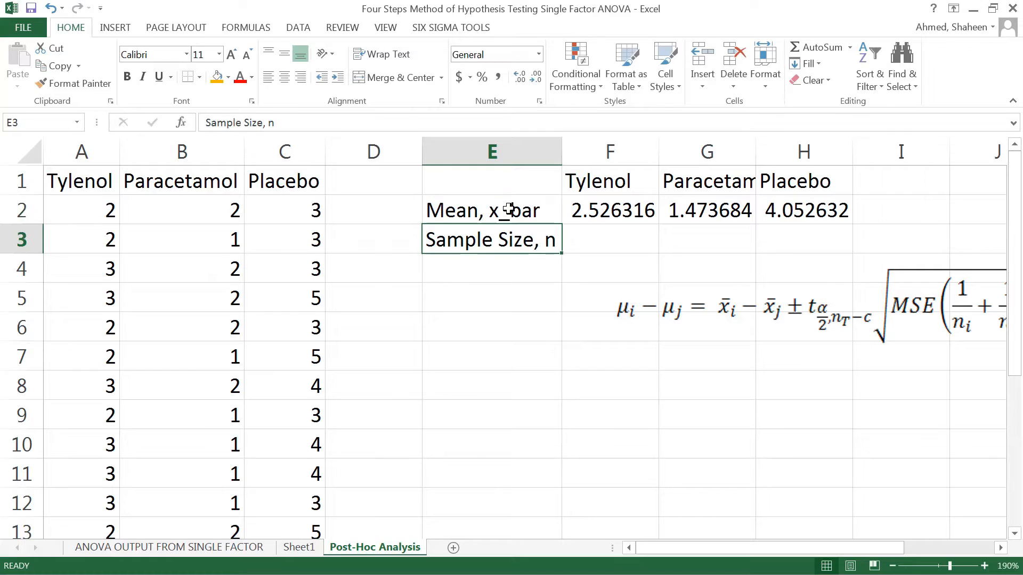
Step: Count each group's sample size as 19 with =COUNT(A:A) filled across F3:H3
left_click(609, 240)
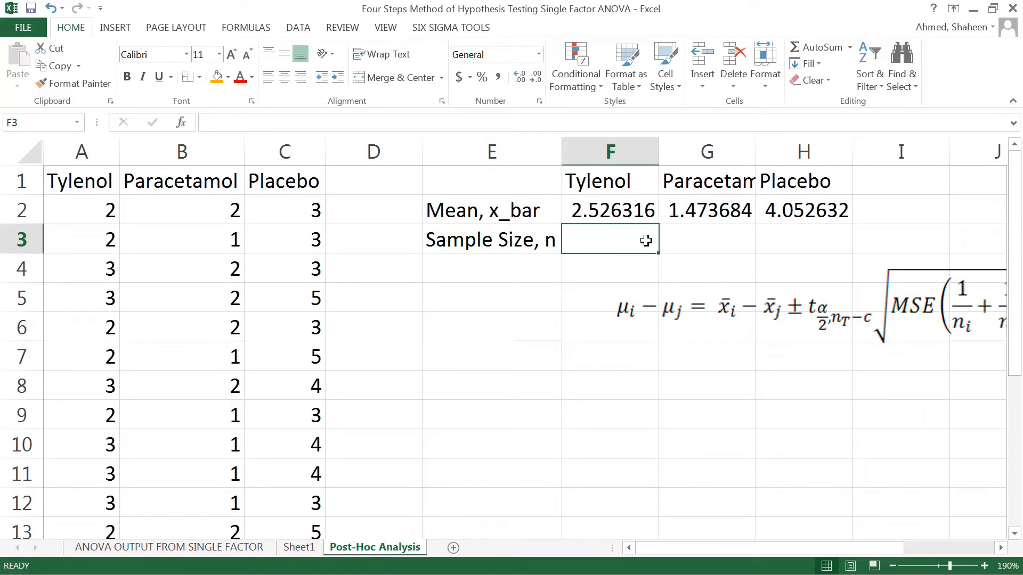
type("=cou")
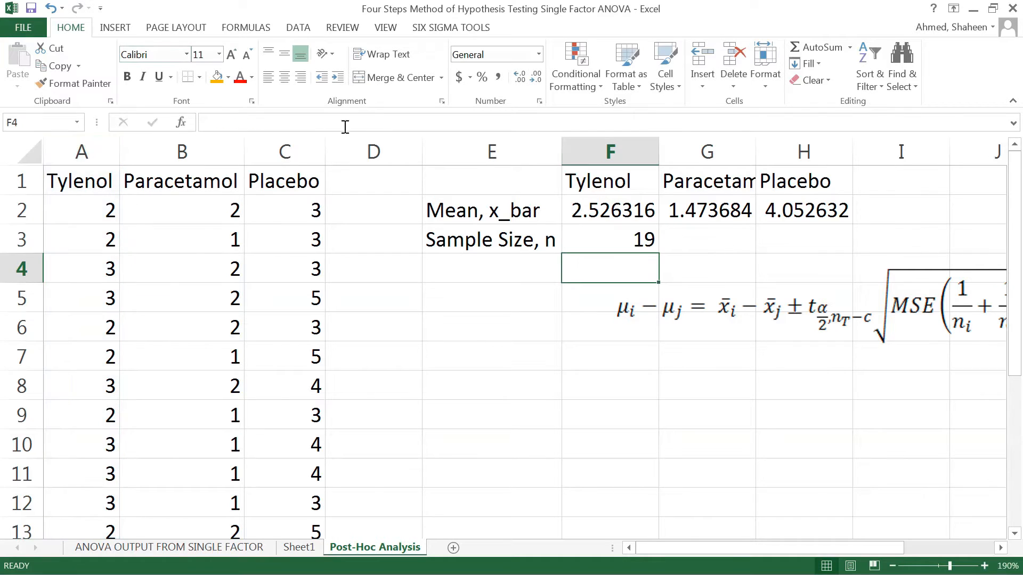
left_click(610, 240)
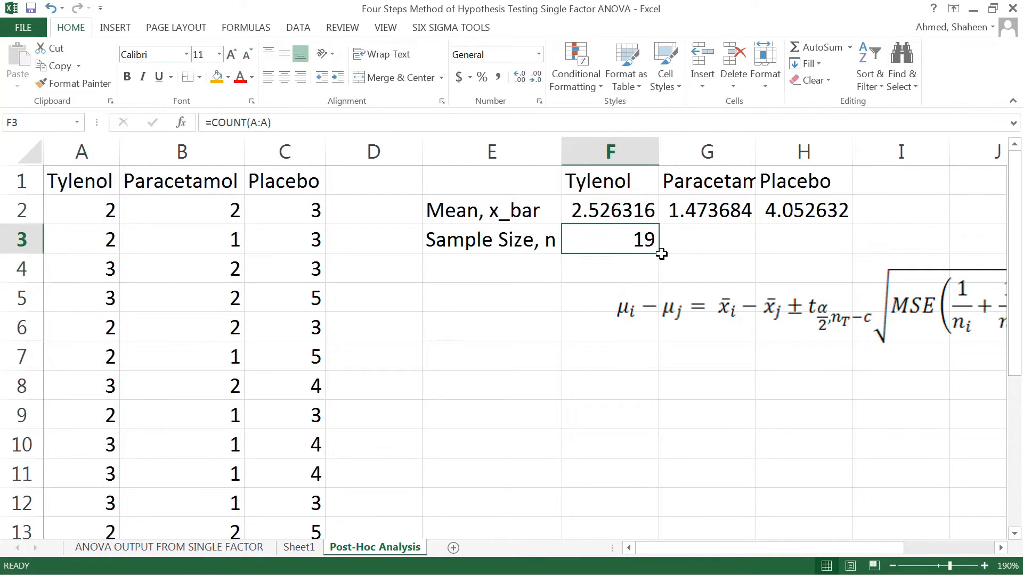
left_click_drag(660, 239, 848, 240)
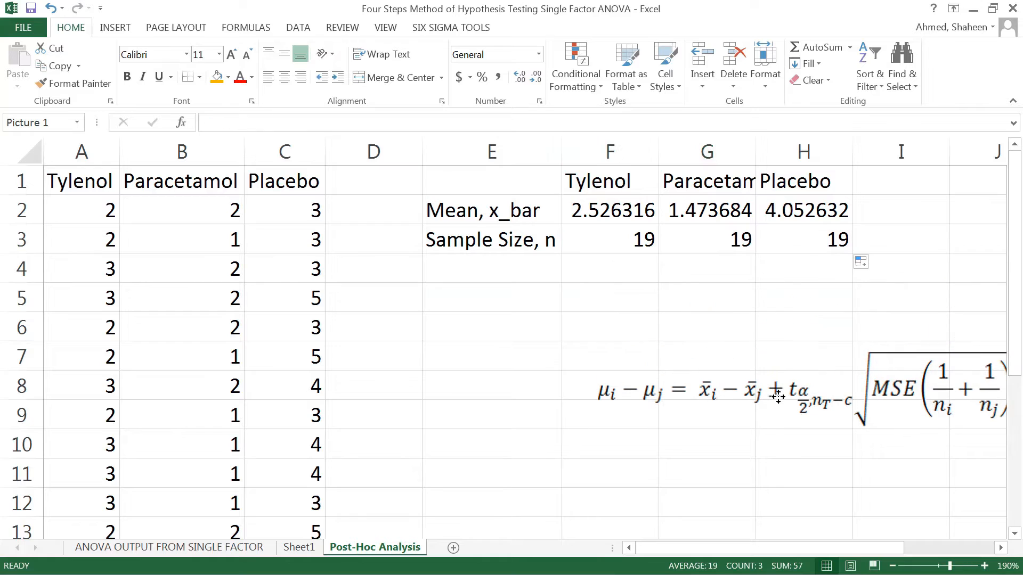
Step: Add an alpha row with 0.05 filled across all three groups
left_click(490, 267)
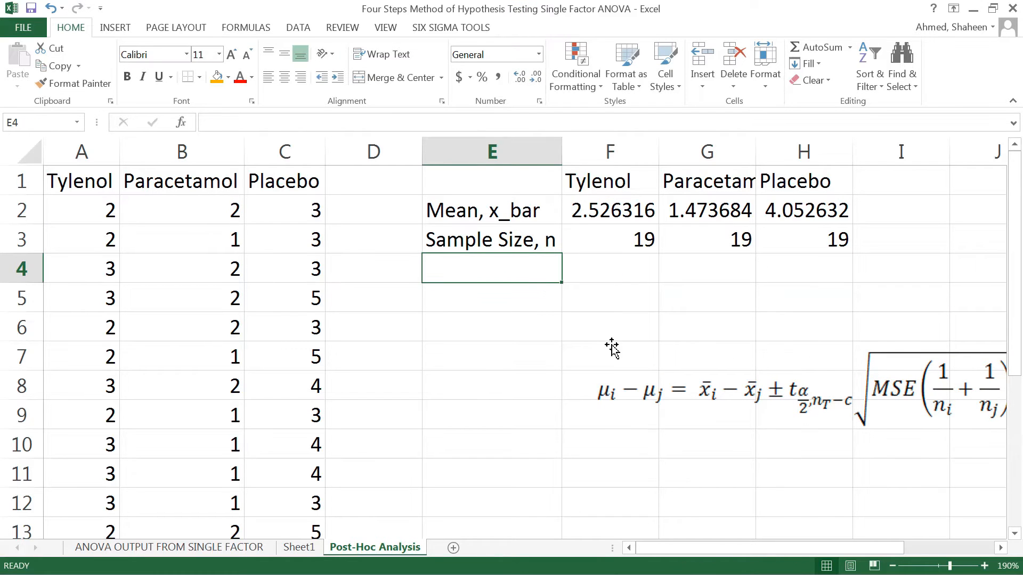
type("alpha")
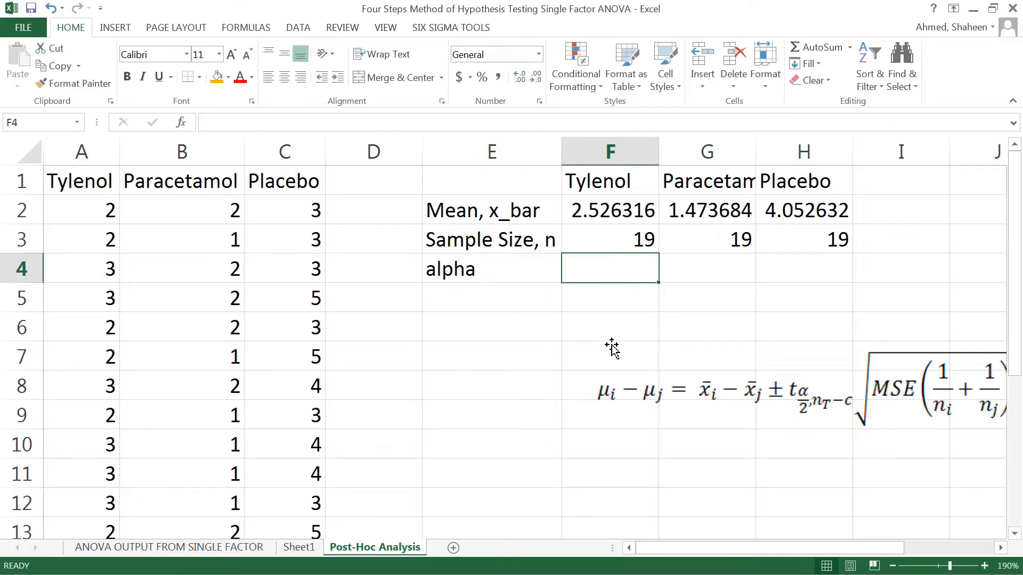
type("0.05")
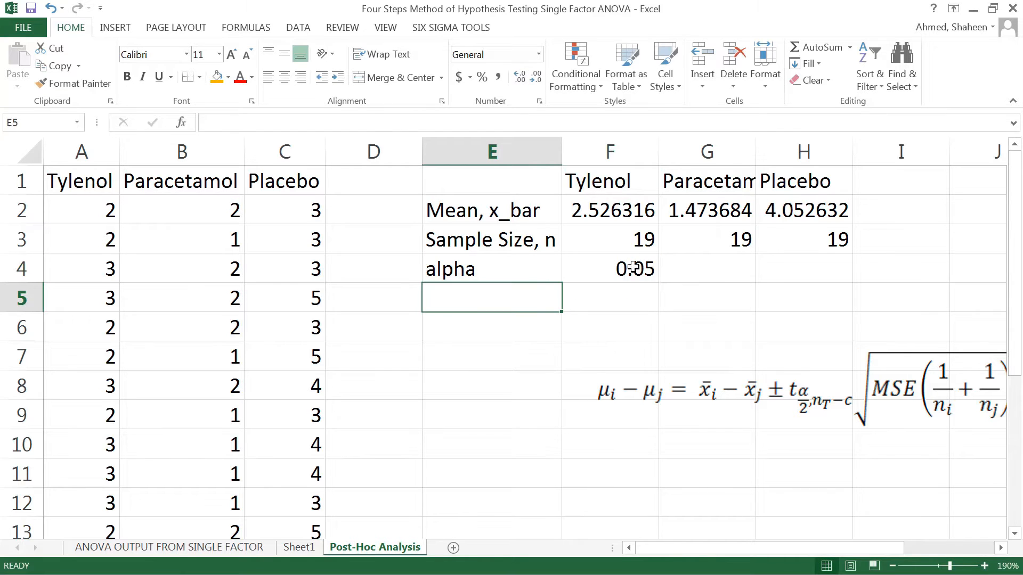
left_click_drag(608, 268, 803, 269)
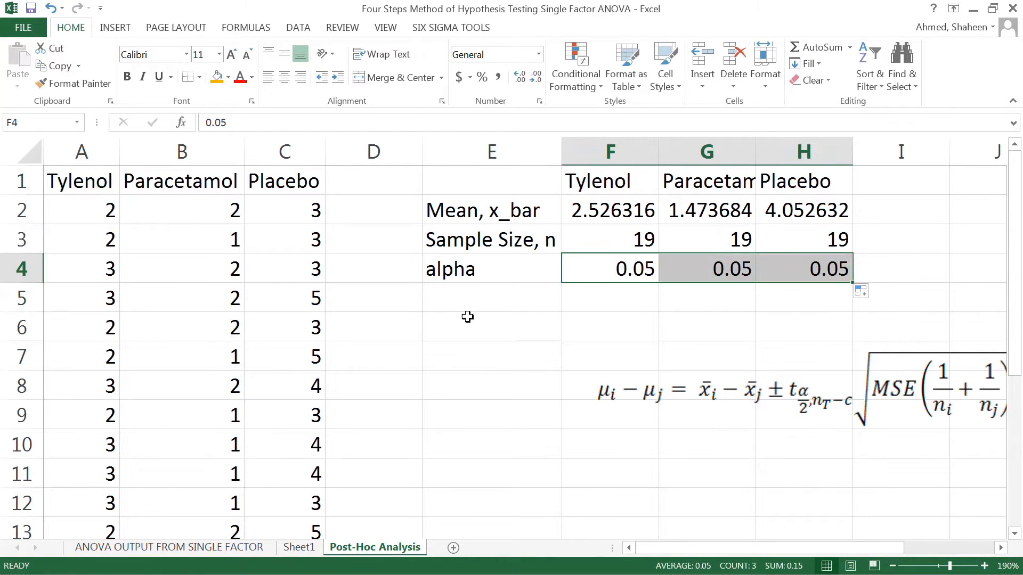
Step: Add an nT= row totalling the sample sizes, 57, with =SUM($F$3:$H$3) filled across the groups
left_click(490, 298)
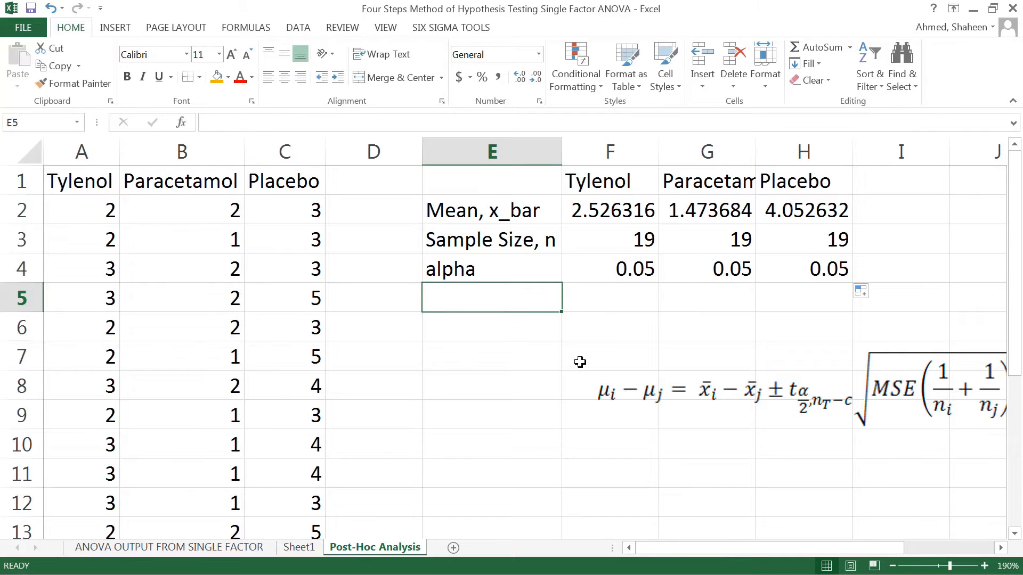
type("n")
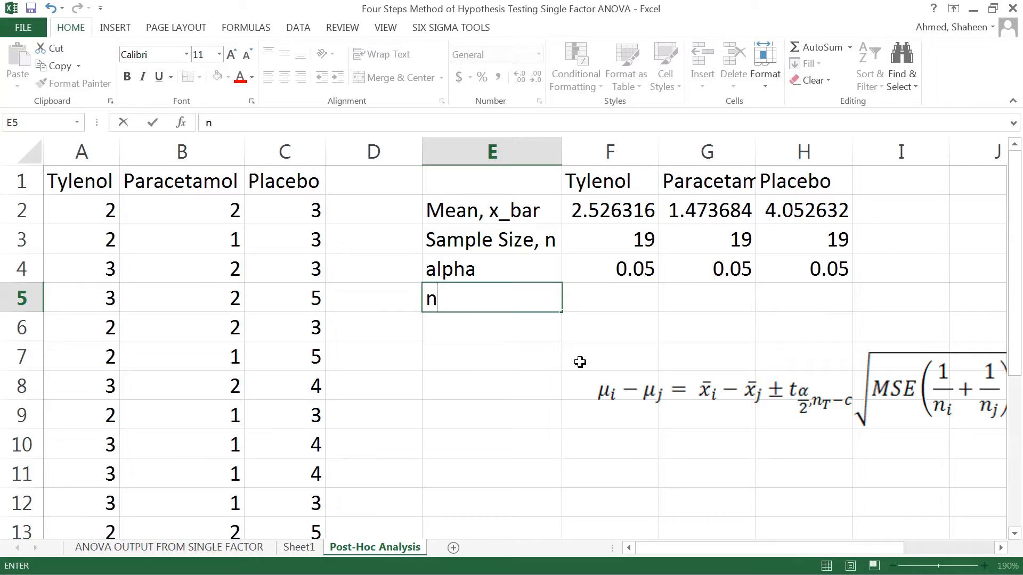
type("T")
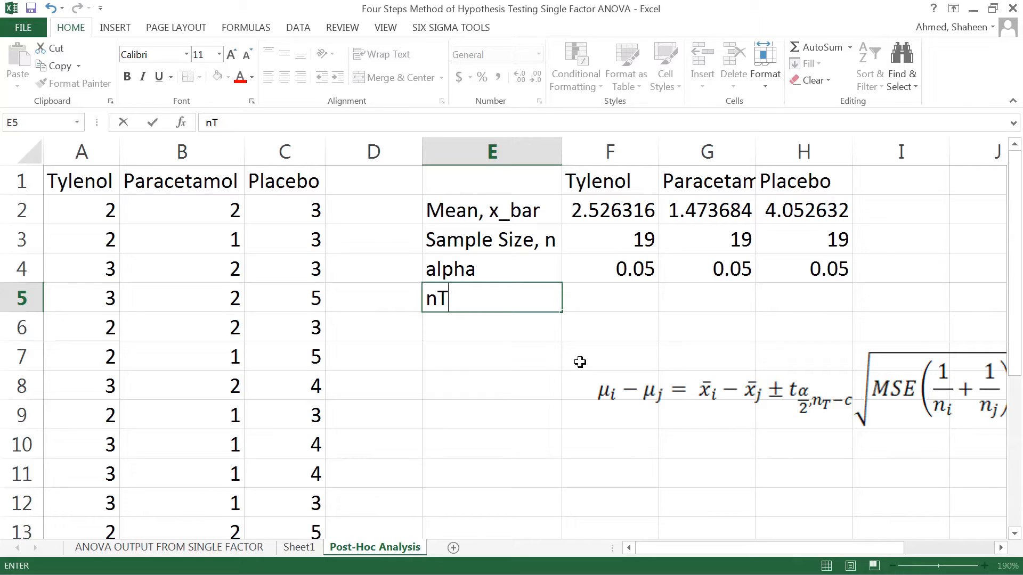
type("=")
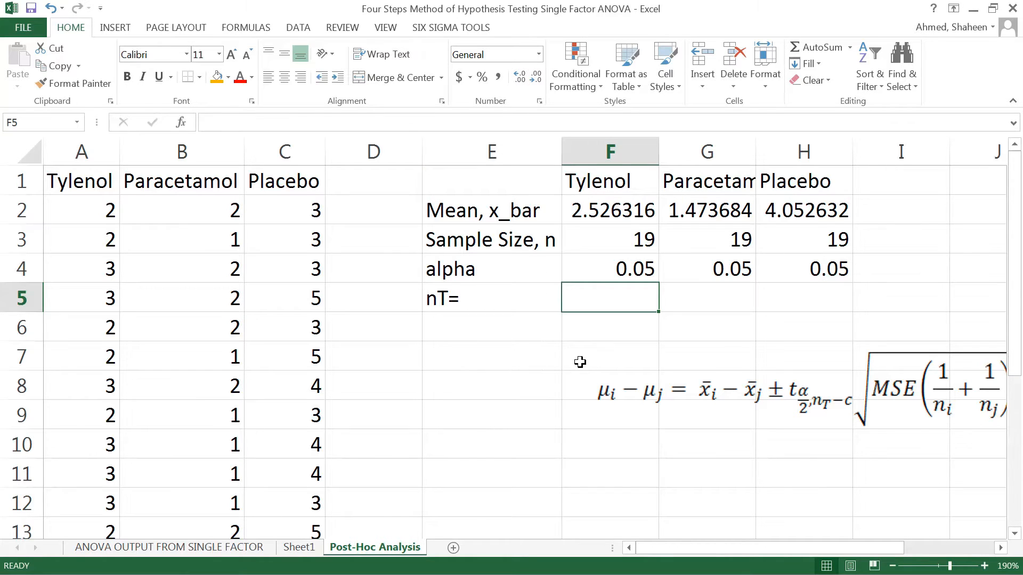
type("=sum(F3:H3")
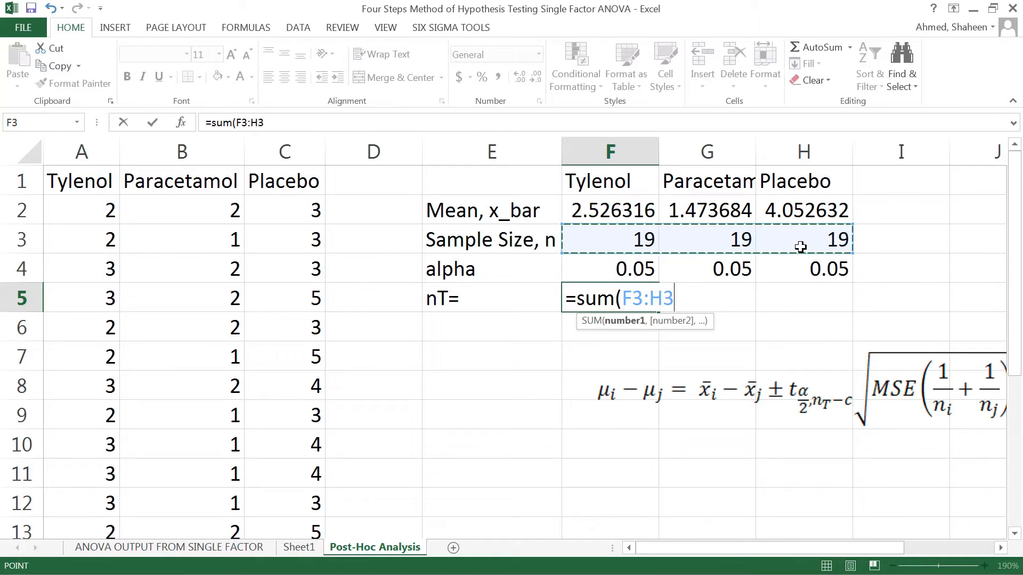
key("f4")
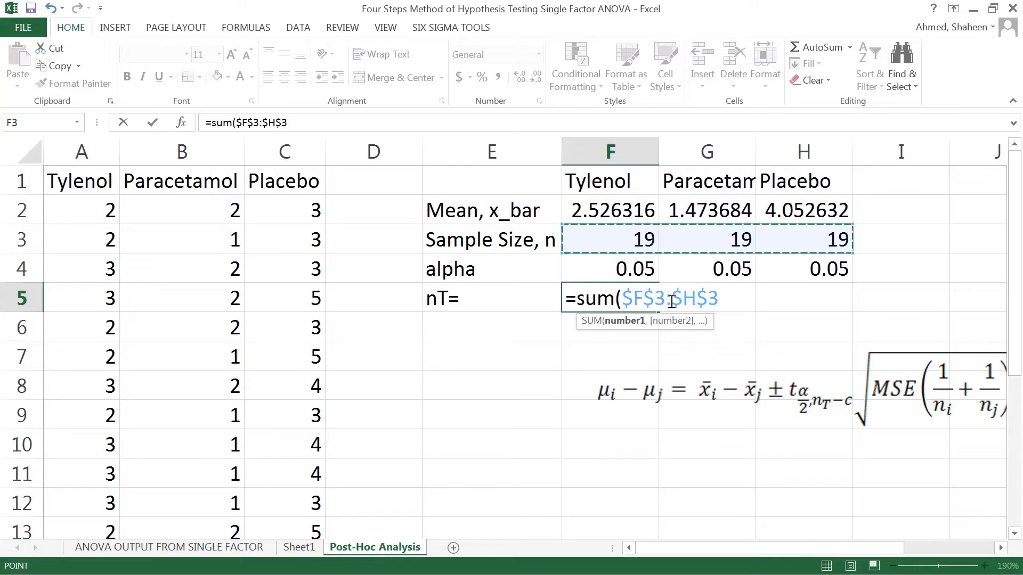
key("Enter")
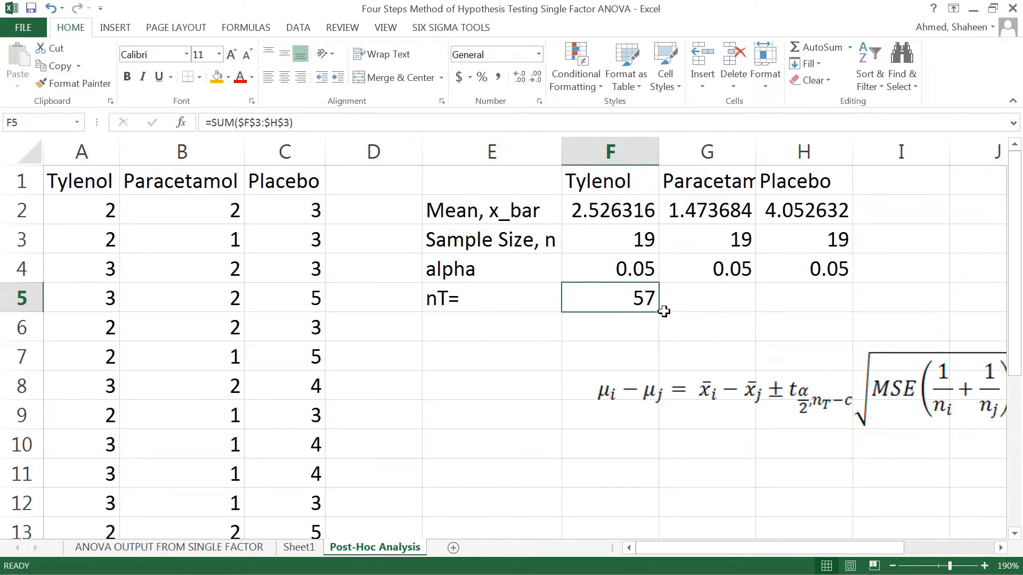
left_click_drag(659, 297, 835, 298)
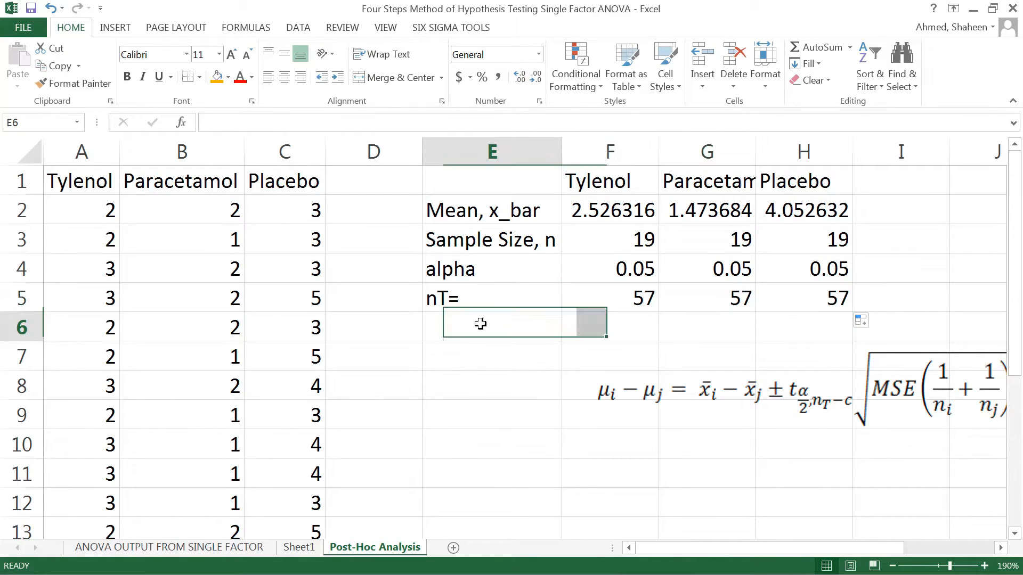
Step: Add a 'c = # of levels' row showing 3 for every group
type("c")
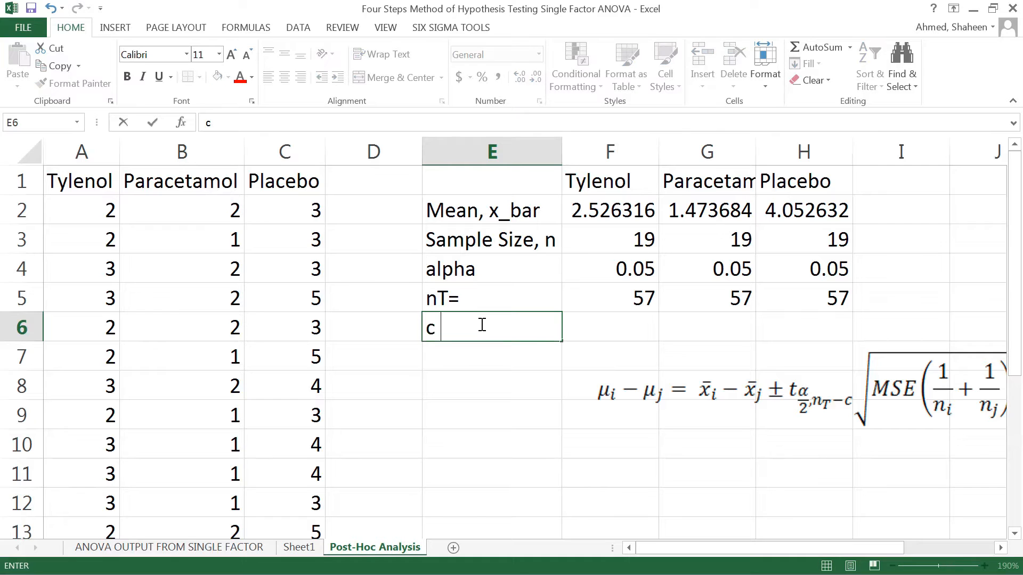
type("= #")
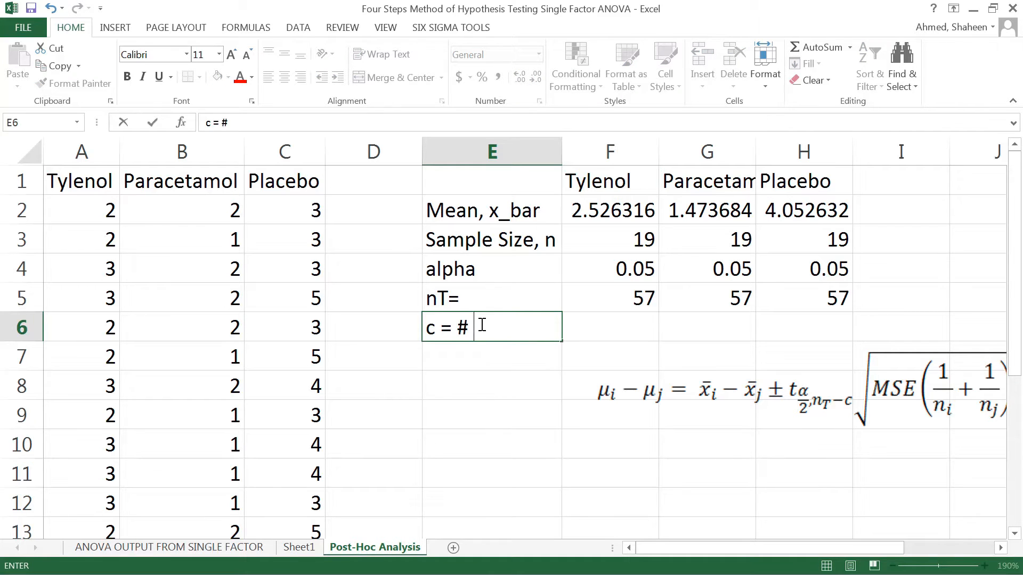
type("o")
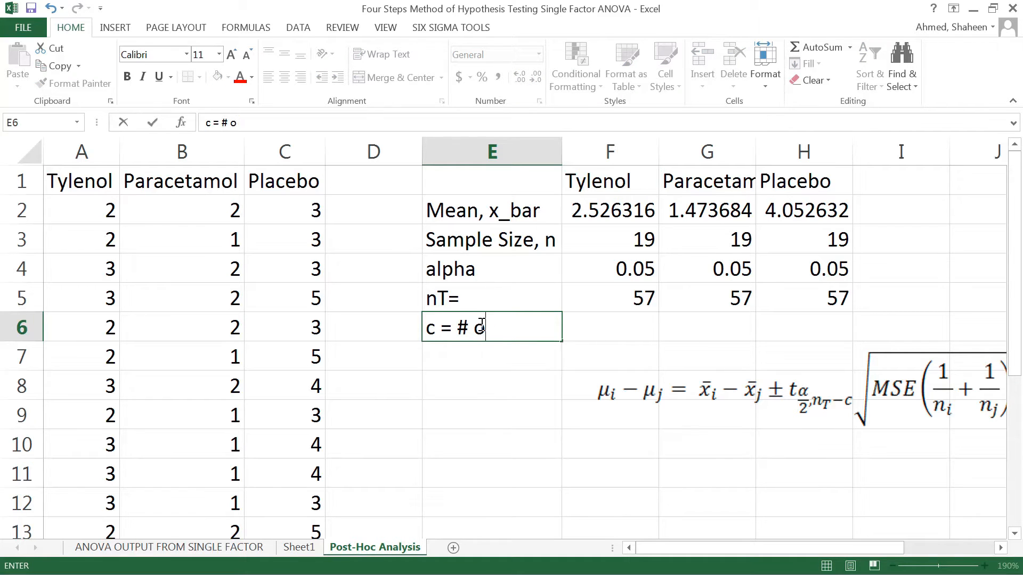
type("f lev")
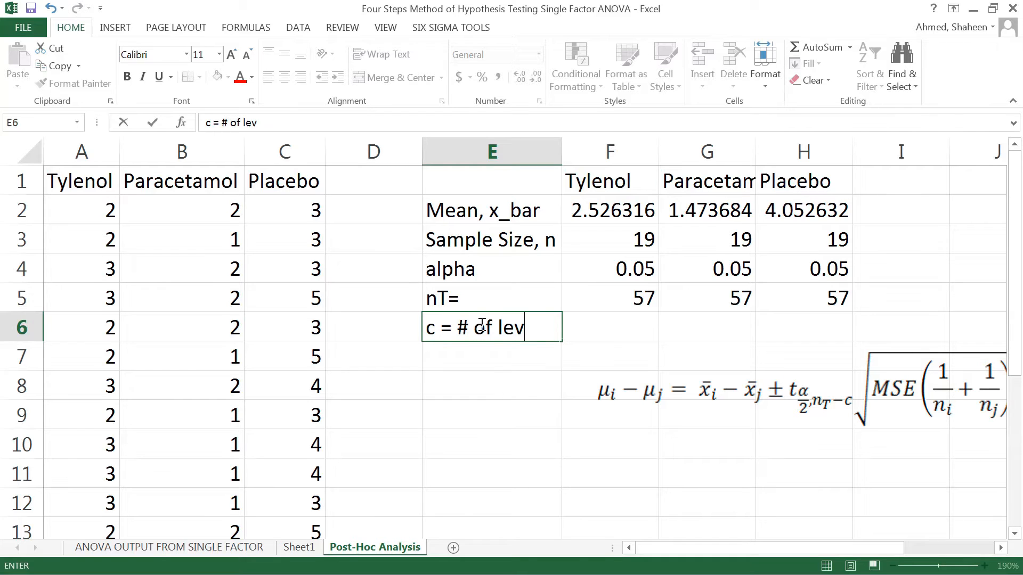
type("els")
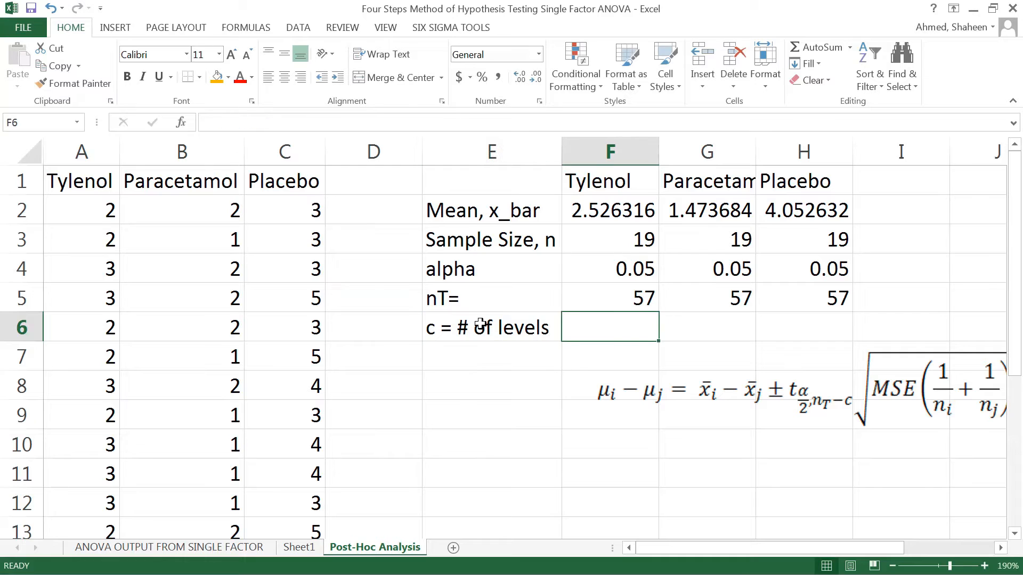
type("3")
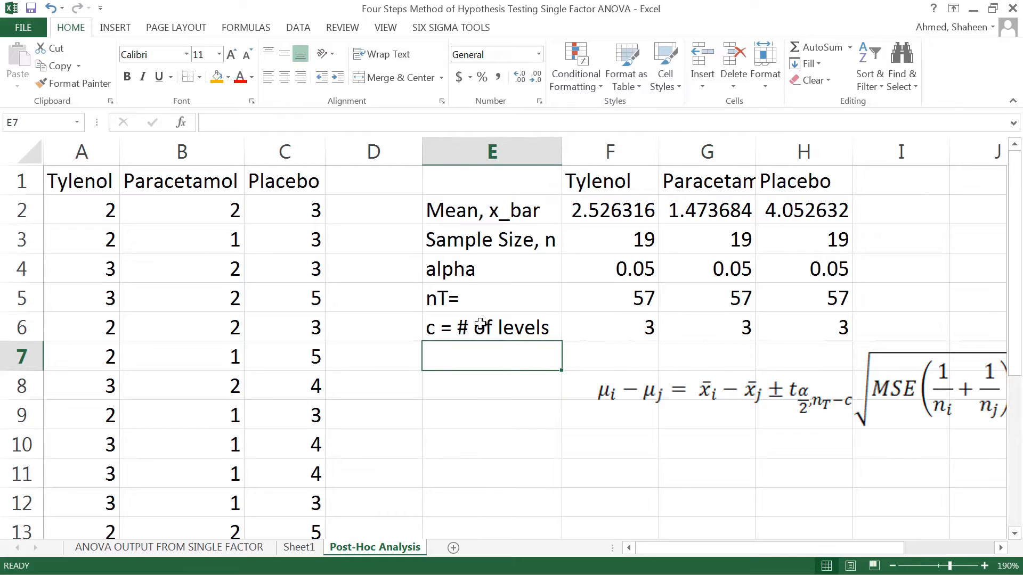
Step: Add a 'df = nT-c' row computing 54 with =F5-F6 and move the formula picture lower
type("df =")
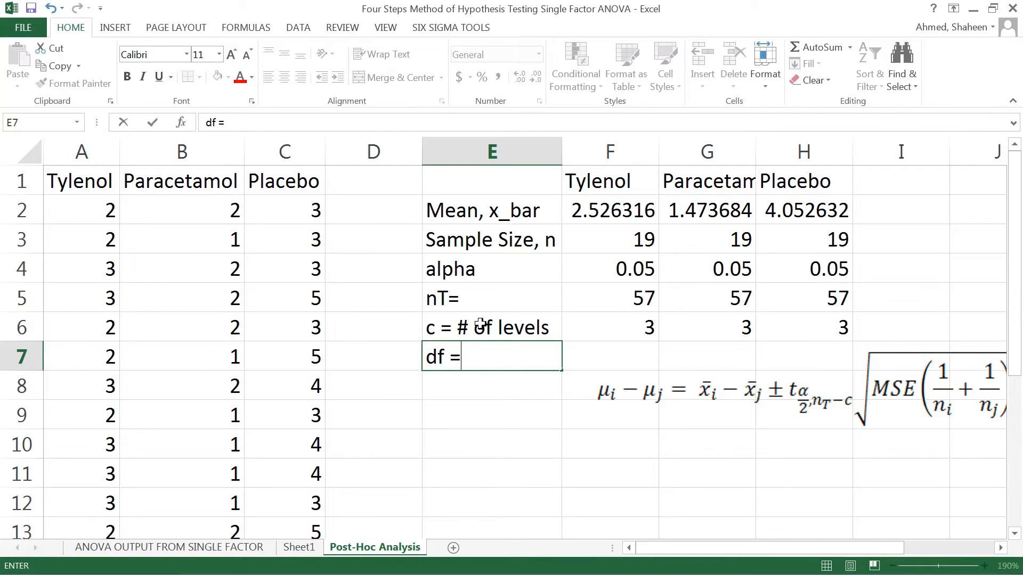
type("nT=")
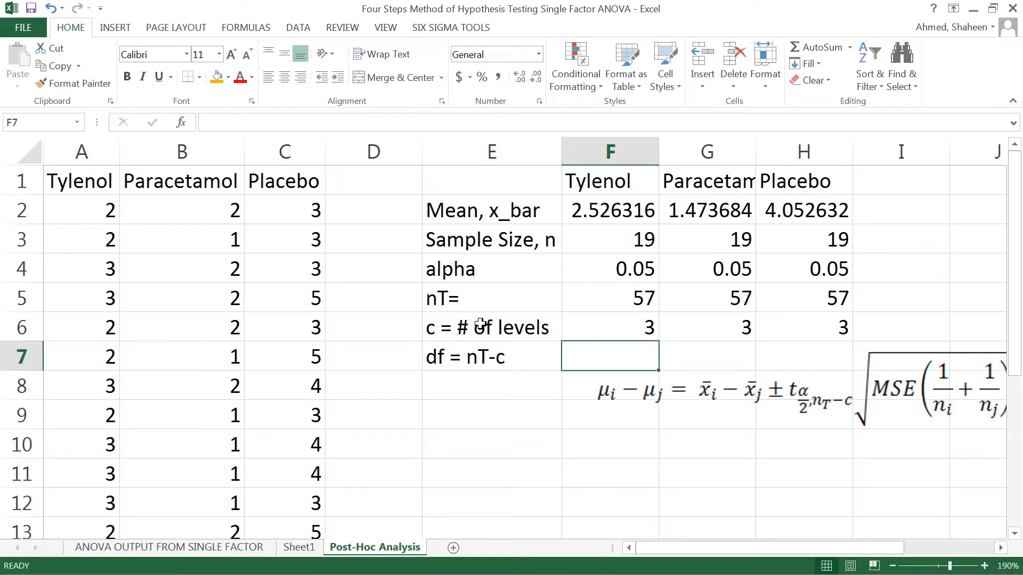
type("=")
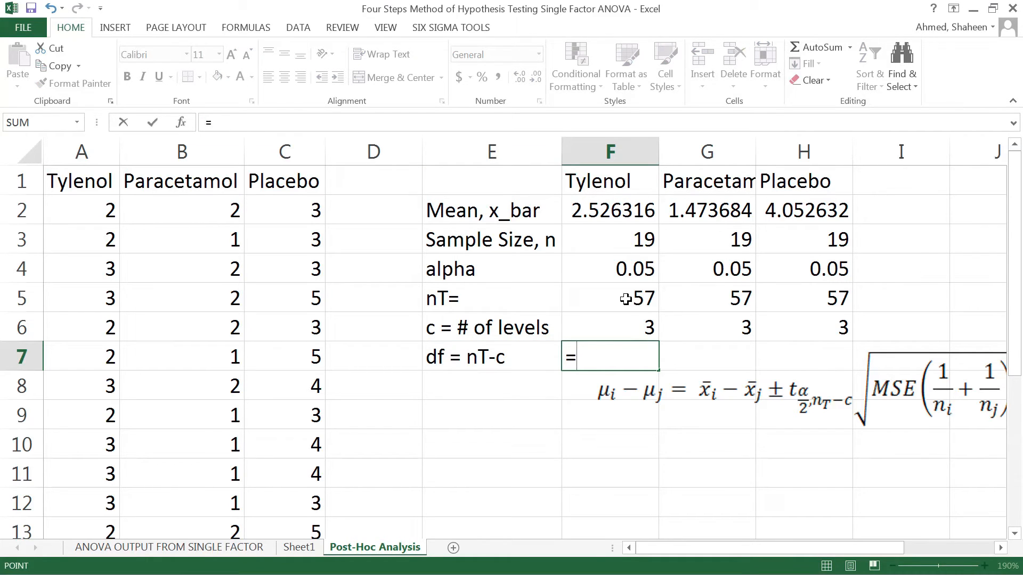
type("F5-F6")
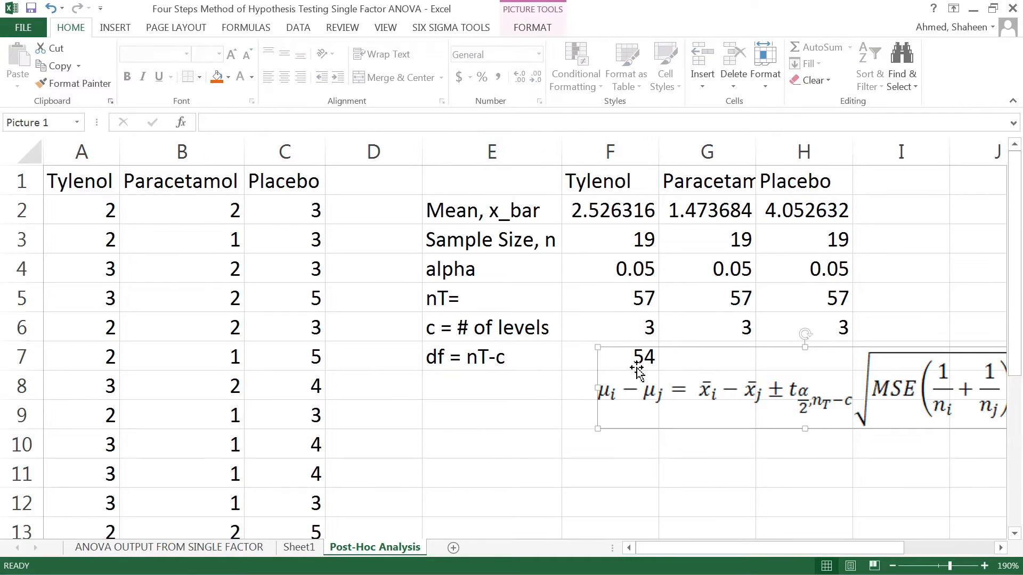
left_click(610, 357)
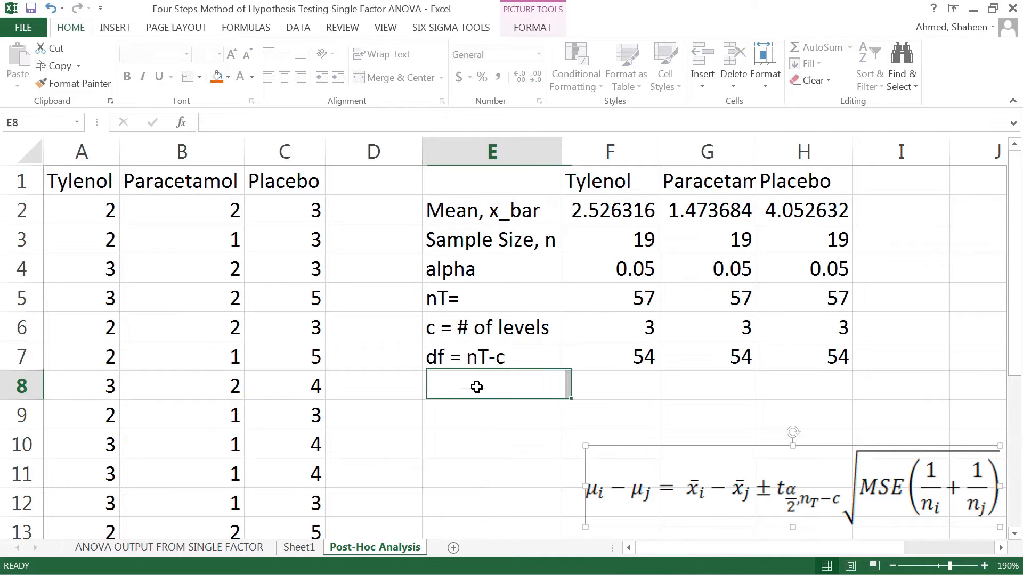
Step: Add an MSE row taking the within-groups mean square 0.452242 from the ANOVA output sheet
type("MS")
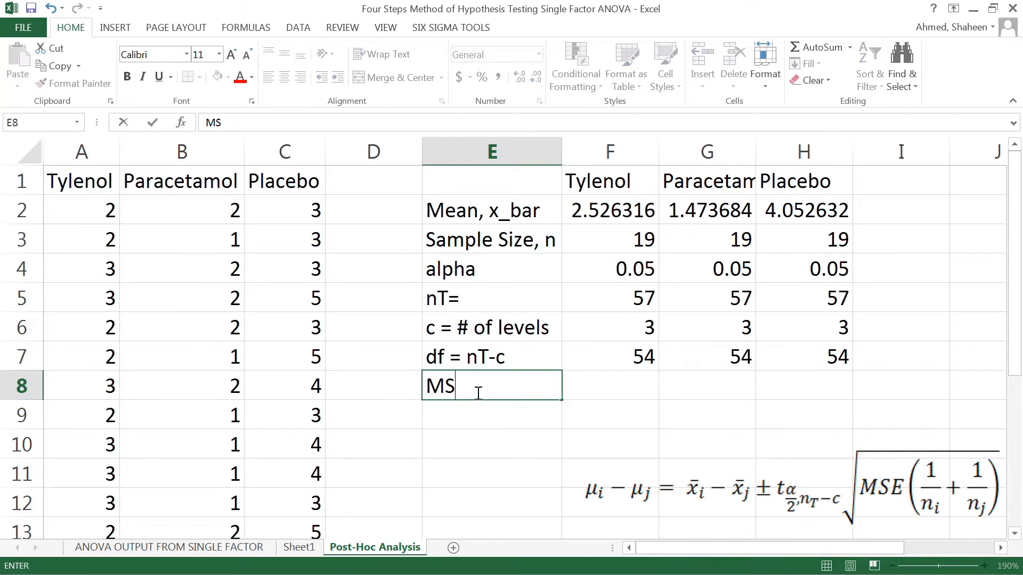
type("E")
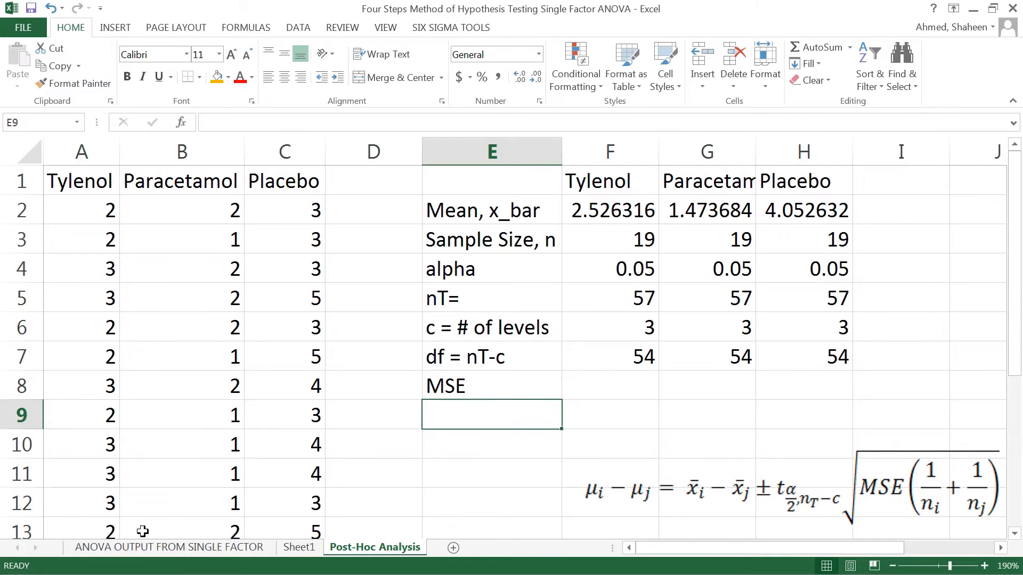
left_click(168, 547)
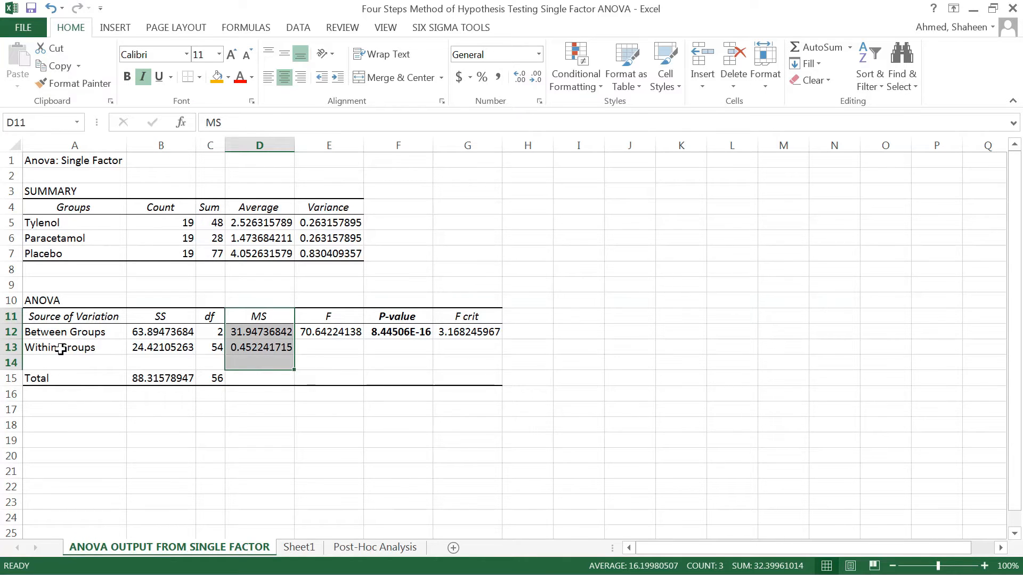
left_click(259, 348)
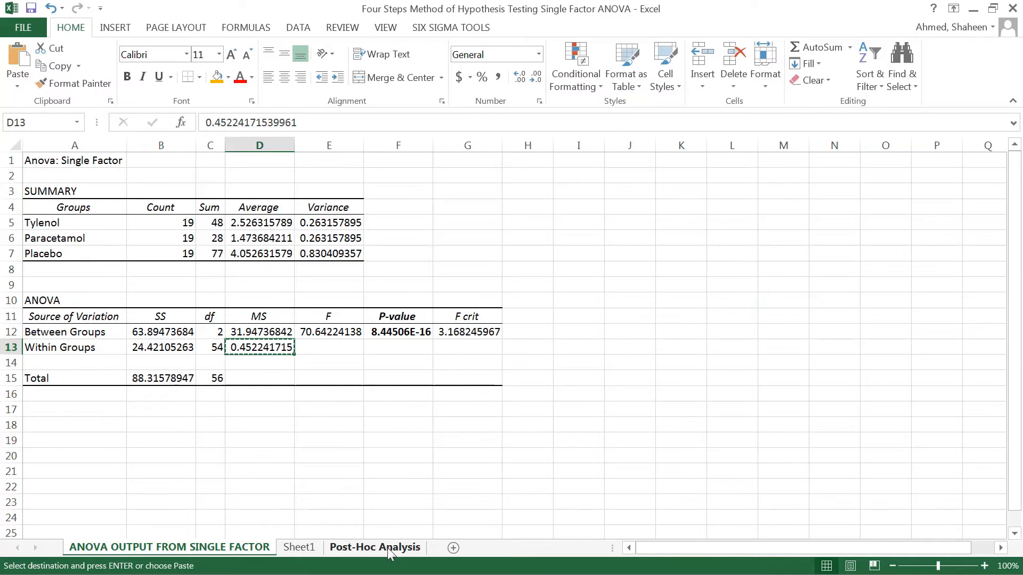
left_click(375, 546)
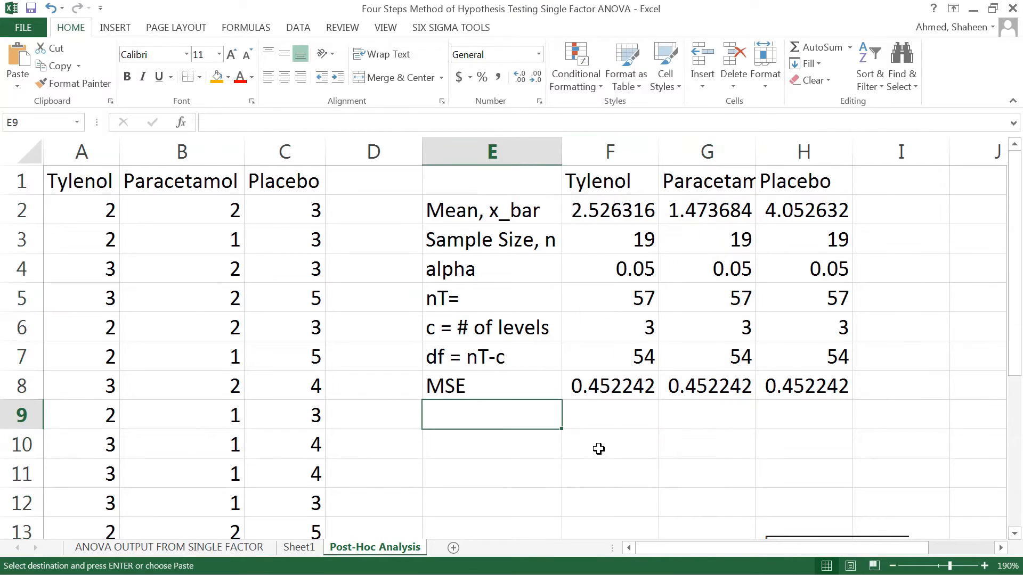
Step: Label E9 CI _Tyl&Para_Up and E10 CI _Tyl&Para_Low beneath the MSE row
type("CI")
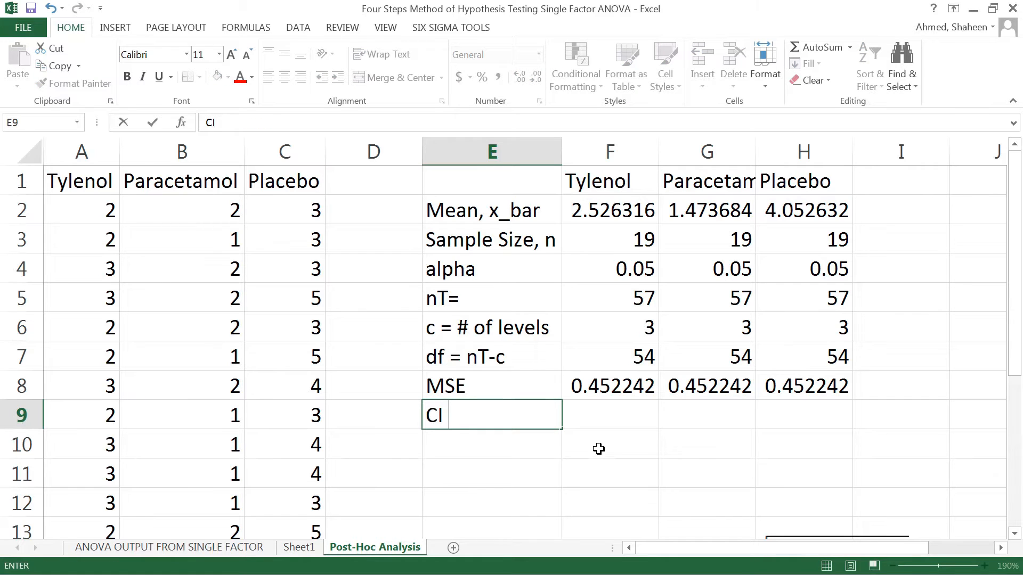
type("_Tyl")
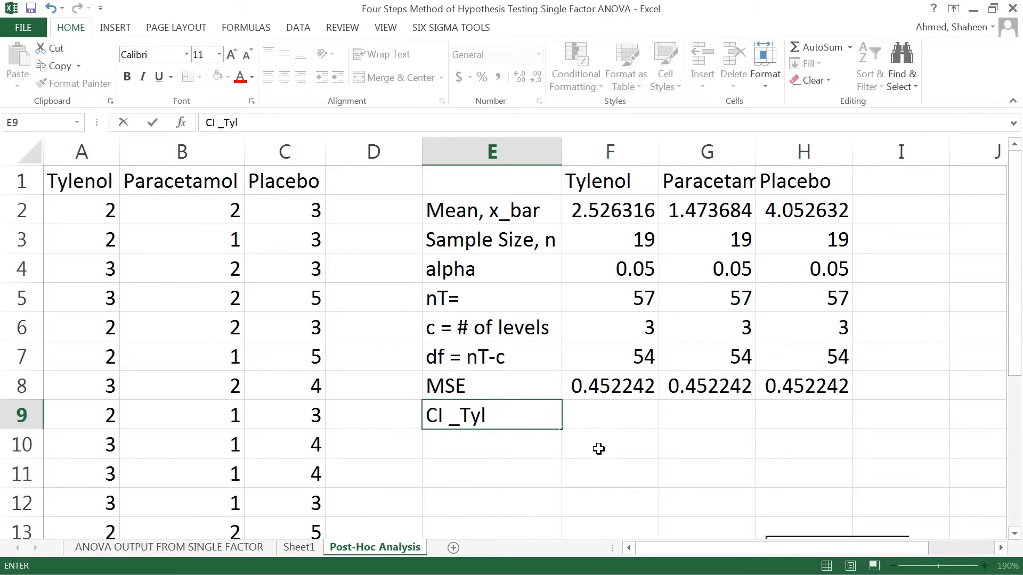
type("&")
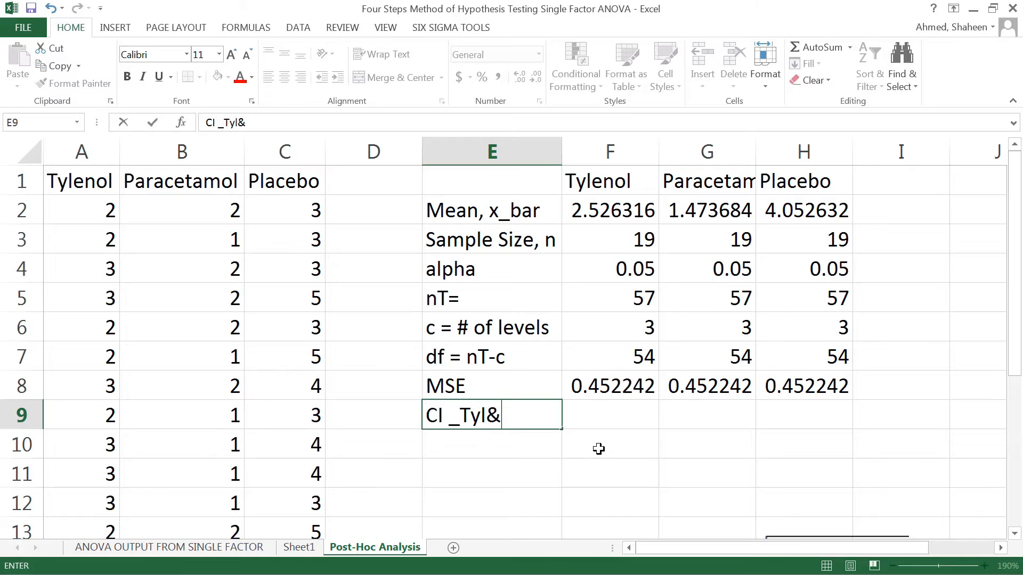
type("Para")
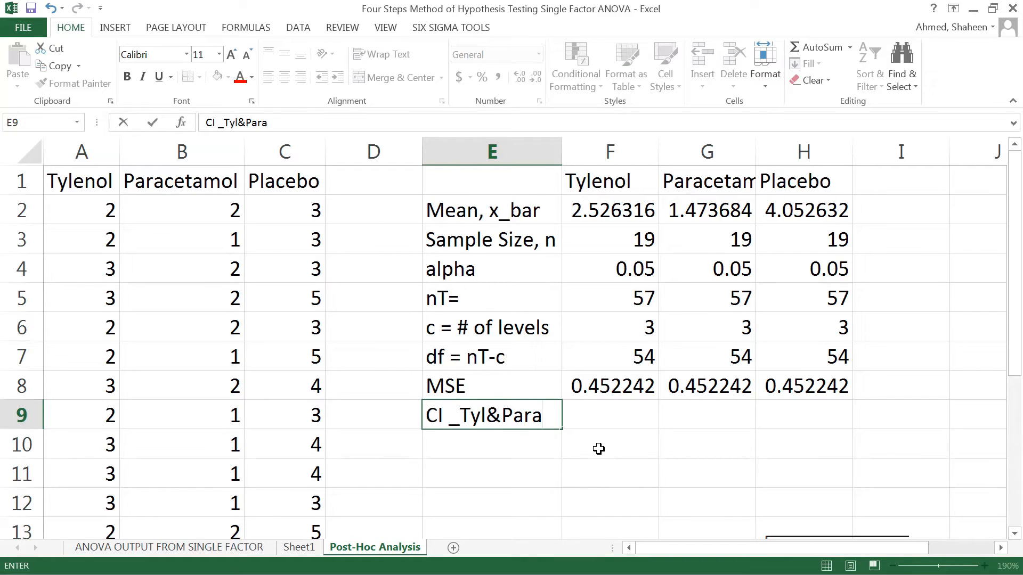
type("_")
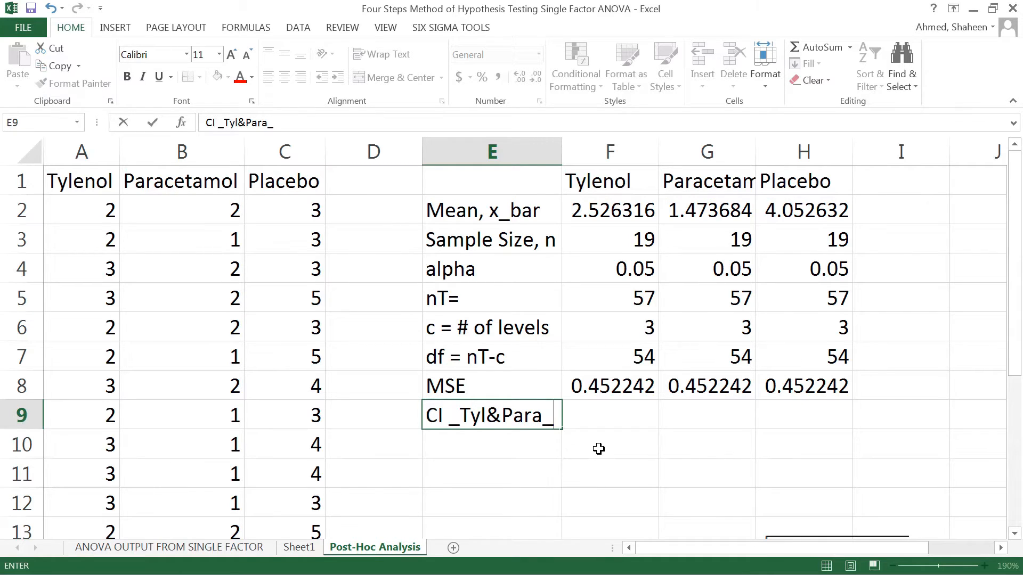
type("Up")
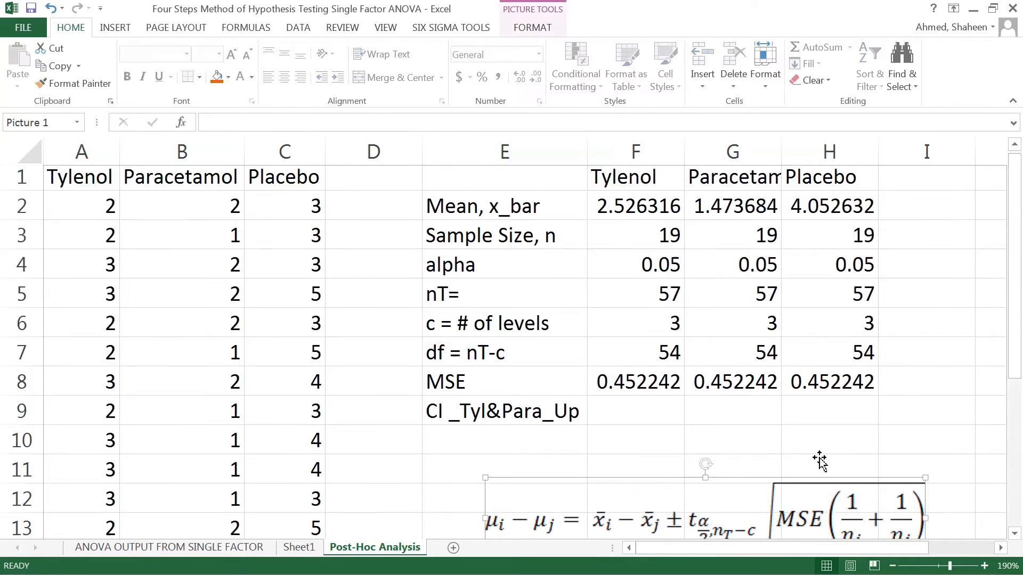
scroll("down", 3)
type("CI _Tyl&Para_Low")
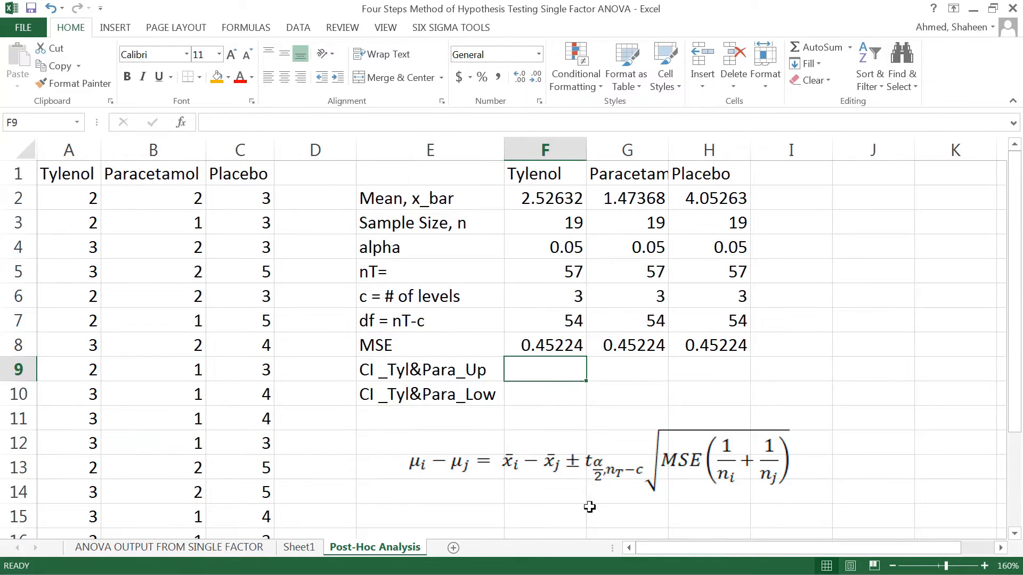
Step: Cancel the started formula in F9 and shift the two CI labels down to E10:E11, leaving row 9 blank
type("=F2")
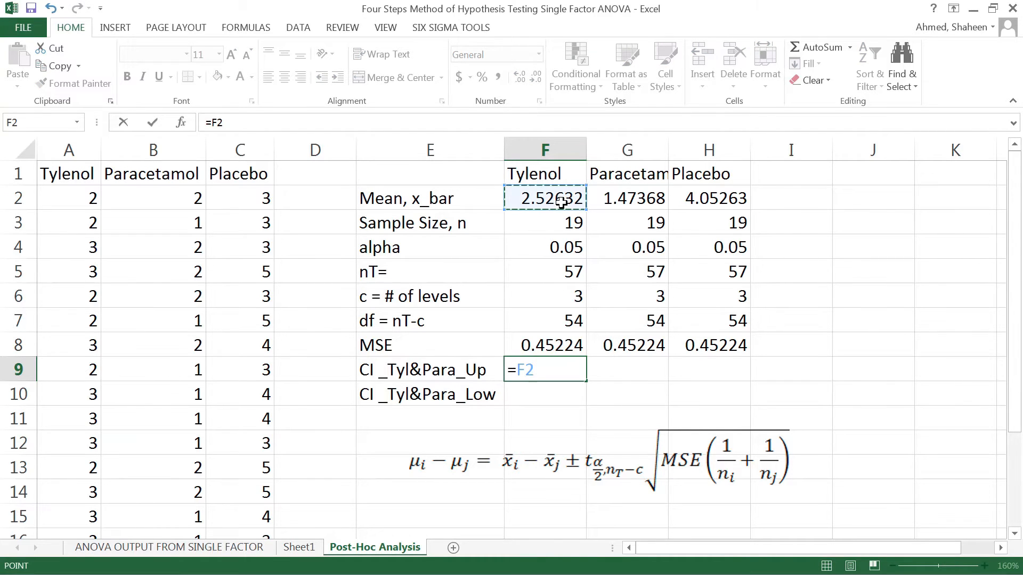
type("-")
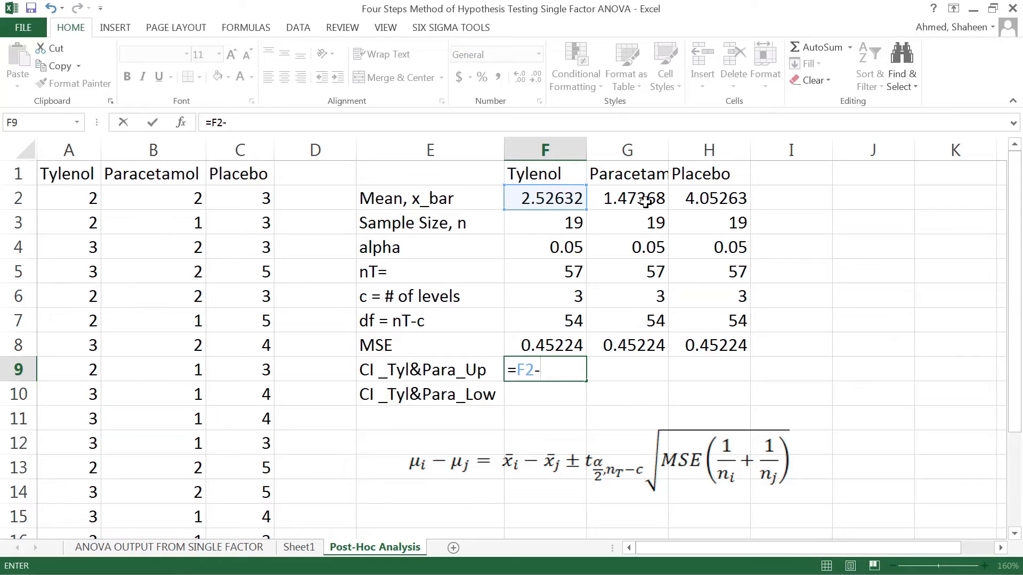
left_click(626, 198)
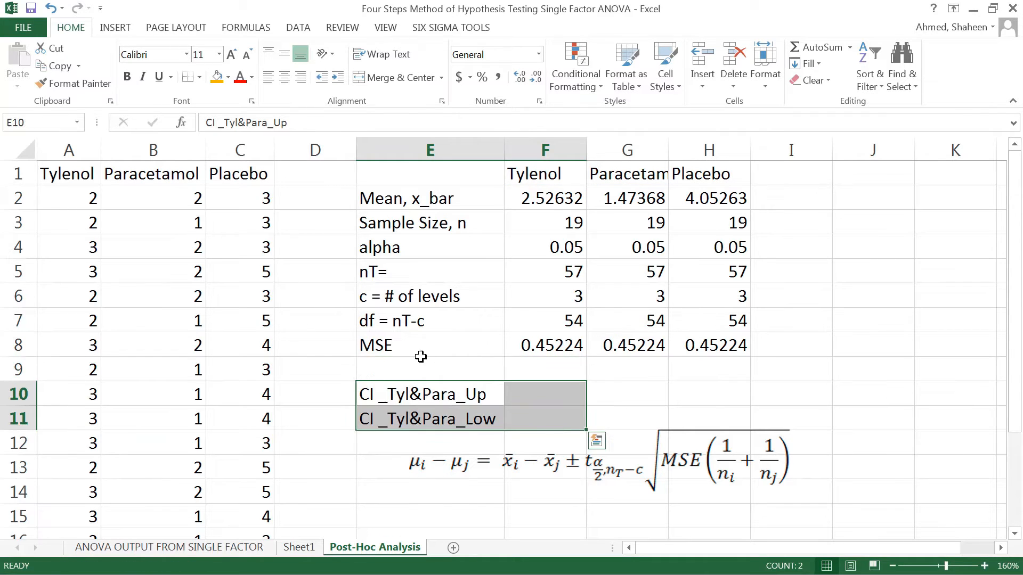
Step: Label row 9 as t_alpha/2, nt-c= in E9
type("t")
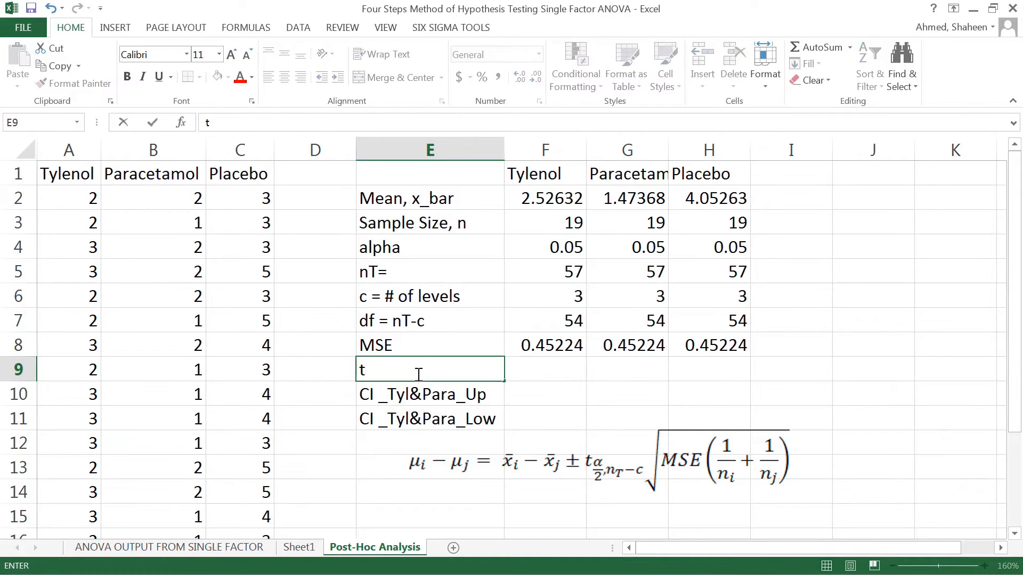
type("_alp")
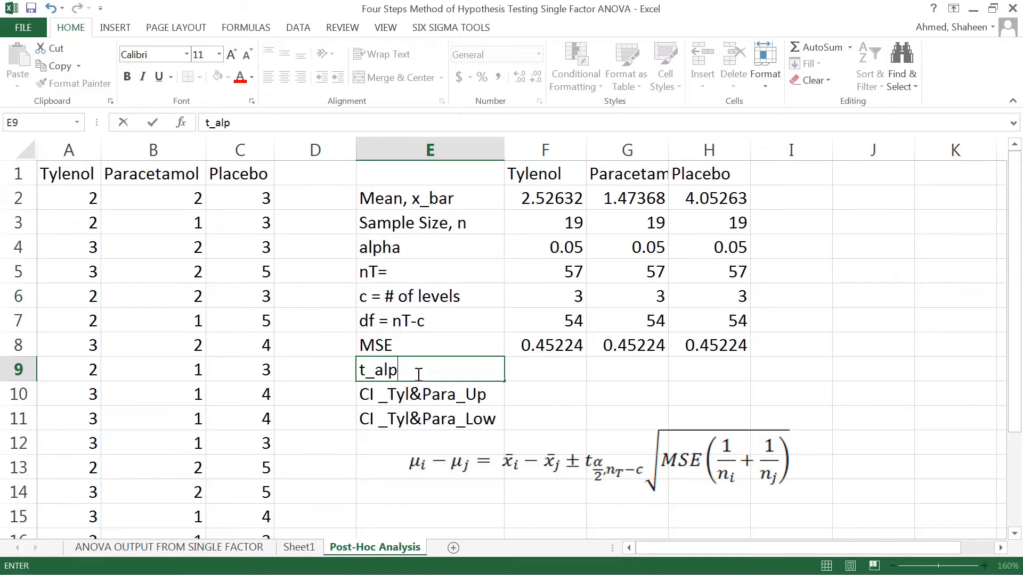
type("ha/2,")
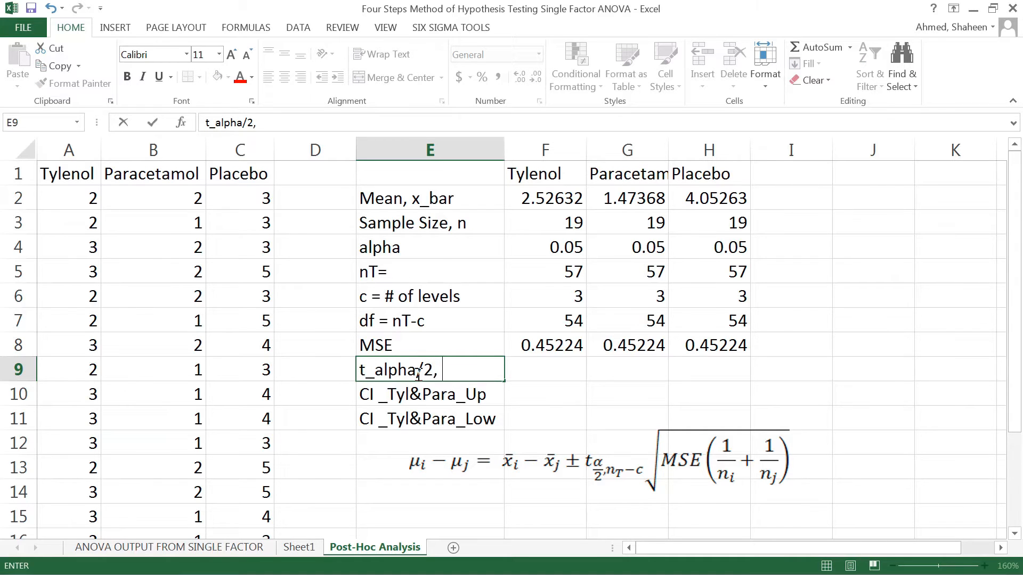
type("nt-c")
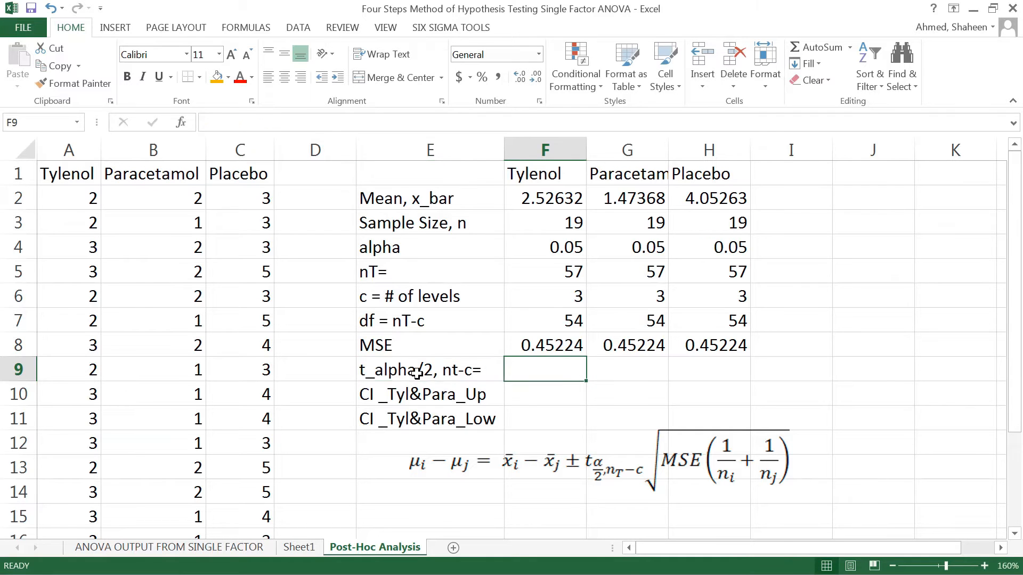
Step: Compute the critical t in F9 with =TINV(0.5/2, F7), using the 54 degrees of freedom, giving 1.16286
type("=ti")
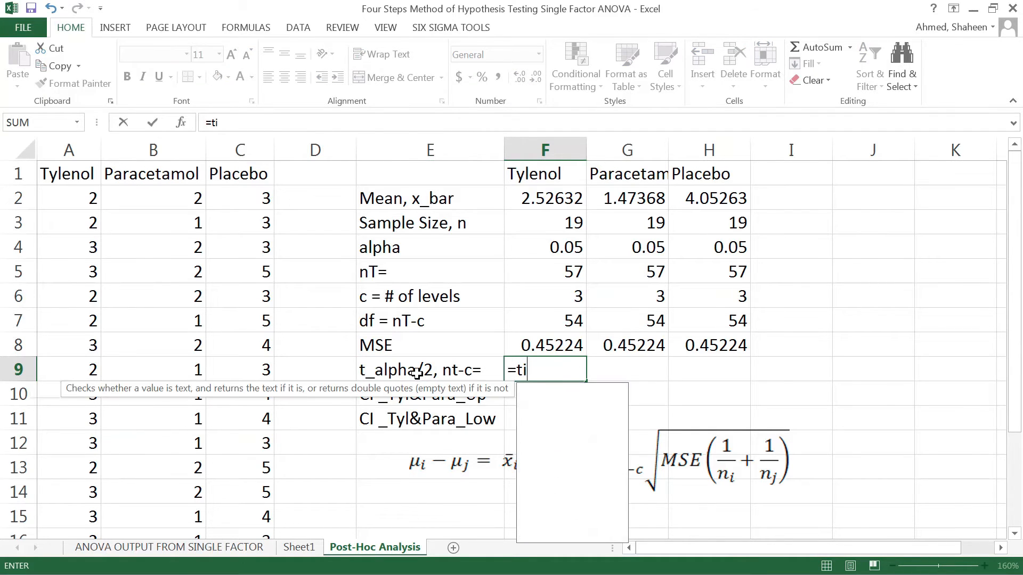
type("nv")
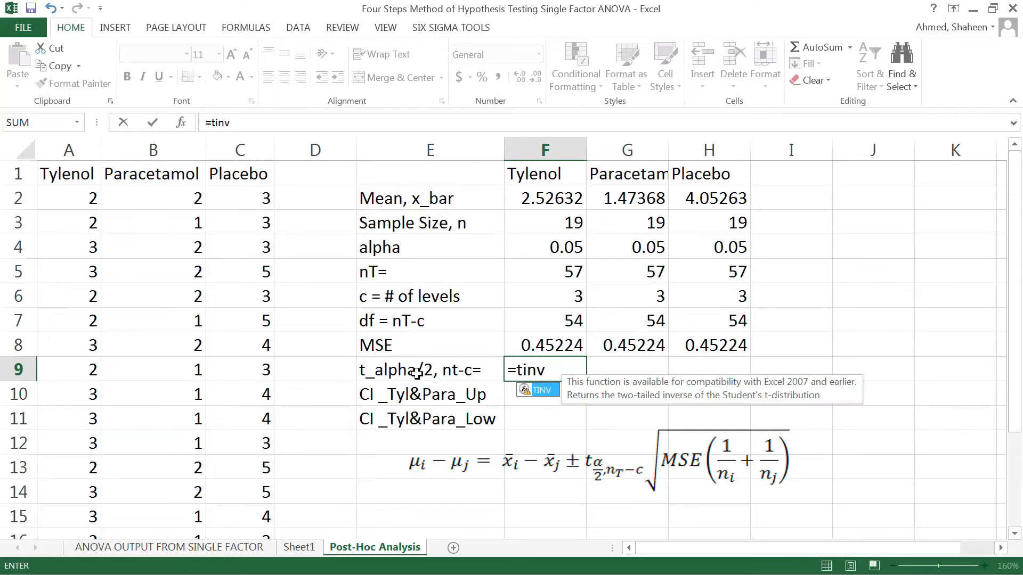
type("(")
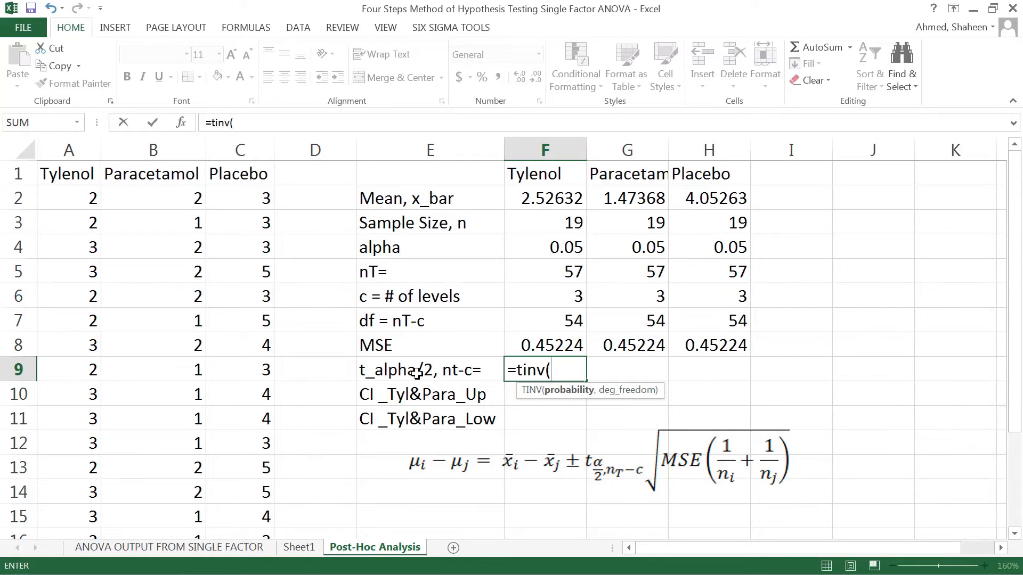
type("0.5")
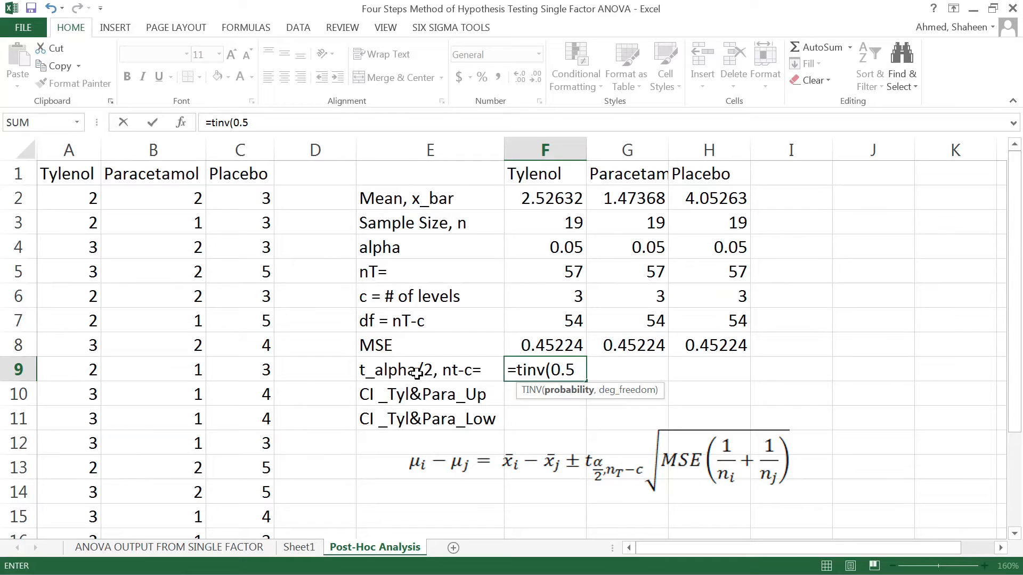
type("/2")
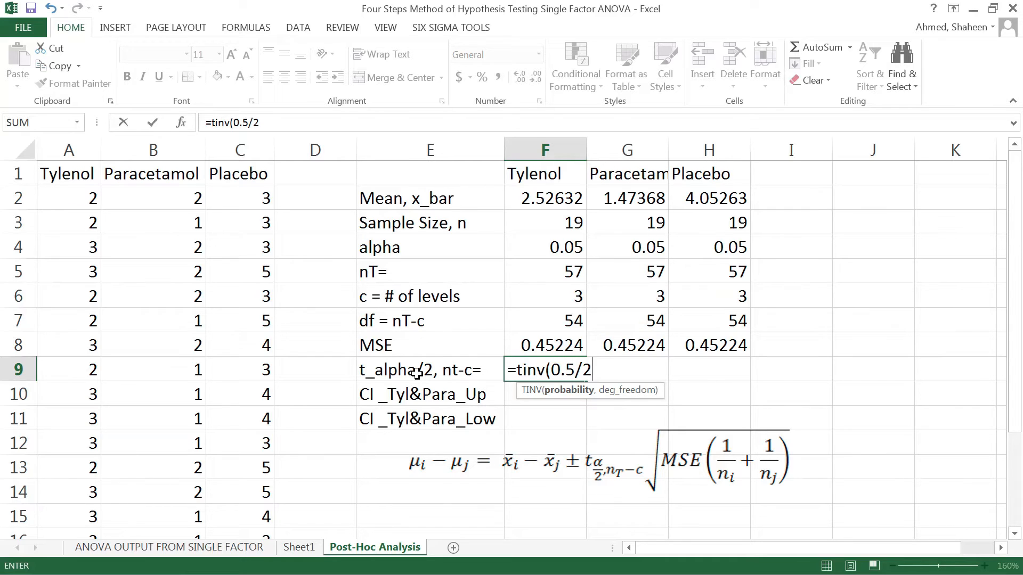
type(",")
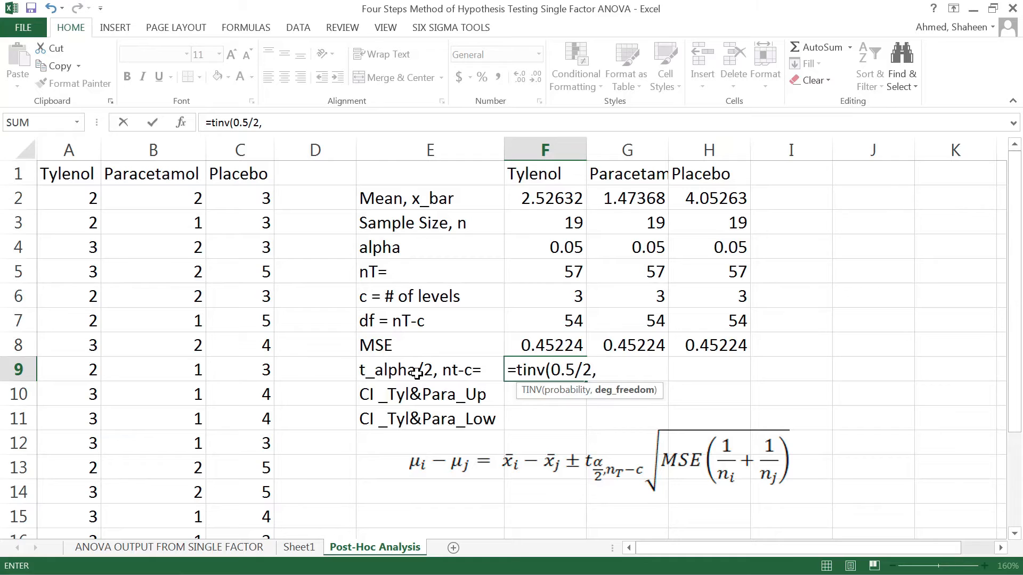
left_click(544, 320)
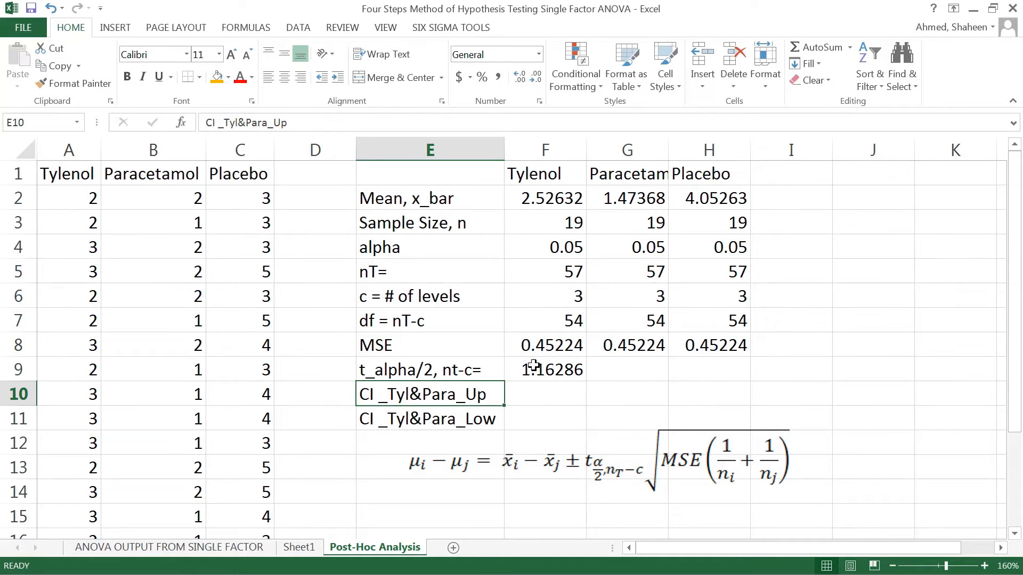
Step: Begin the upper limit in F10 as F2-G2 plus F9 times SQRT of the MSE F8
left_click(545, 393)
type("=")
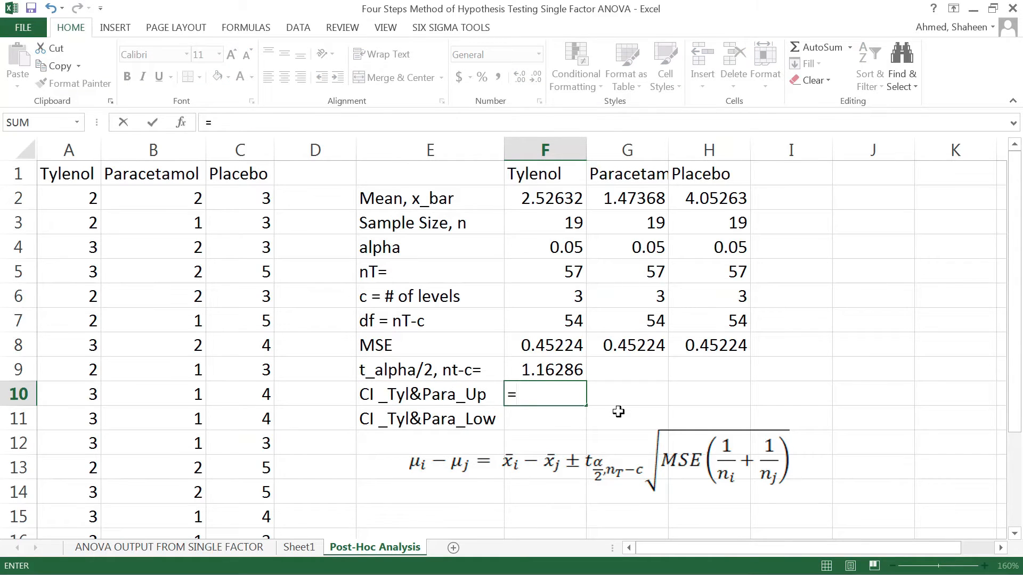
left_click(545, 198)
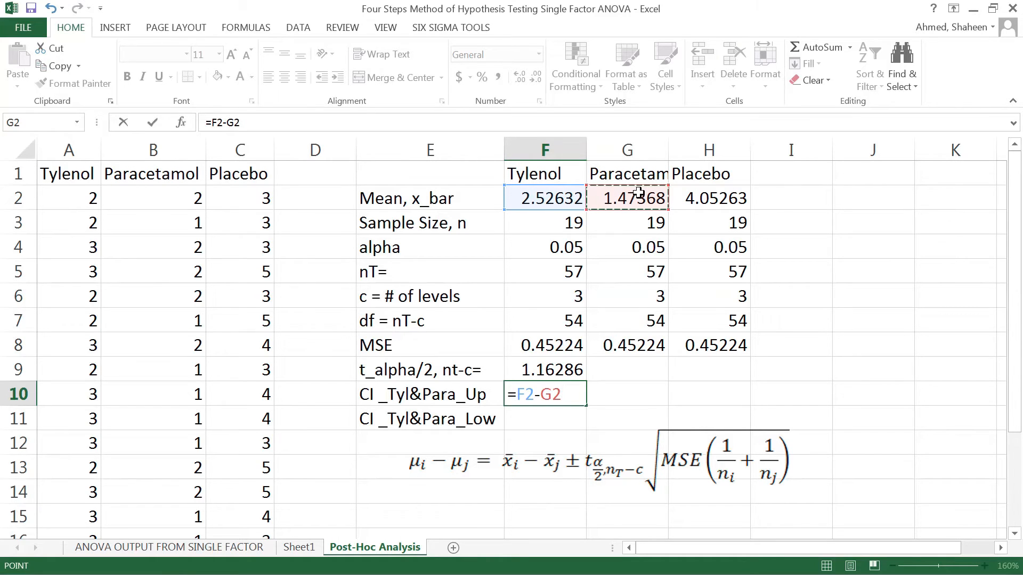
type("+")
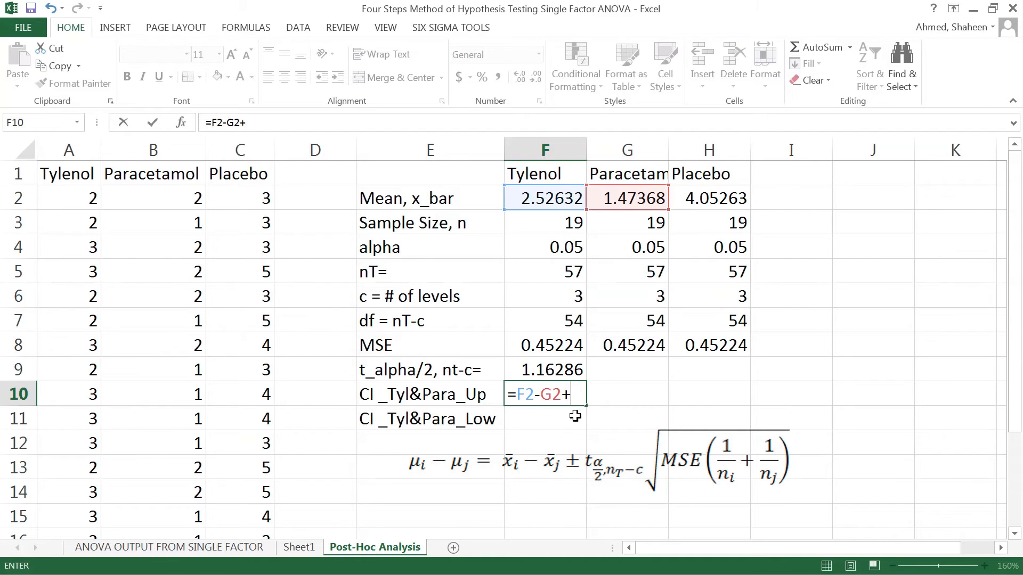
mouse_move(566, 352)
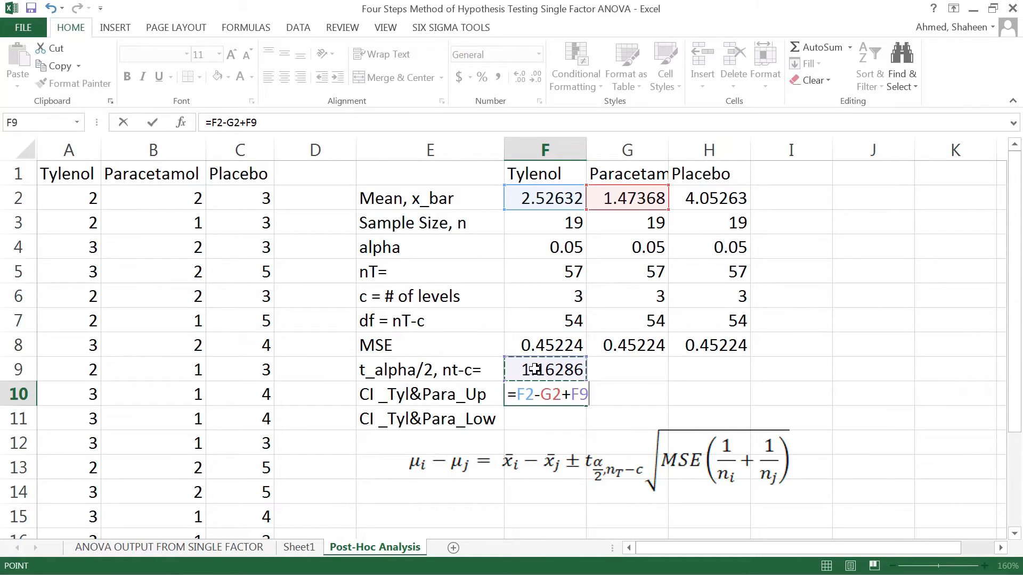
type("*")
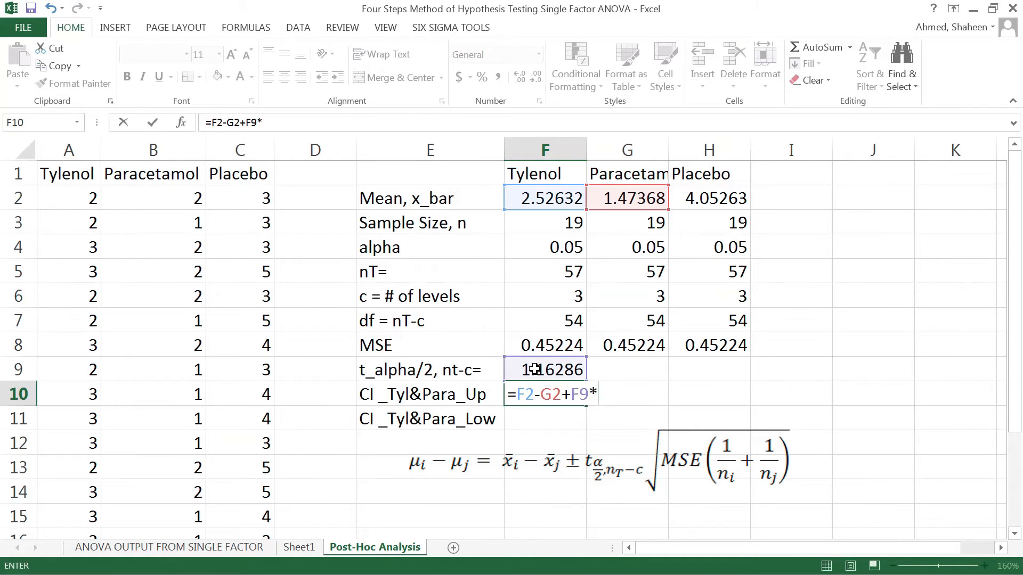
type("sqrt")
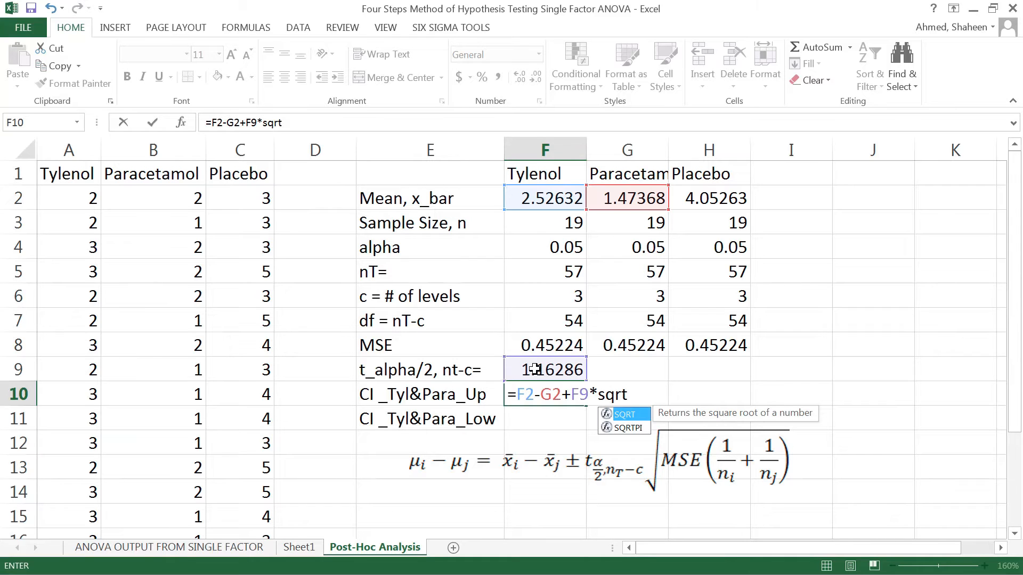
left_click(544, 345)
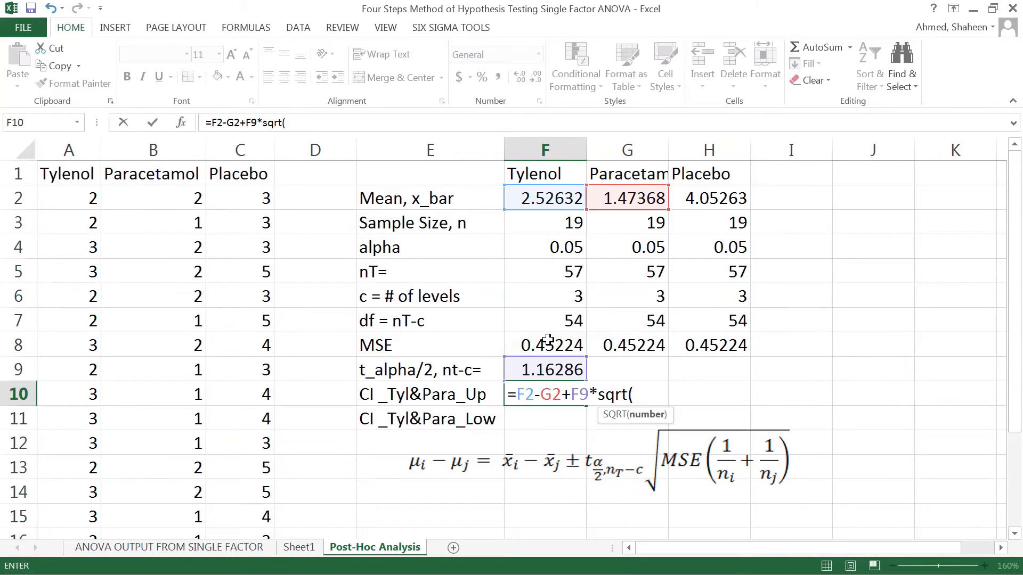
Step: Finish the upper limit with (1/F3+1/G3) using the Tylenol and Paracetamol sample sizes and confirm it
type("(F8*")
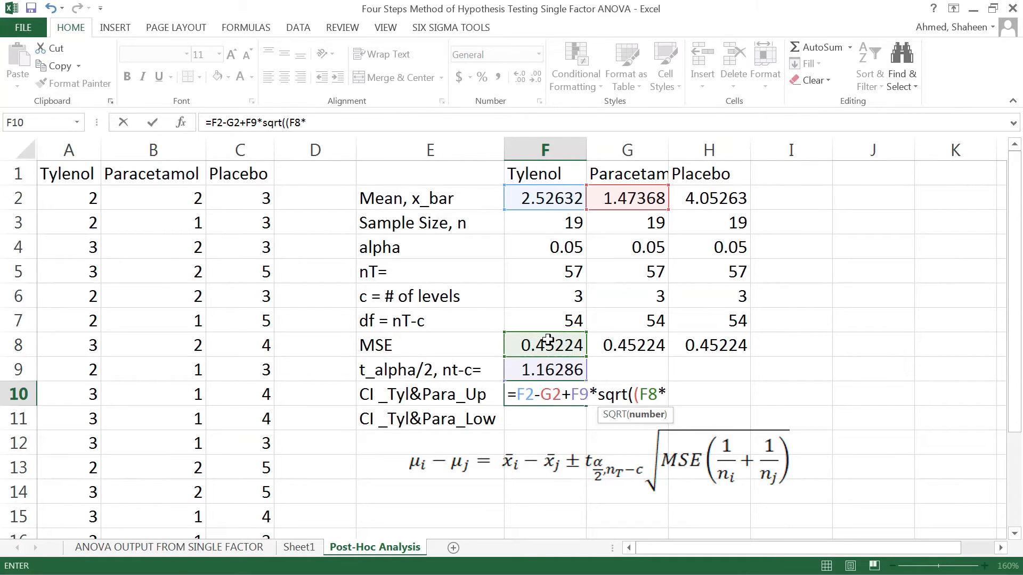
type("(")
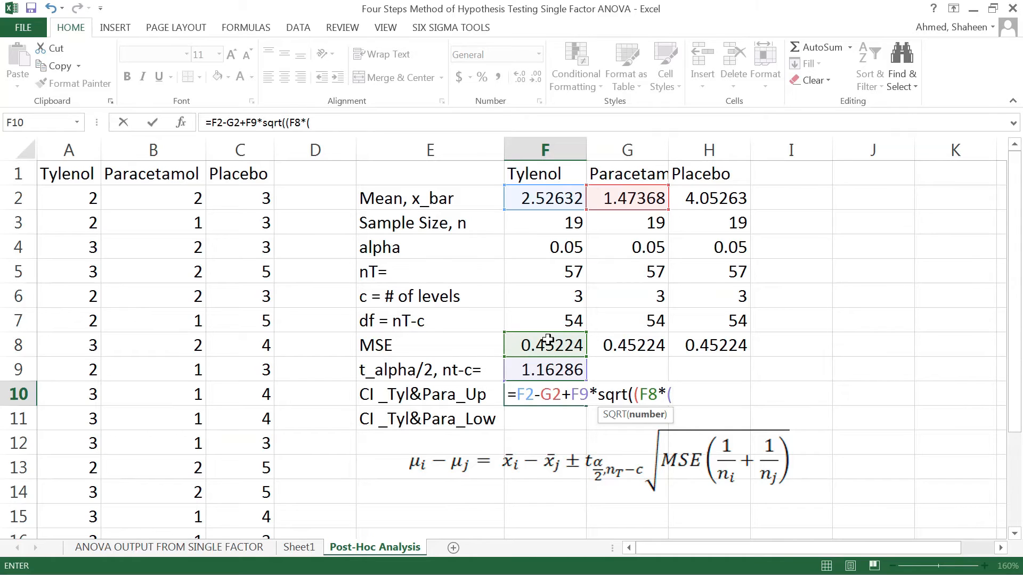
type("1/")
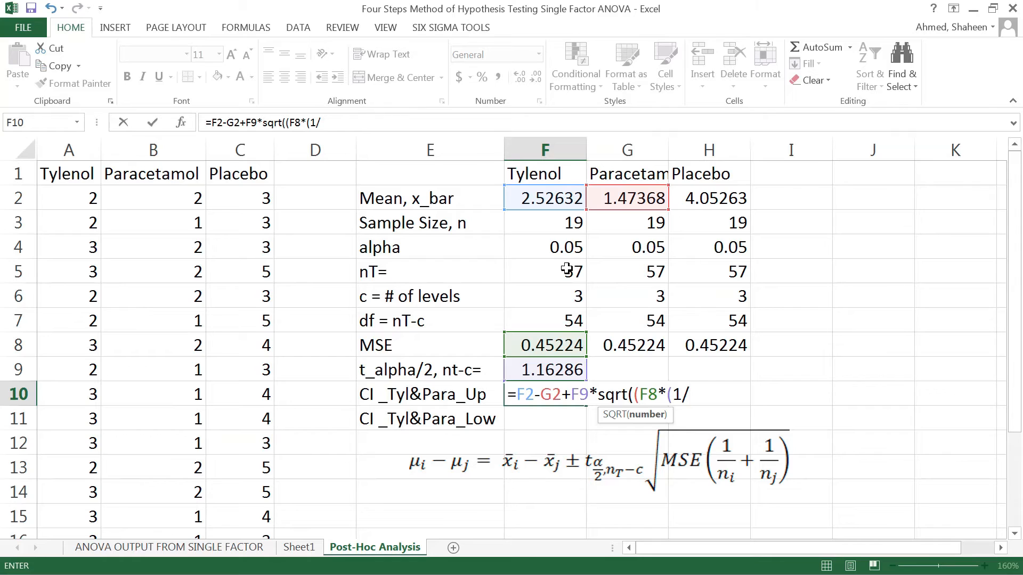
left_click(544, 222)
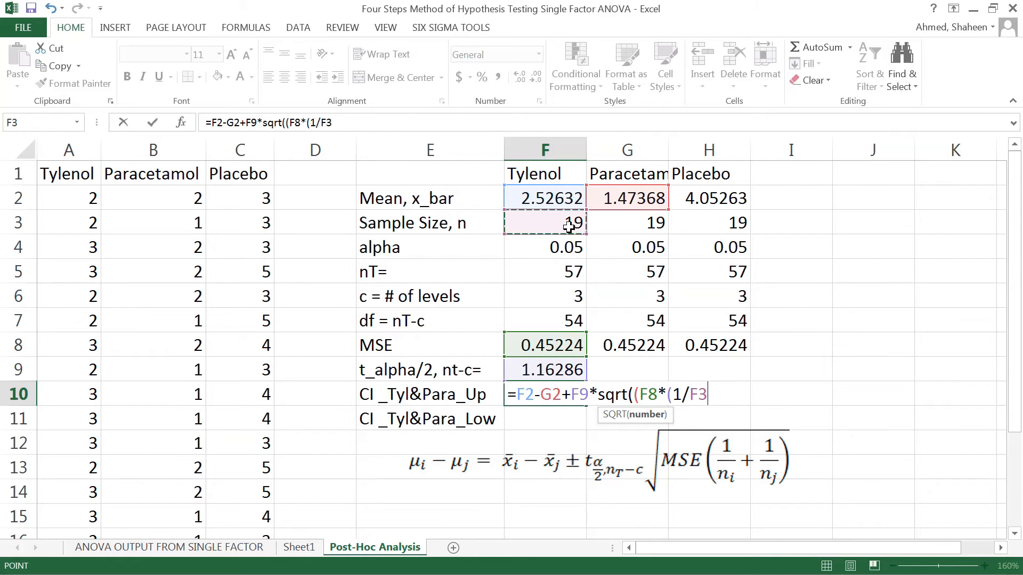
type("+1/")
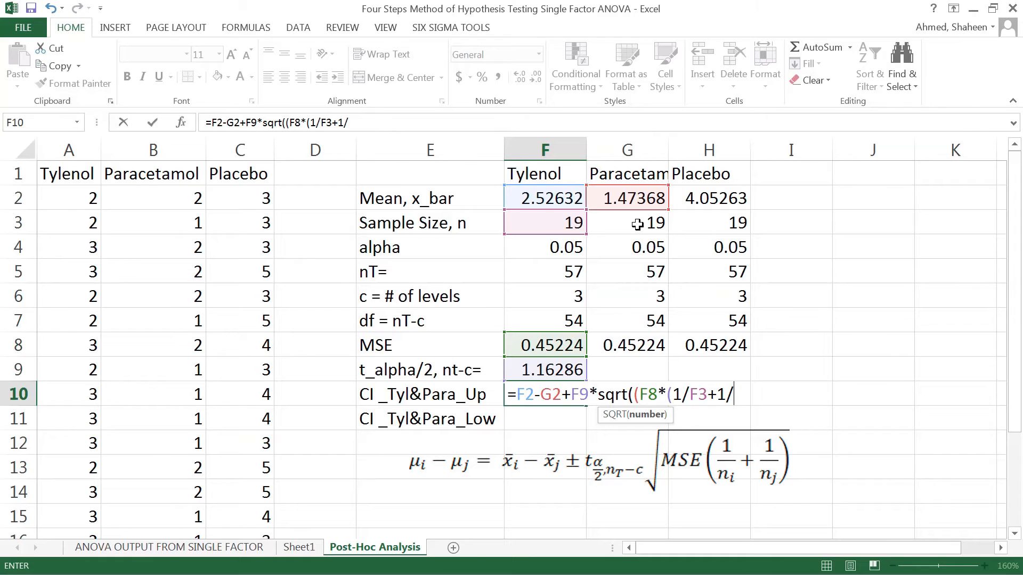
left_click(626, 222)
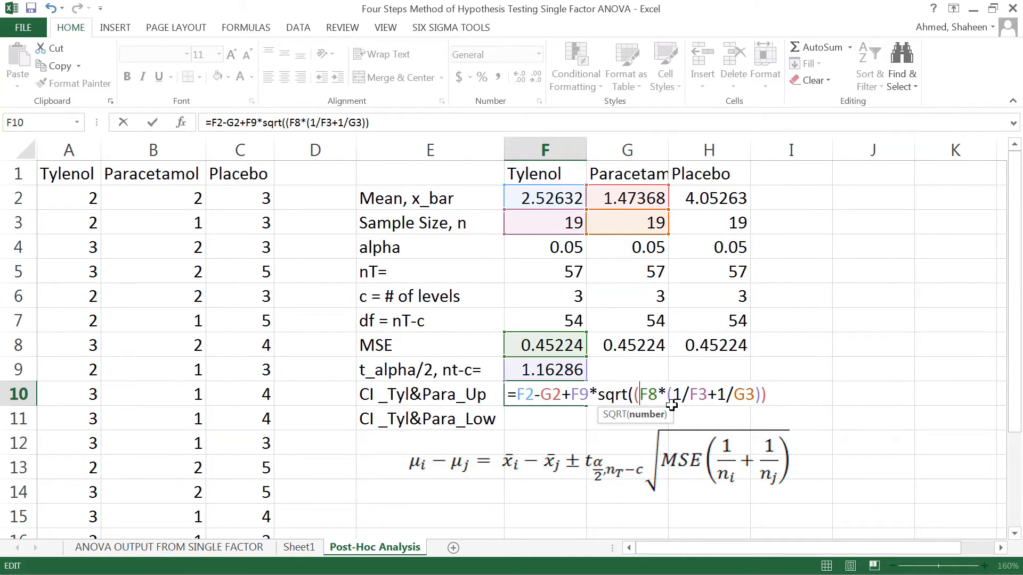
key("Backspace")
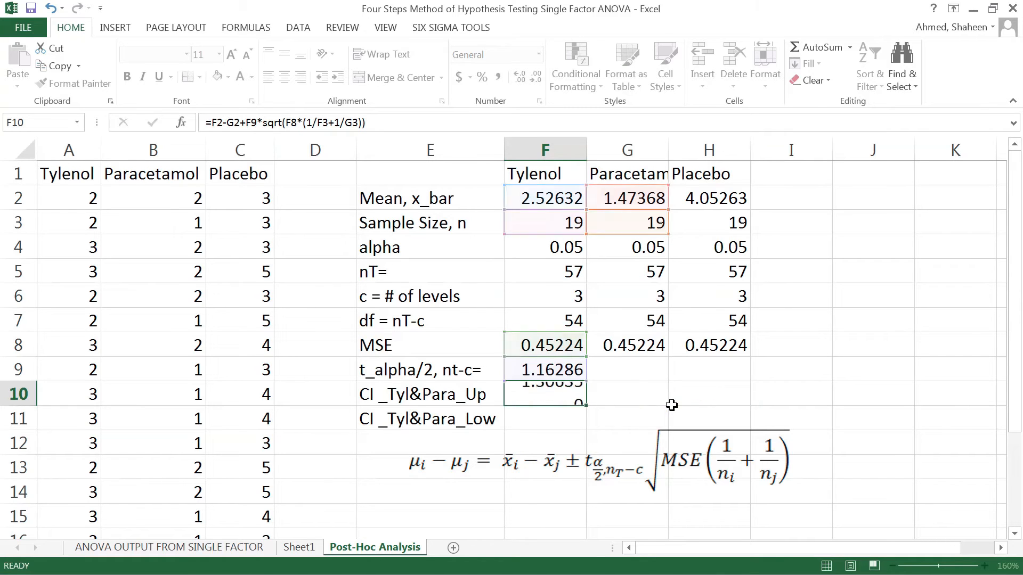
Step: Make F10's references absolute (1.30635) and add the minus version in F11 for the lower limit 0.79891
double_click(545, 393)
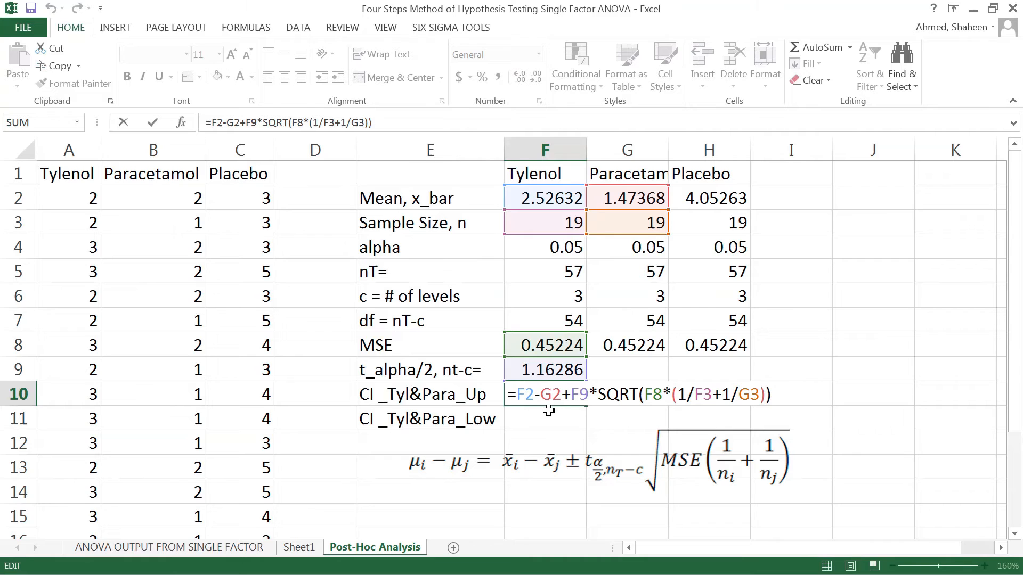
key("f4")
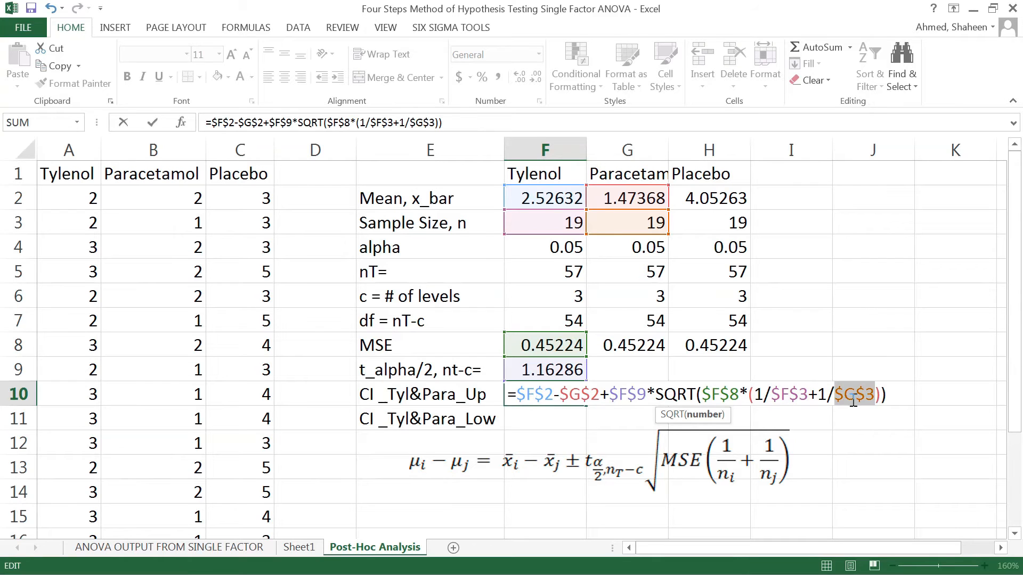
key("Enter")
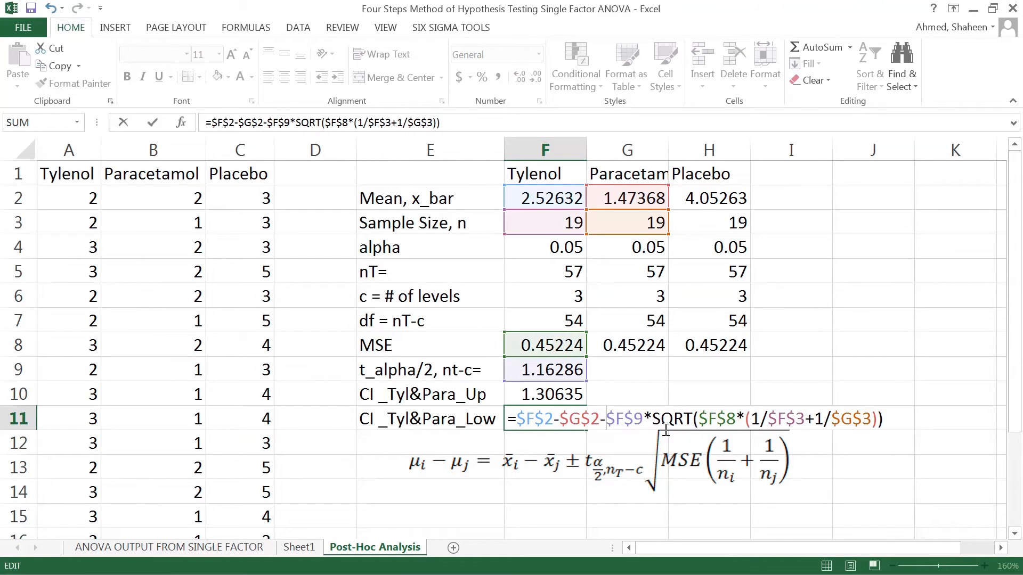
key("Enter")
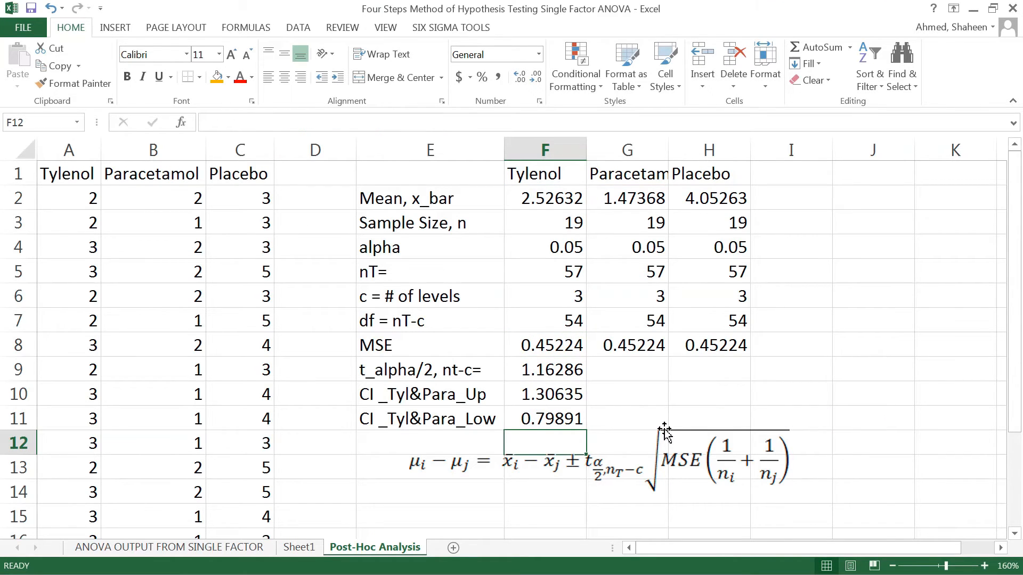
mouse_move(655, 433)
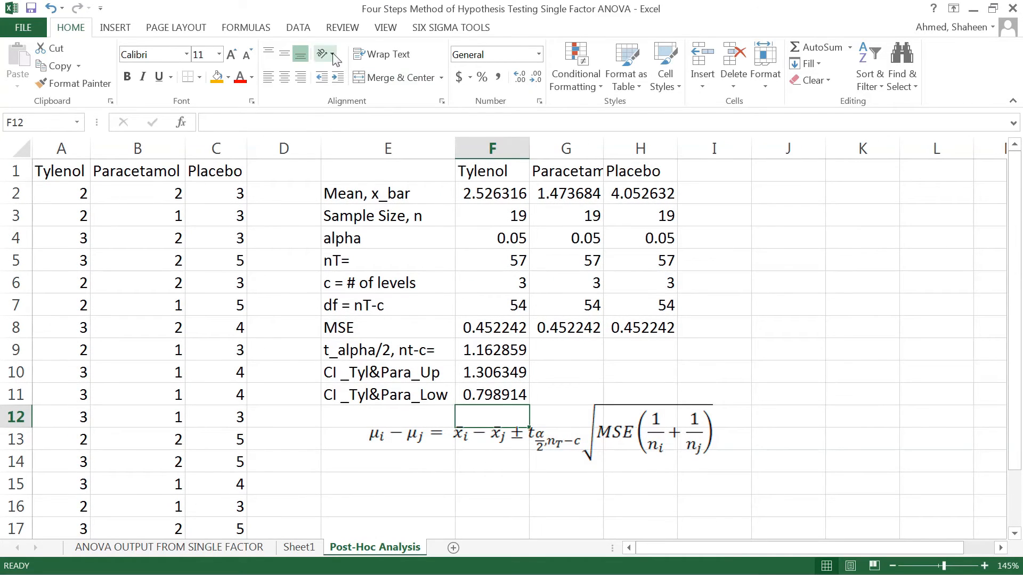
mouse_move(322, 54)
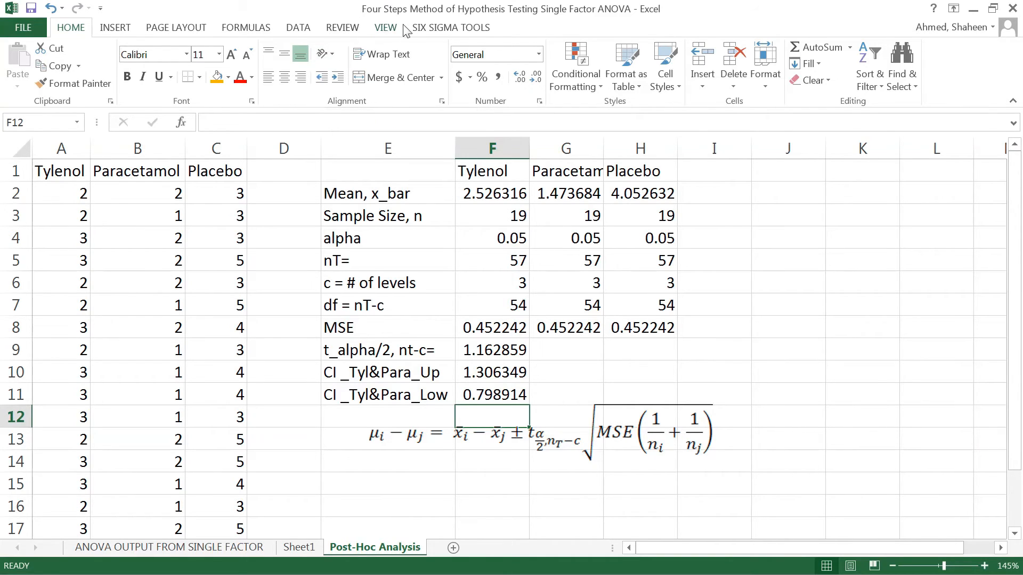
Step: Switch to the Review ribbon while looking over the confidence limits 1.306349 and 0.798914
left_click(342, 27)
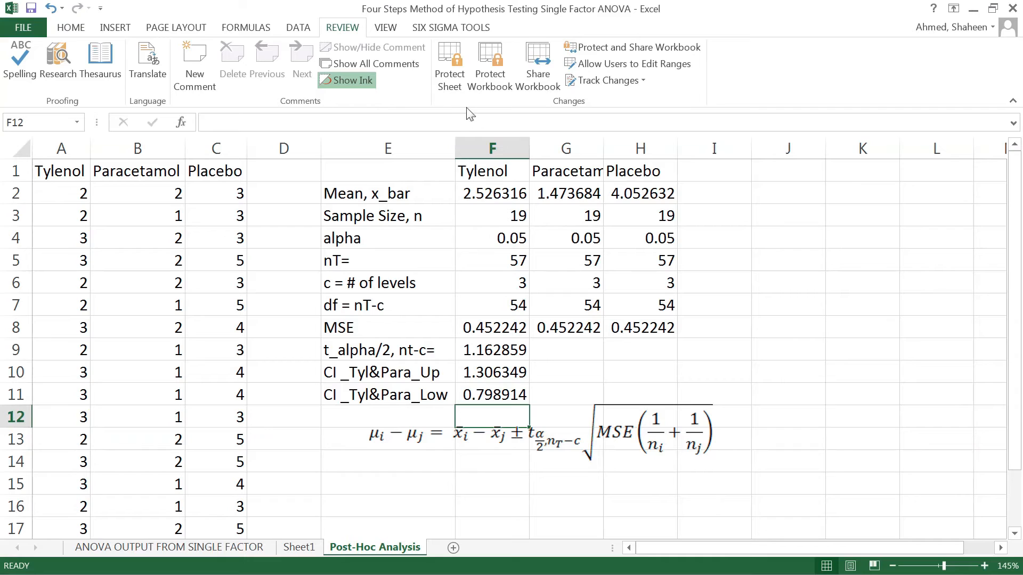
mouse_move(178, 42)
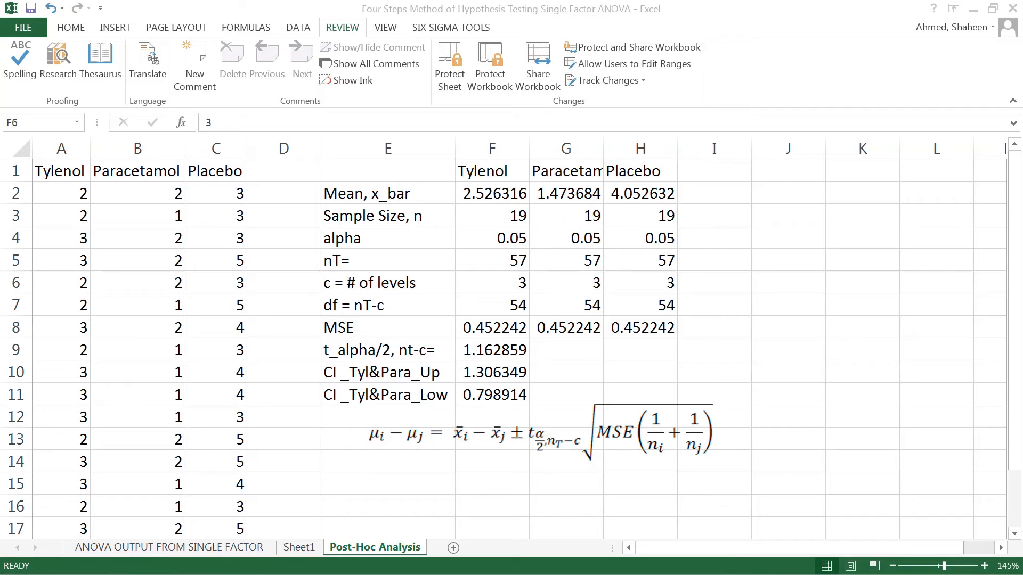
mouse_move(507, 406)
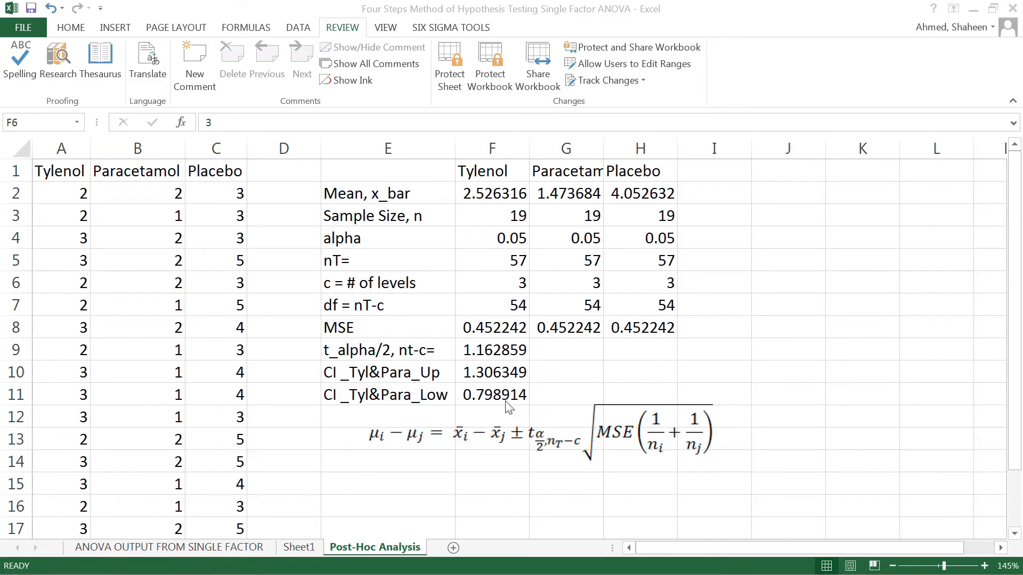
mouse_move(510, 327)
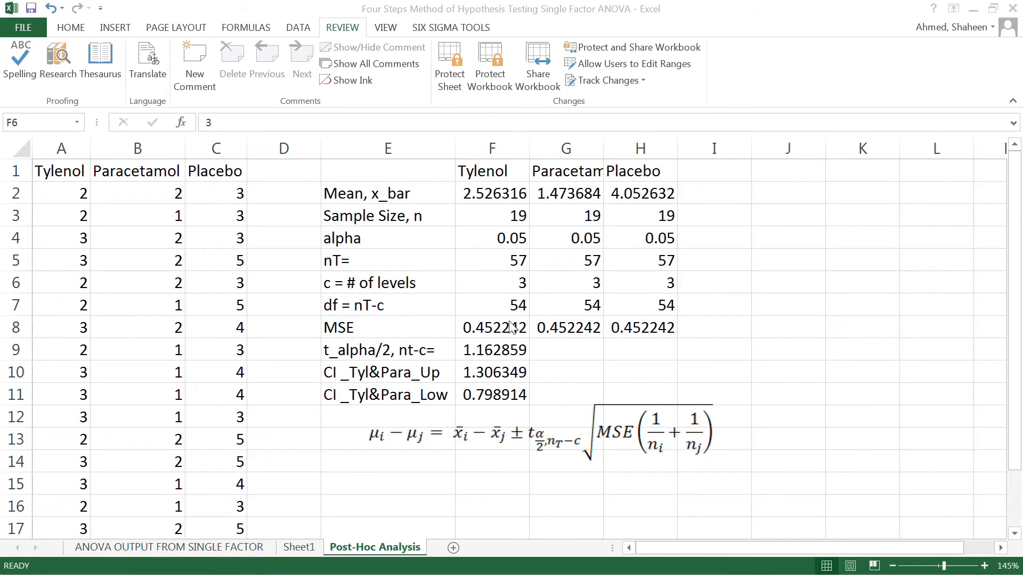
mouse_move(565, 449)
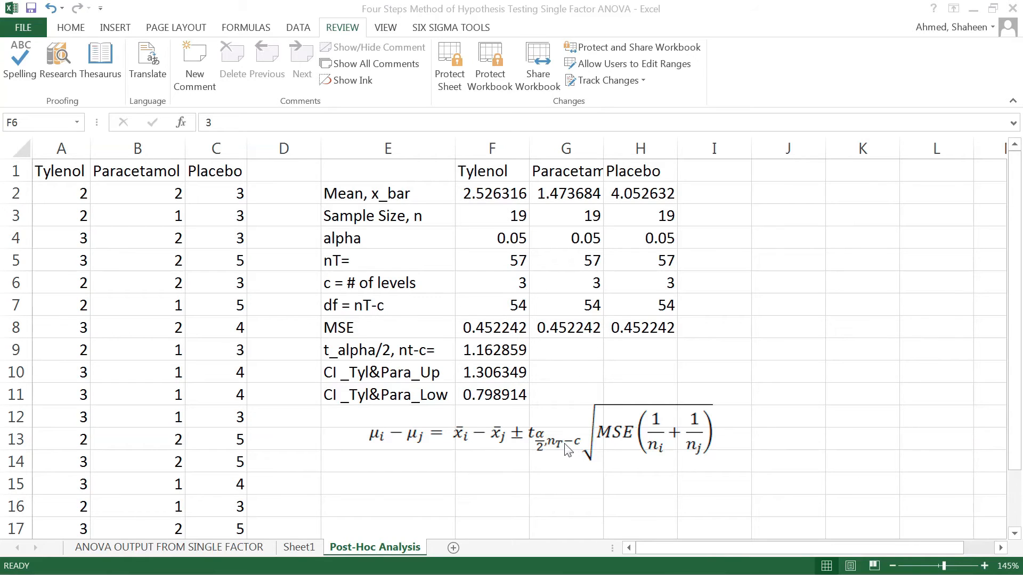
mouse_move(517, 406)
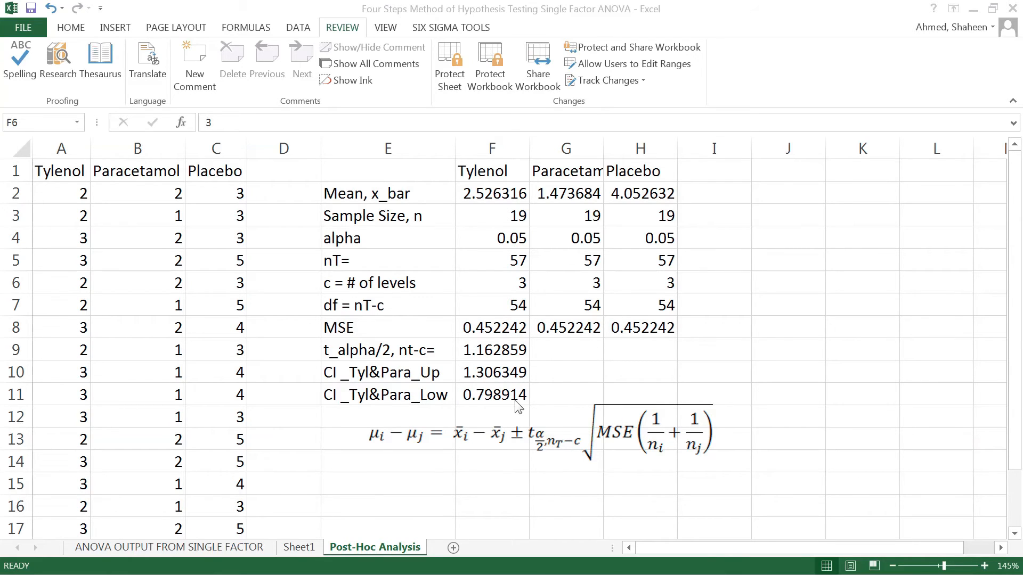
mouse_move(457, 396)
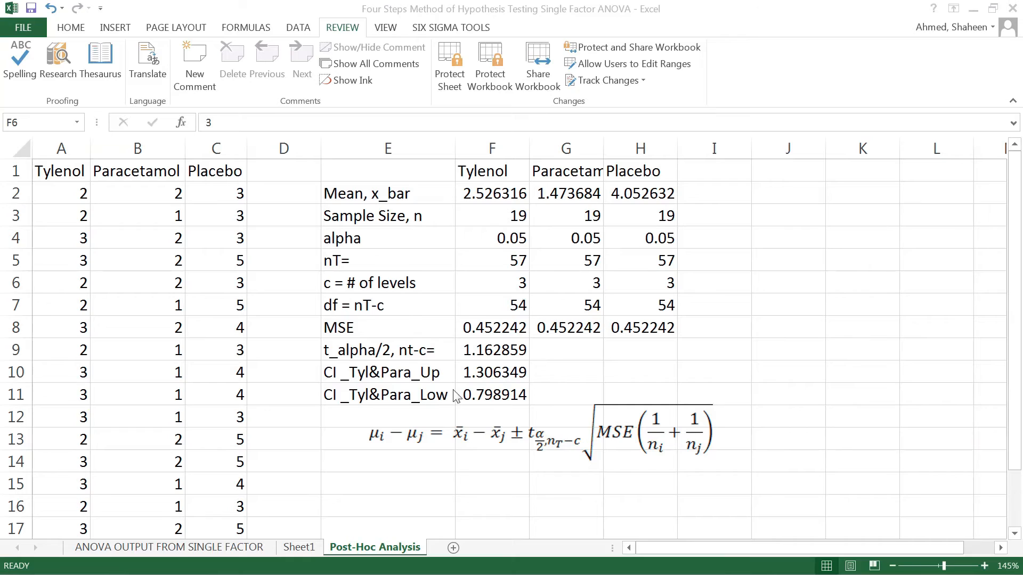
mouse_move(434, 398)
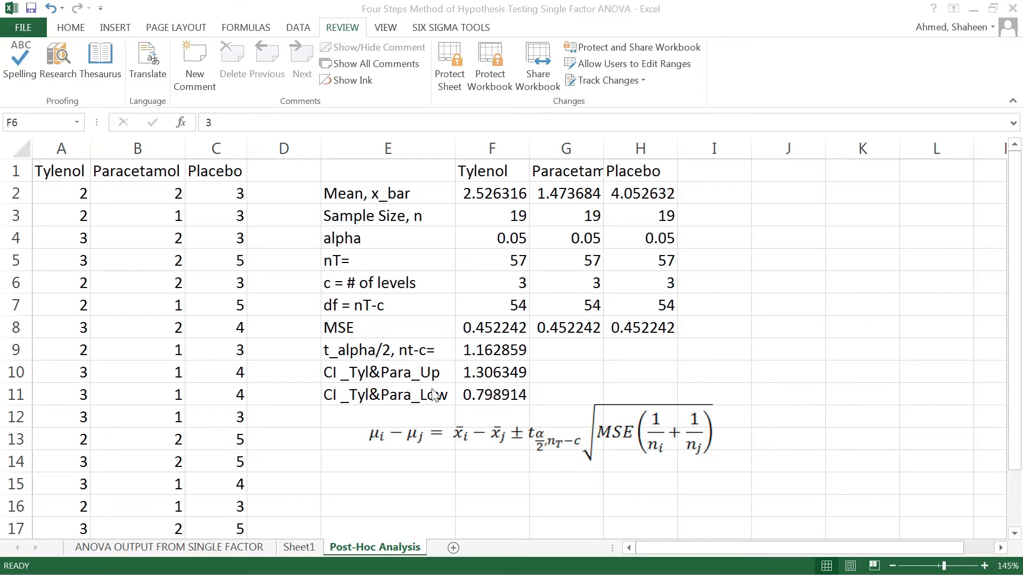
mouse_move(468, 377)
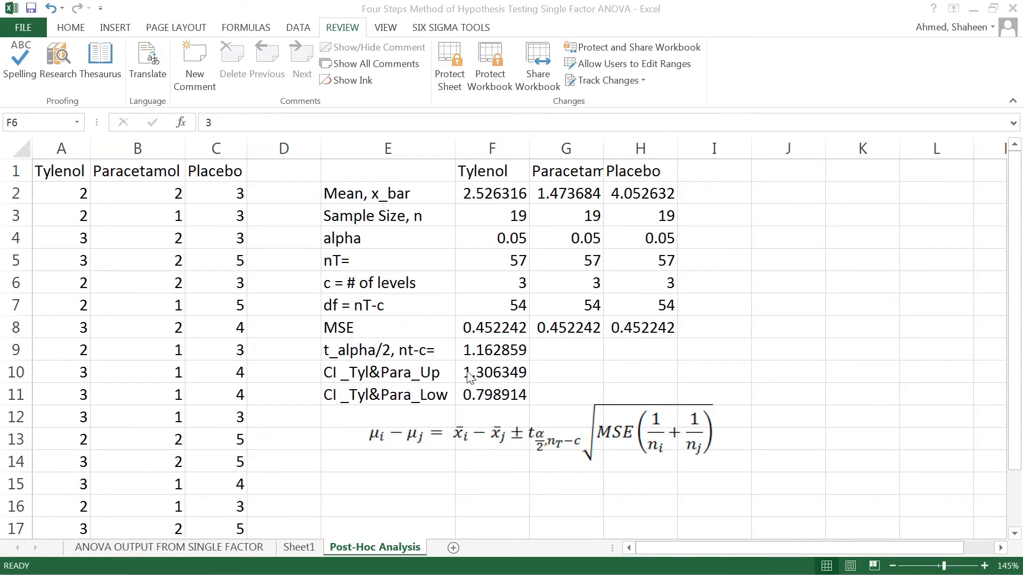
Step: Enter the heading 'Step #1. Introduction. Hypothesis' below the summary table
left_click(388, 483)
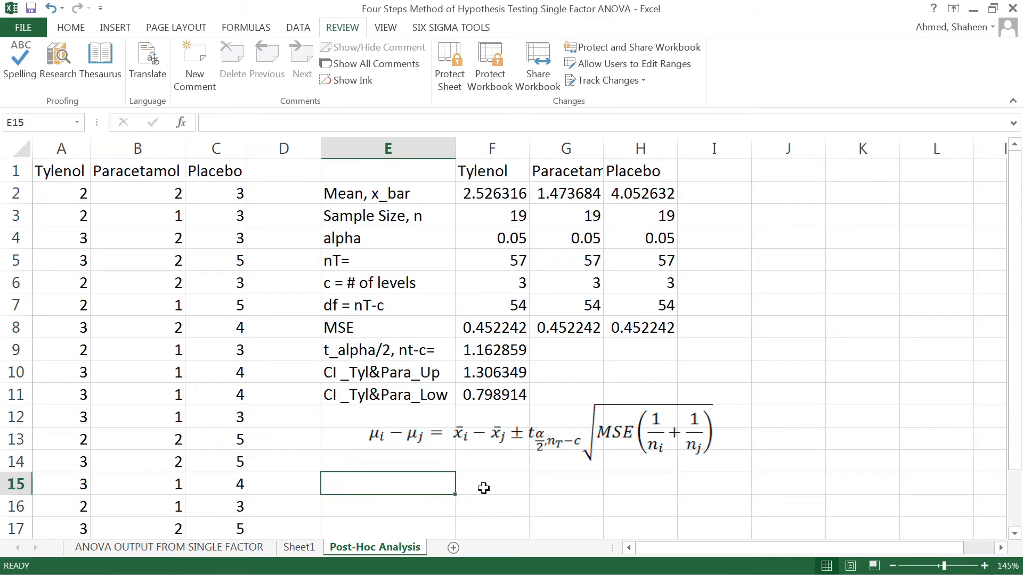
scroll("down", 3)
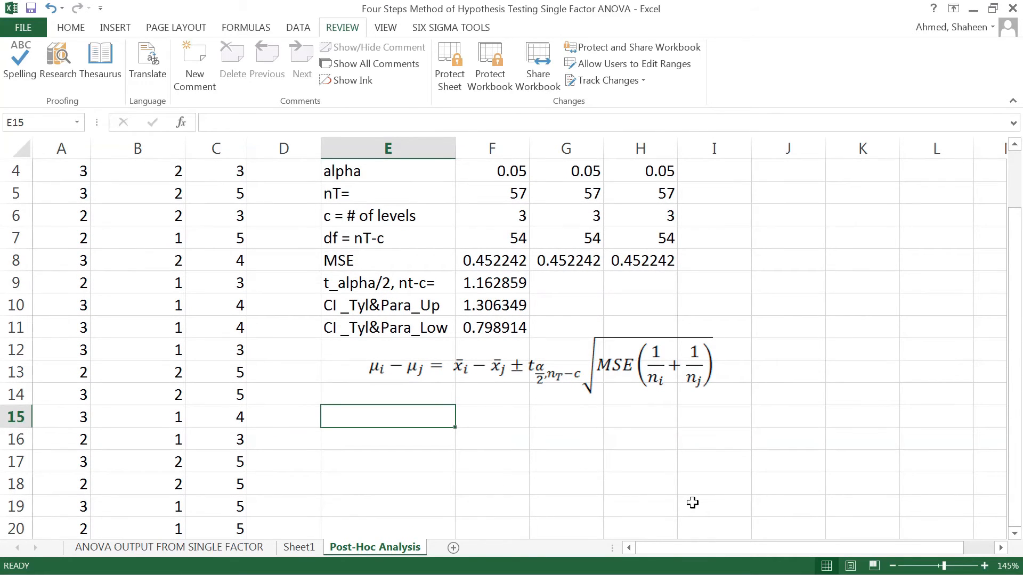
type("Step")
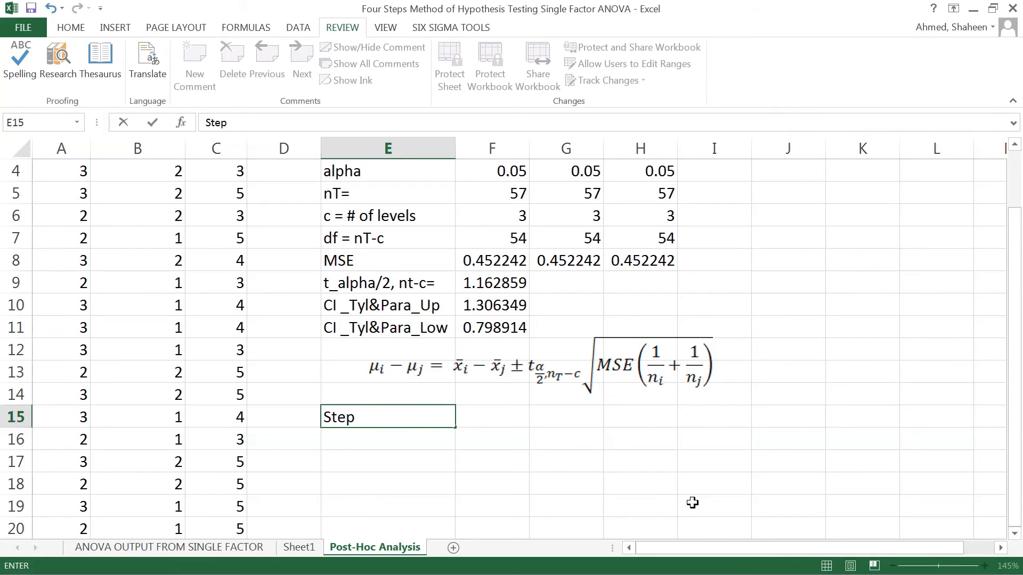
type("#1. In")
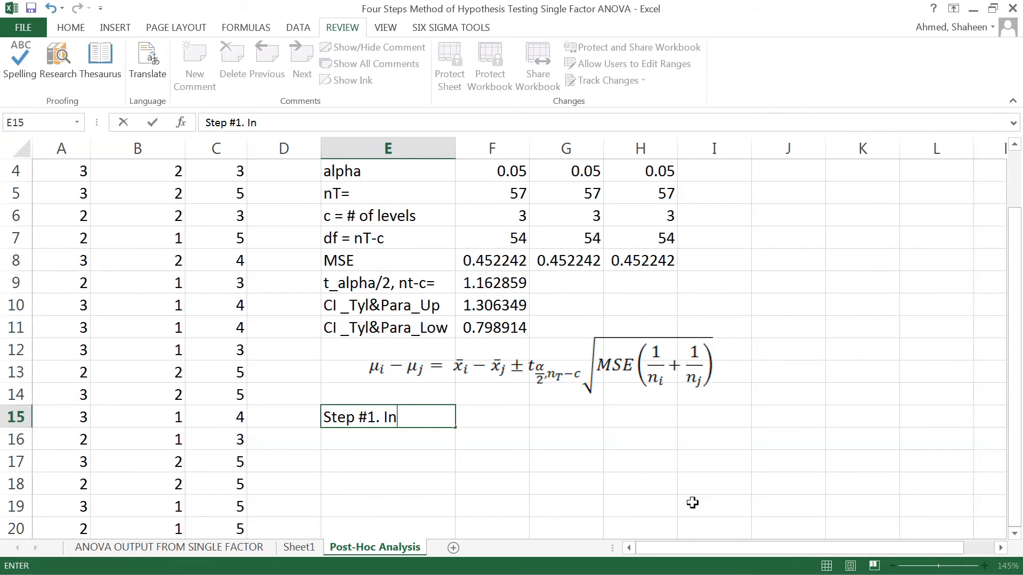
type("troducti")
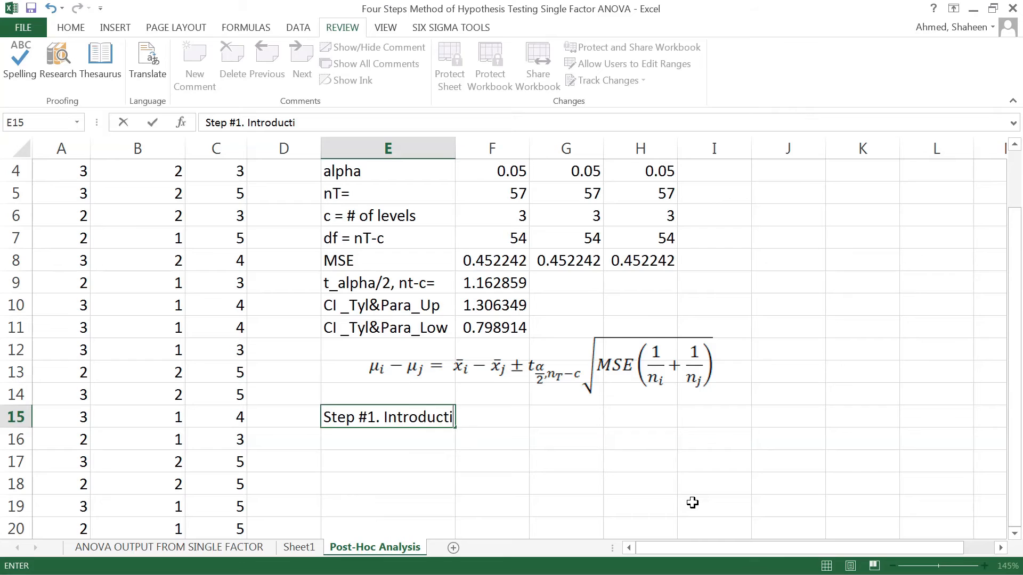
type("on.")
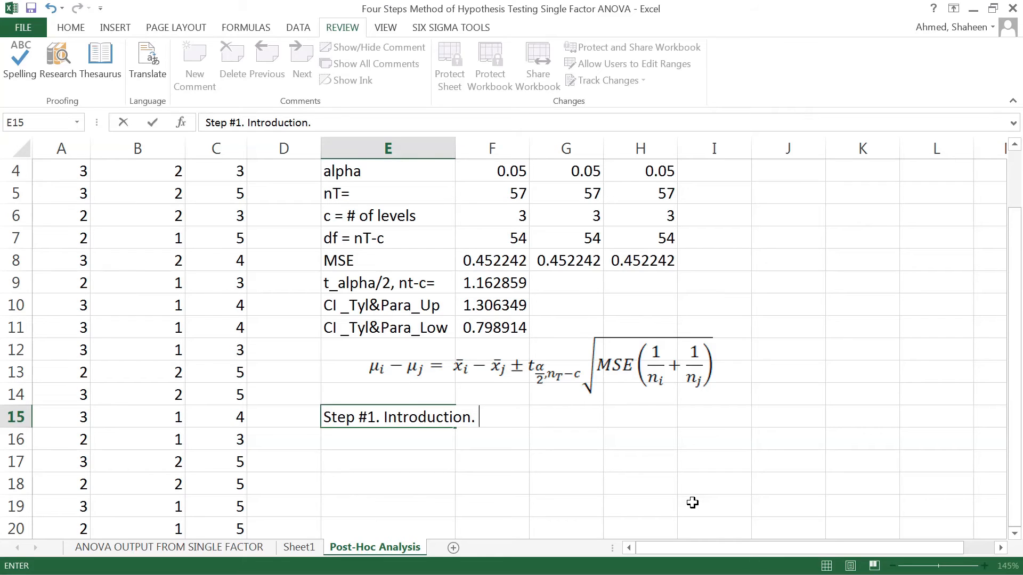
type("Hypothesis")
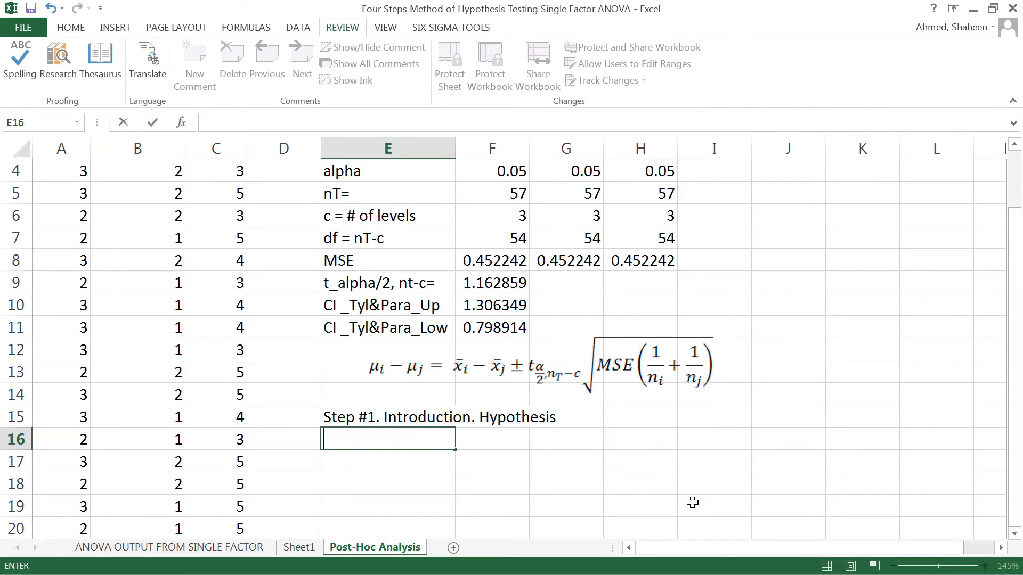
Step: Add the line 'Null hypothesis, H0. Mu_Ty=mu_Para', correcting the mistyped mu
type("Null hy")
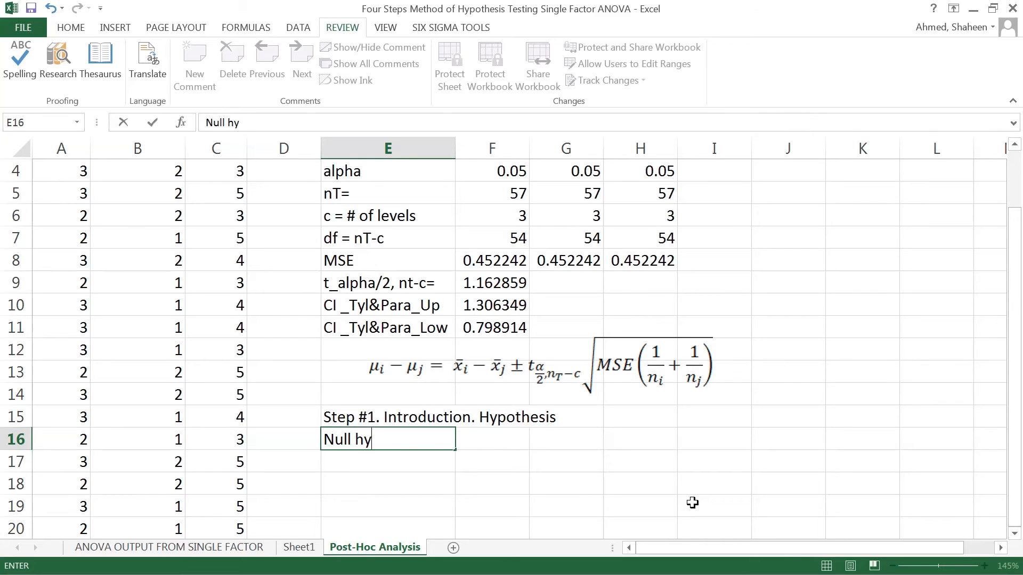
type("pothesis")
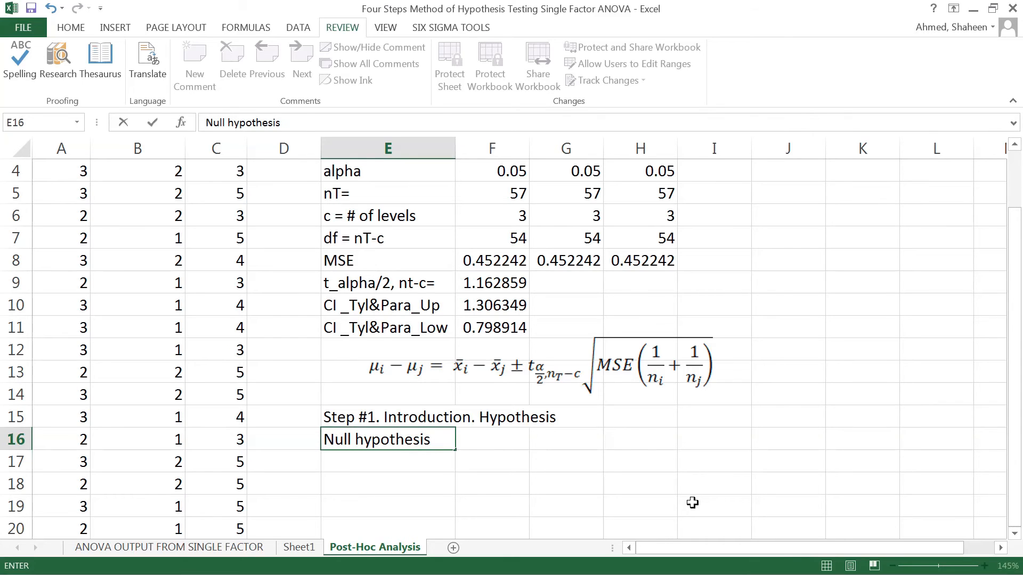
type(", H")
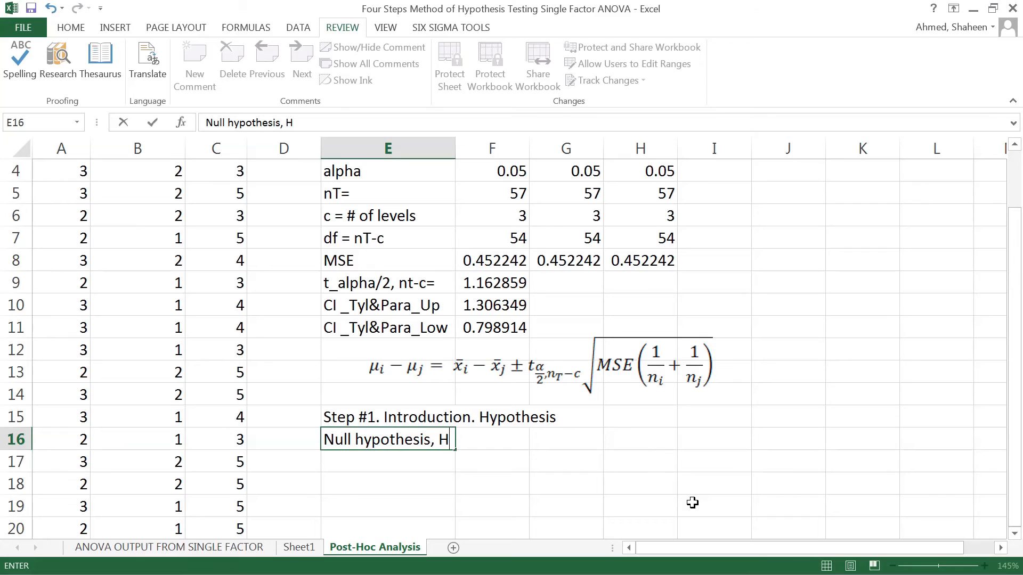
type("0.")
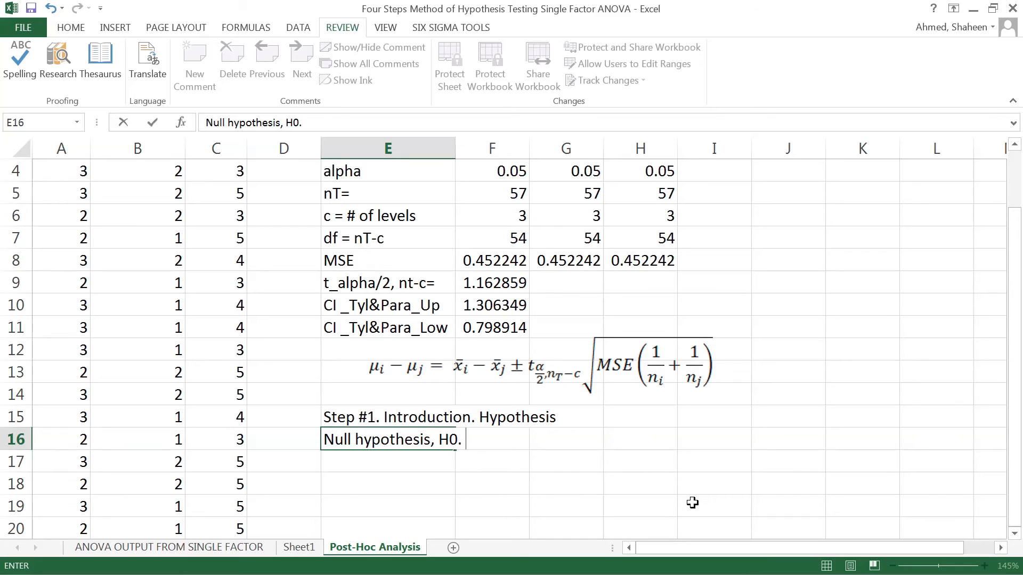
type("Mu")
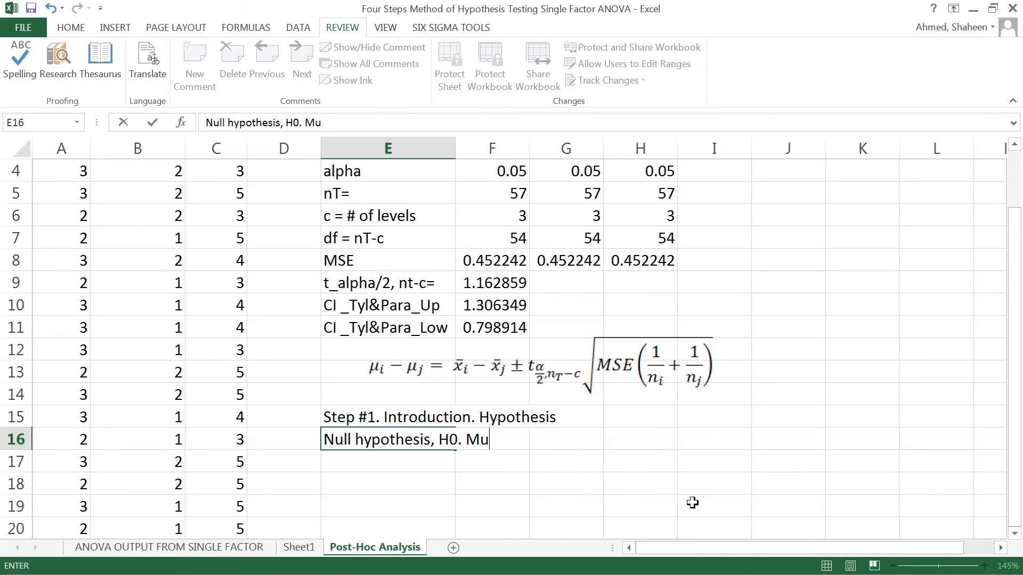
type("_Ty")
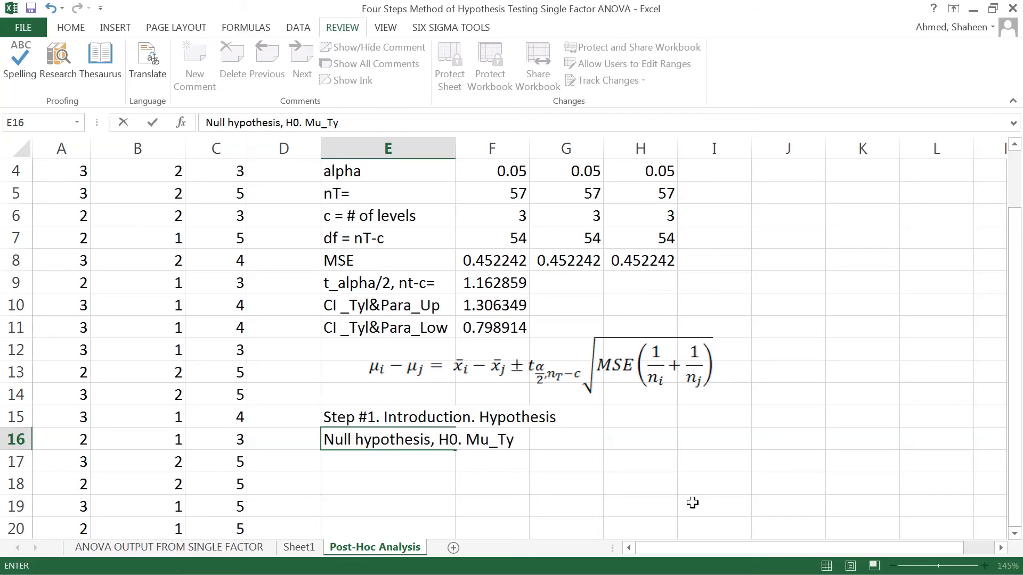
type("=myu")
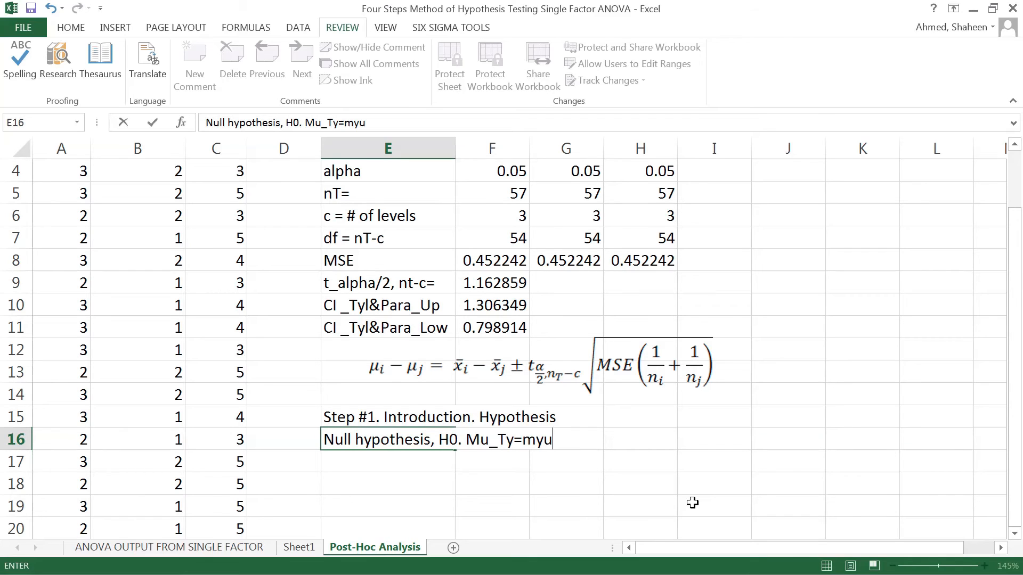
key("Backspace")
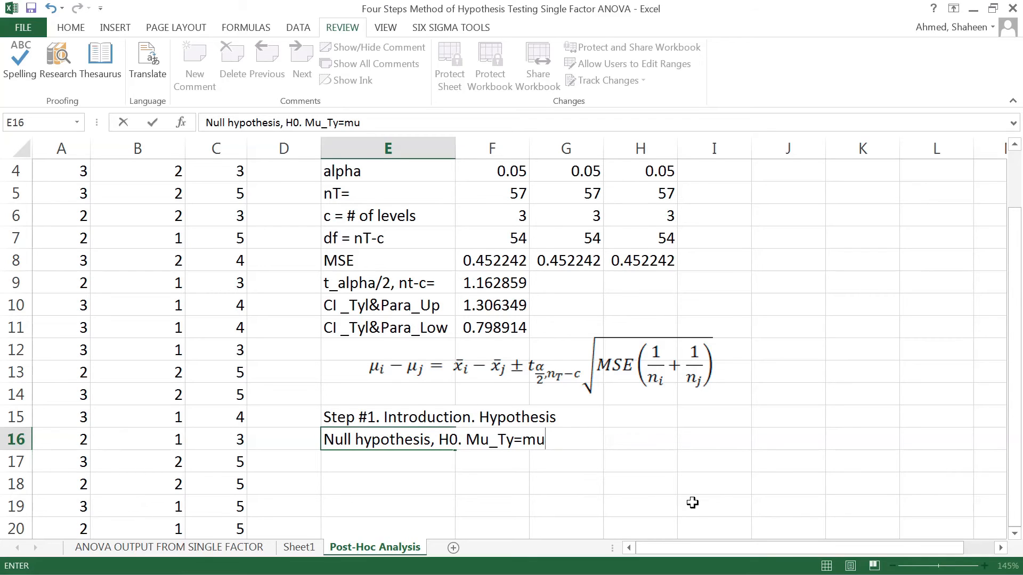
type("_Para")
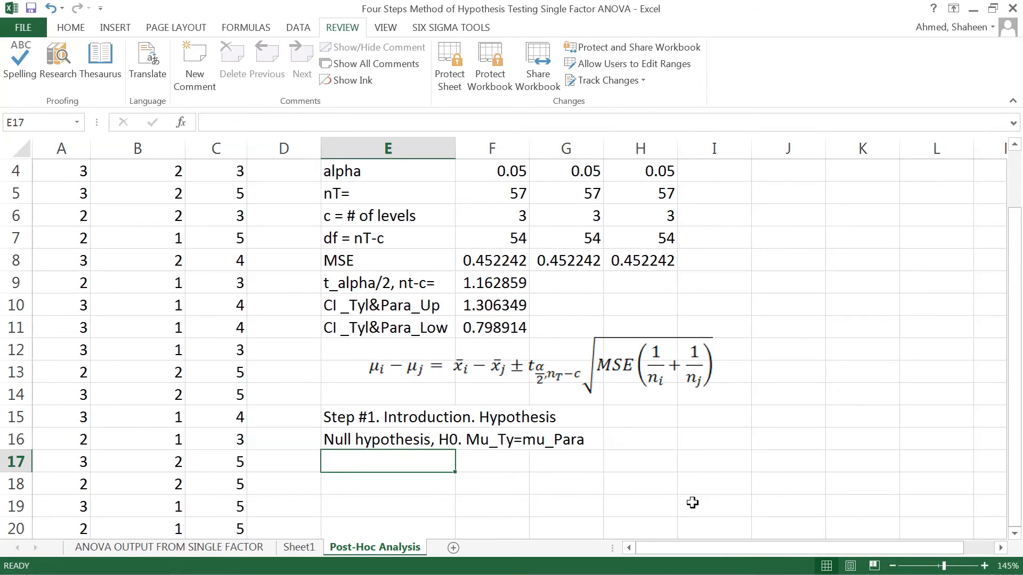
Step: Add the line 'Alternative hypothesis, HA: Paracetamol takes less time' beneath the null hypothesis
type("A")
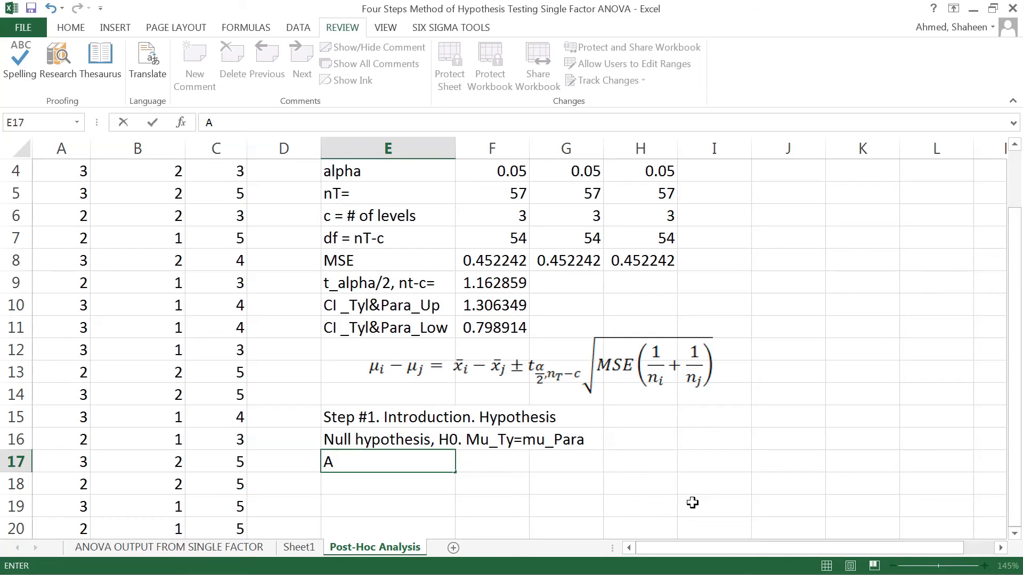
type("lternati")
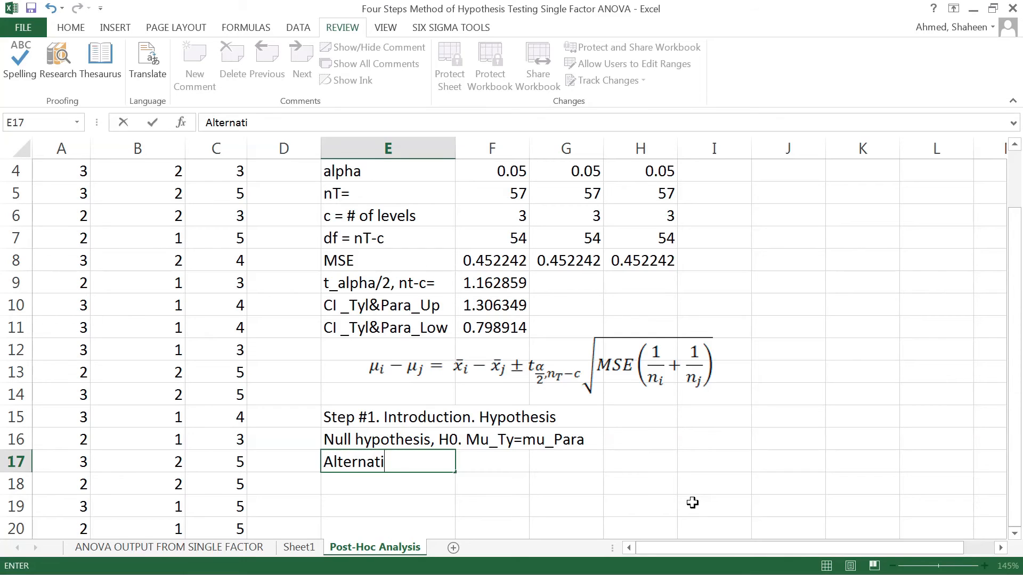
type("ve hypothesi")
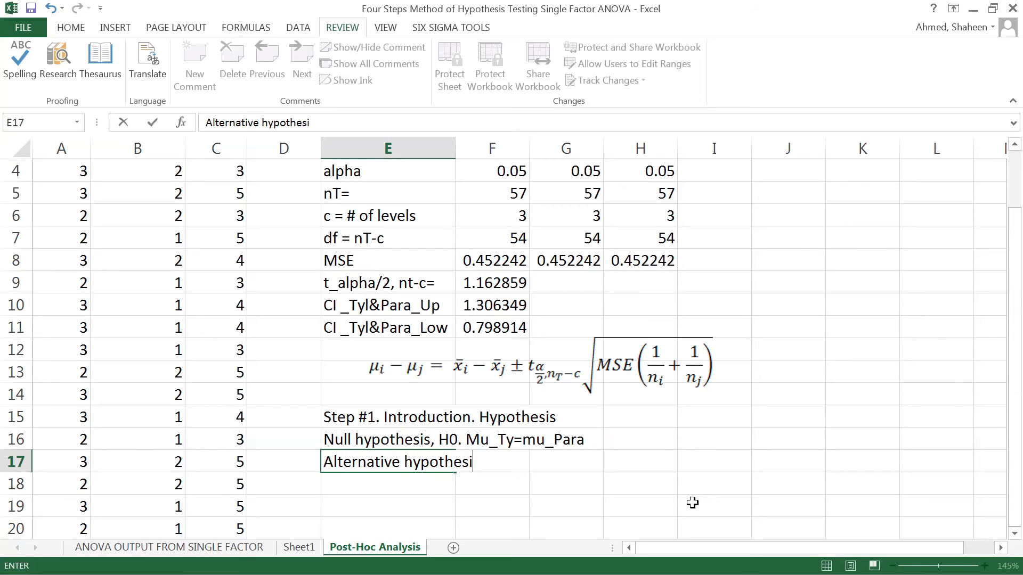
type("s, HA")
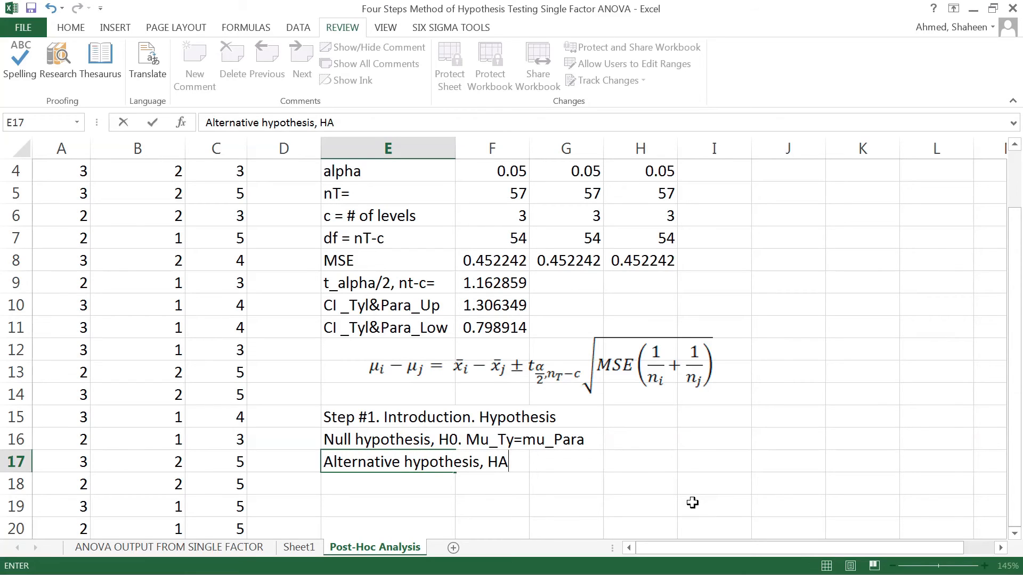
type(": mu")
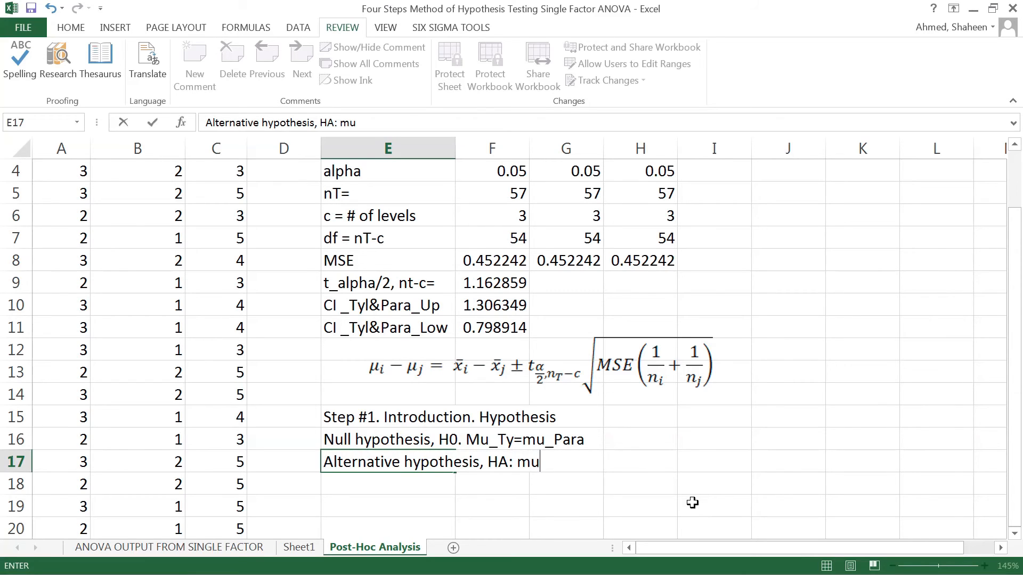
type("_")
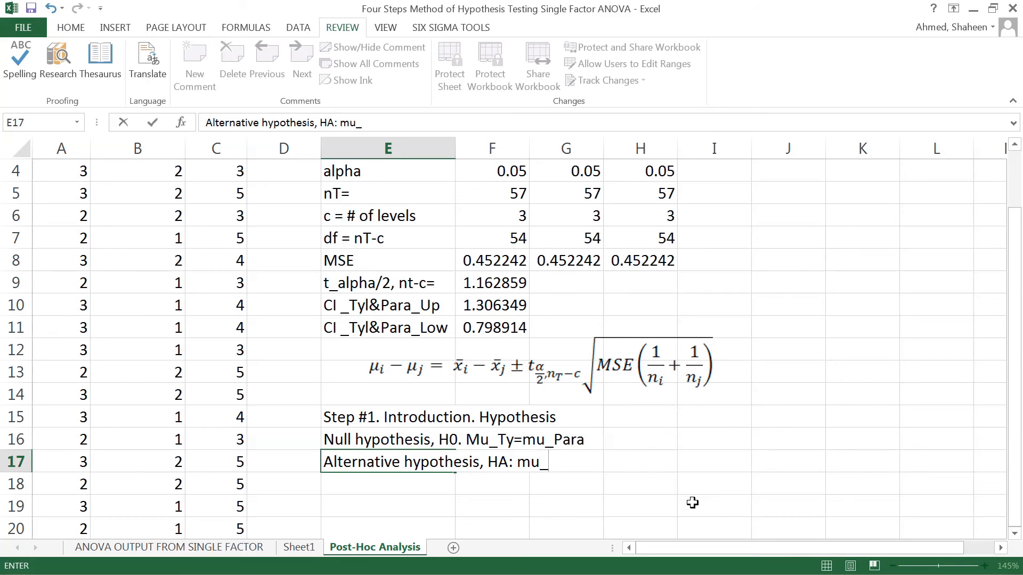
type("They are")
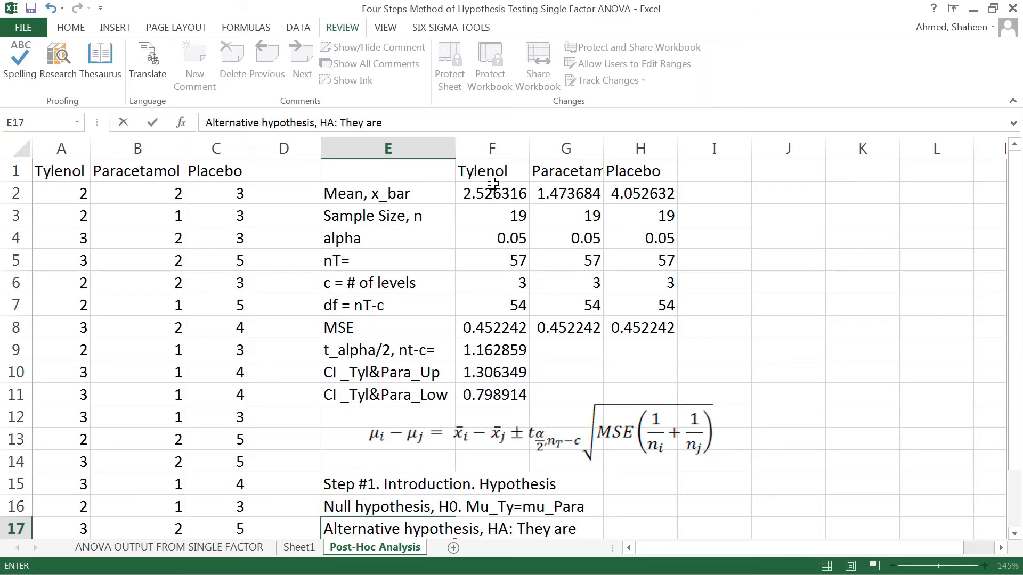
mouse_move(534, 196)
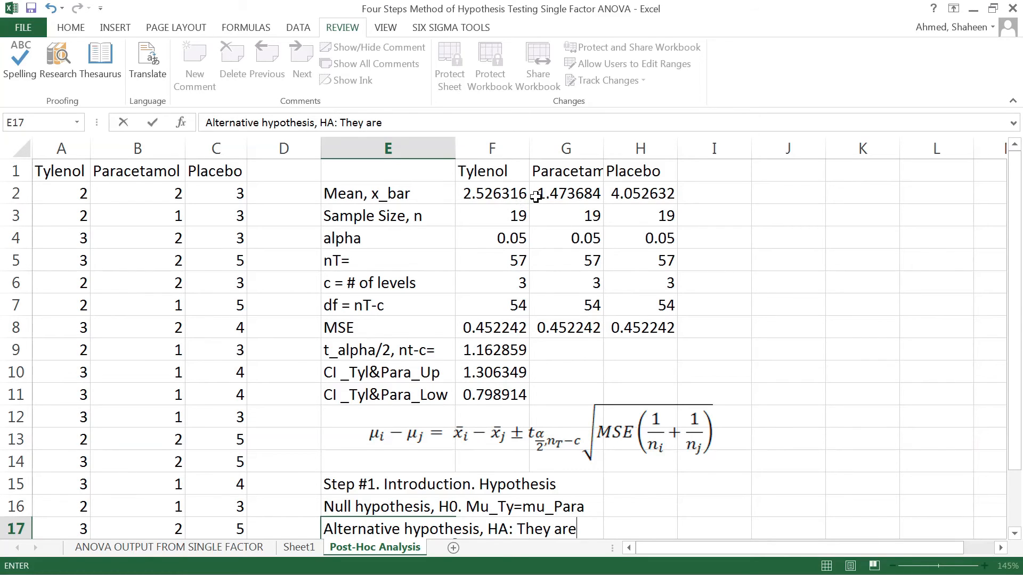
mouse_move(551, 233)
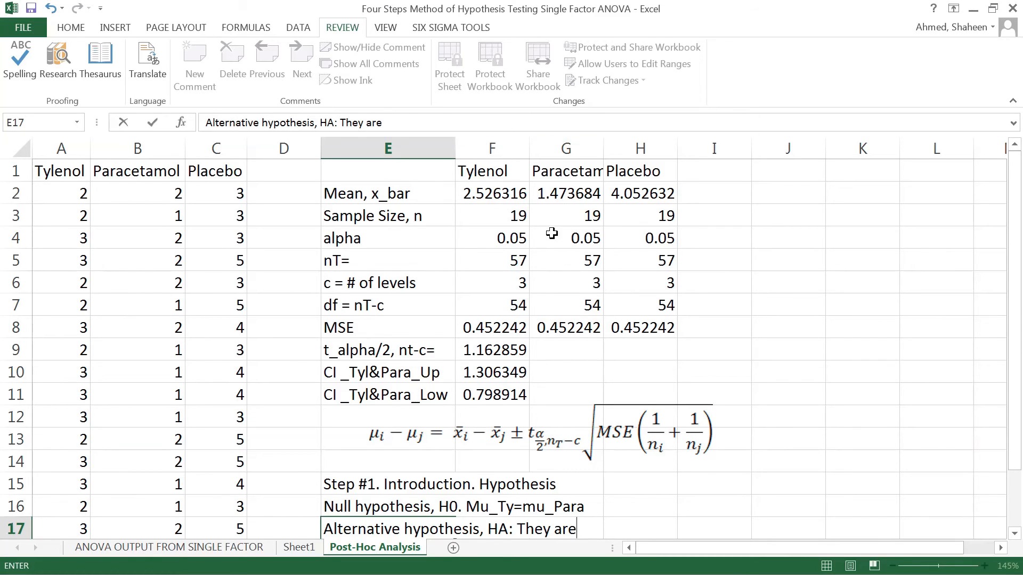
scroll("down", 3)
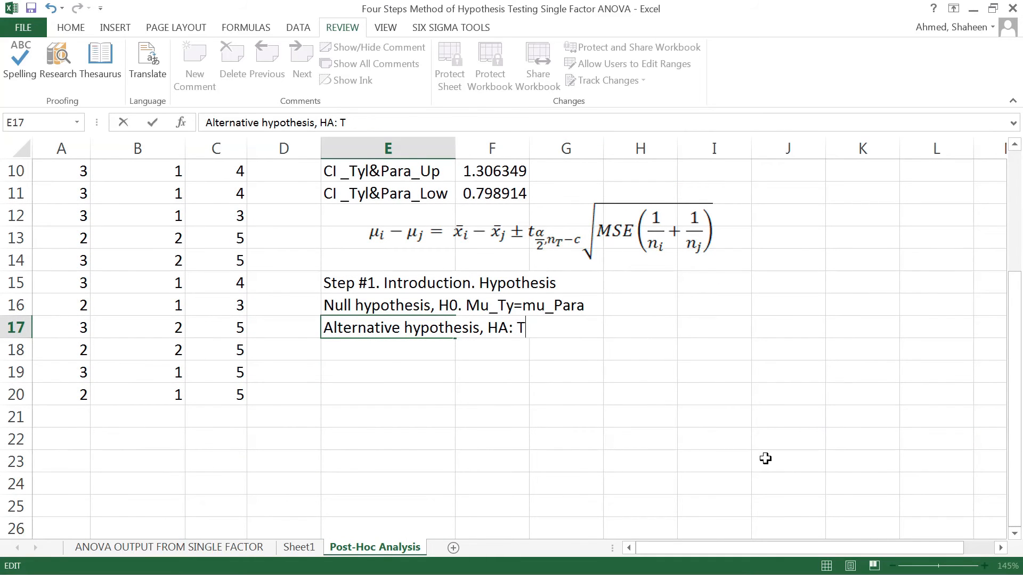
type("arac")
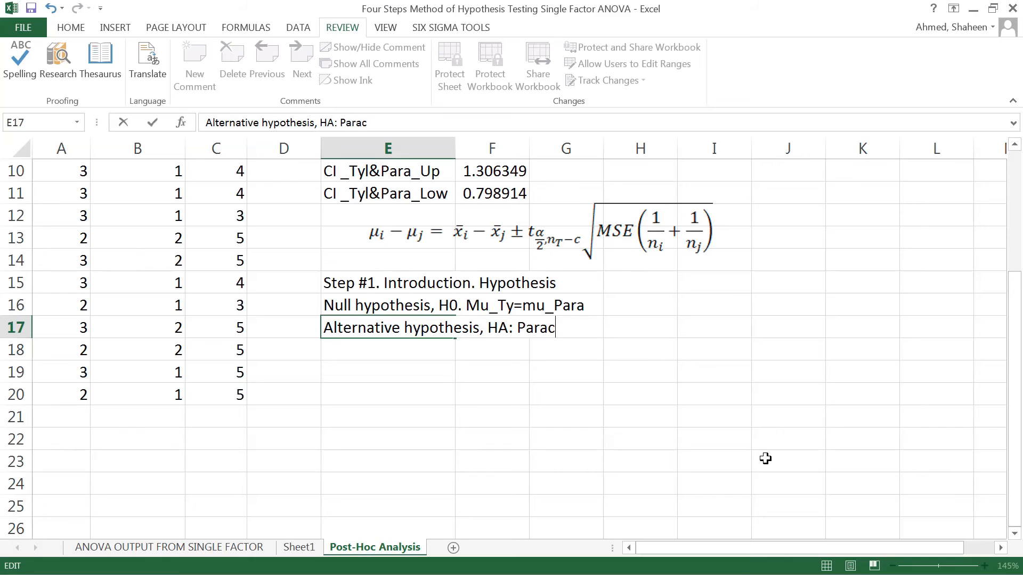
type("etamol tak")
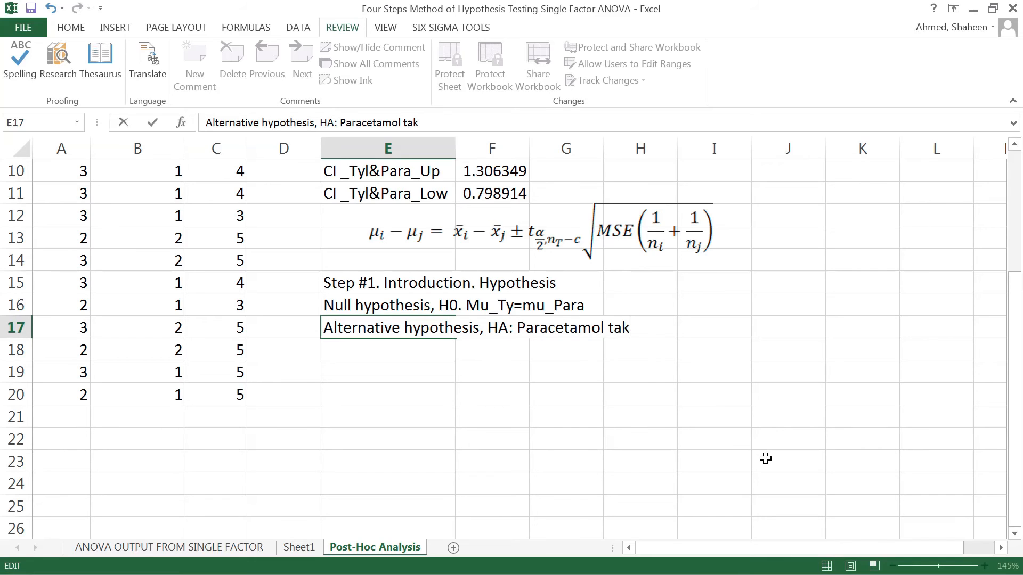
type("es less time.")
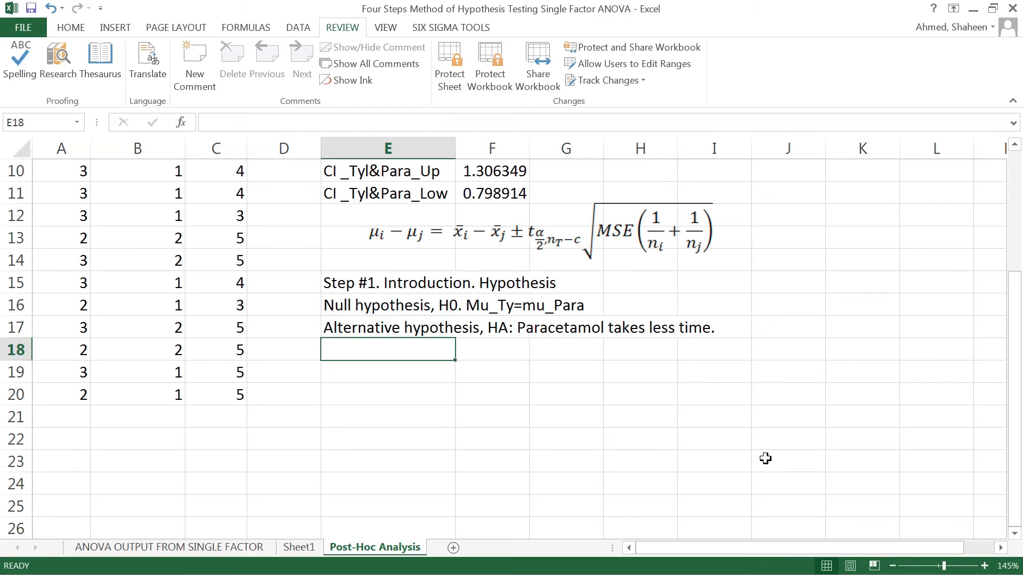
mouse_move(420, 267)
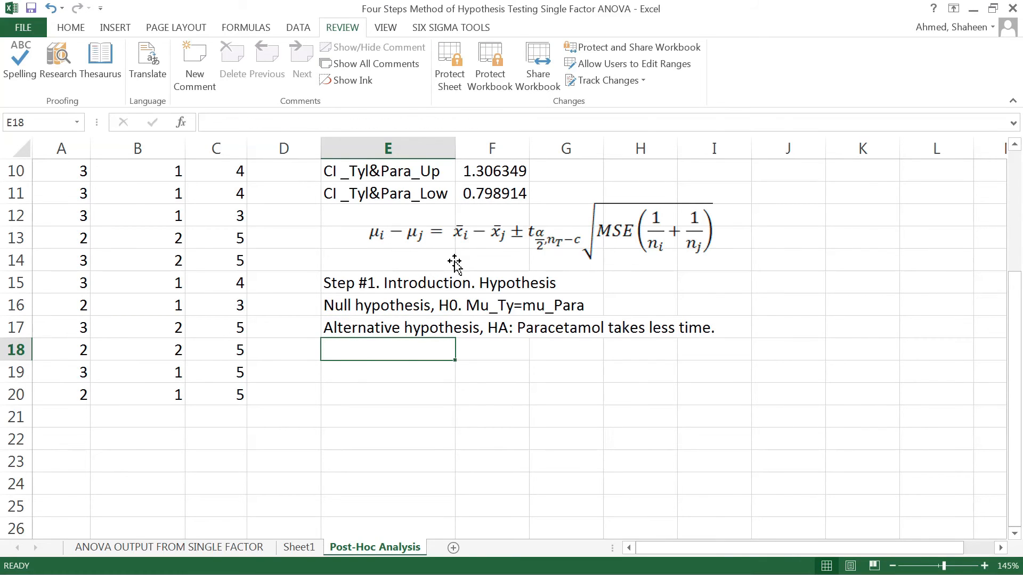
mouse_move(384, 230)
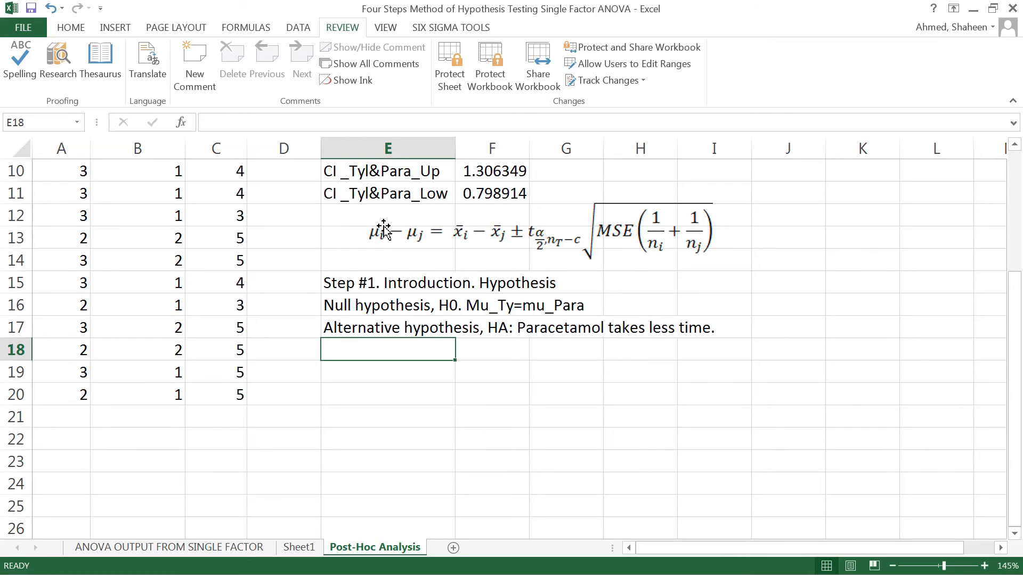
mouse_move(385, 245)
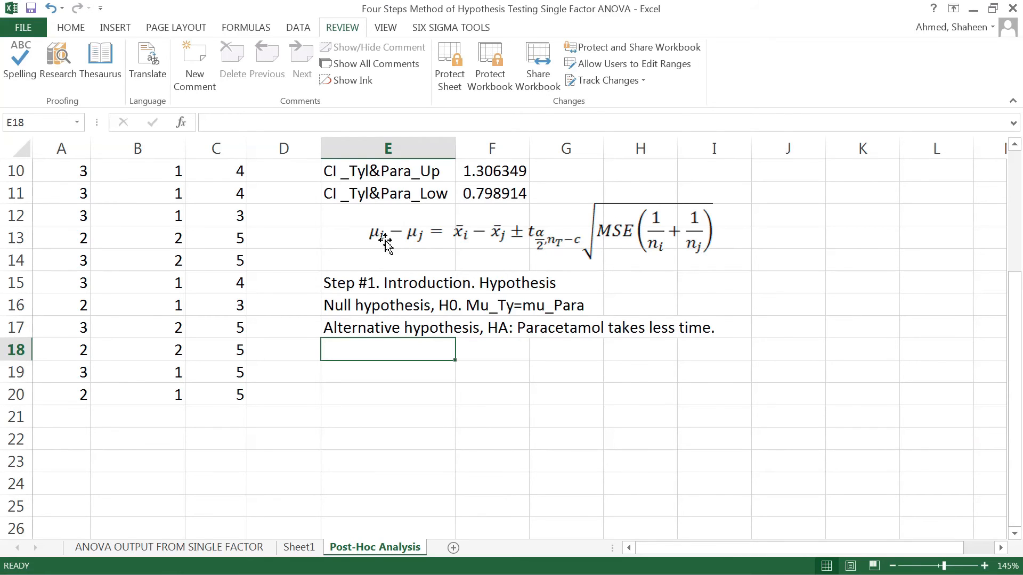
mouse_move(377, 269)
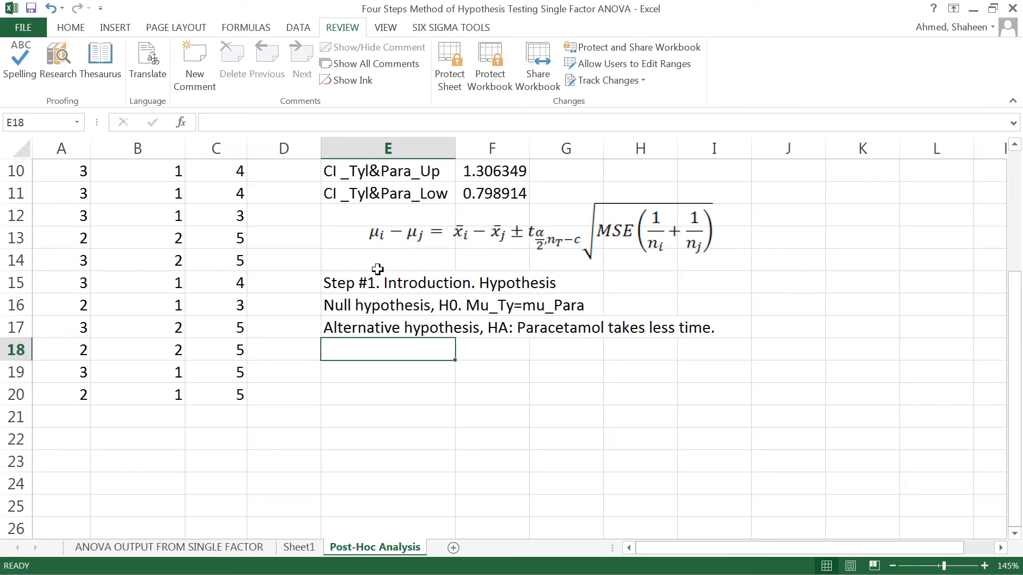
mouse_move(379, 239)
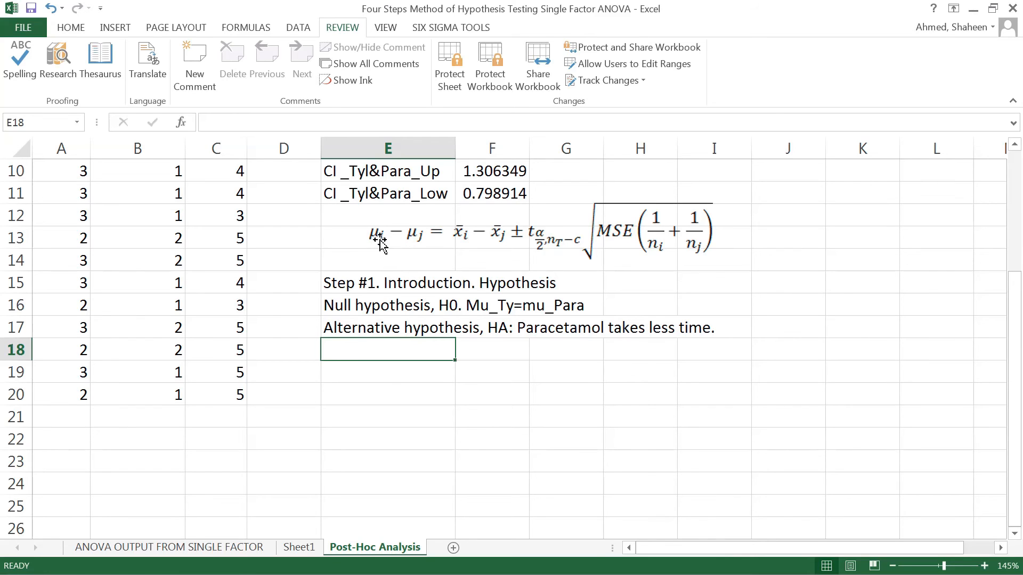
mouse_move(373, 246)
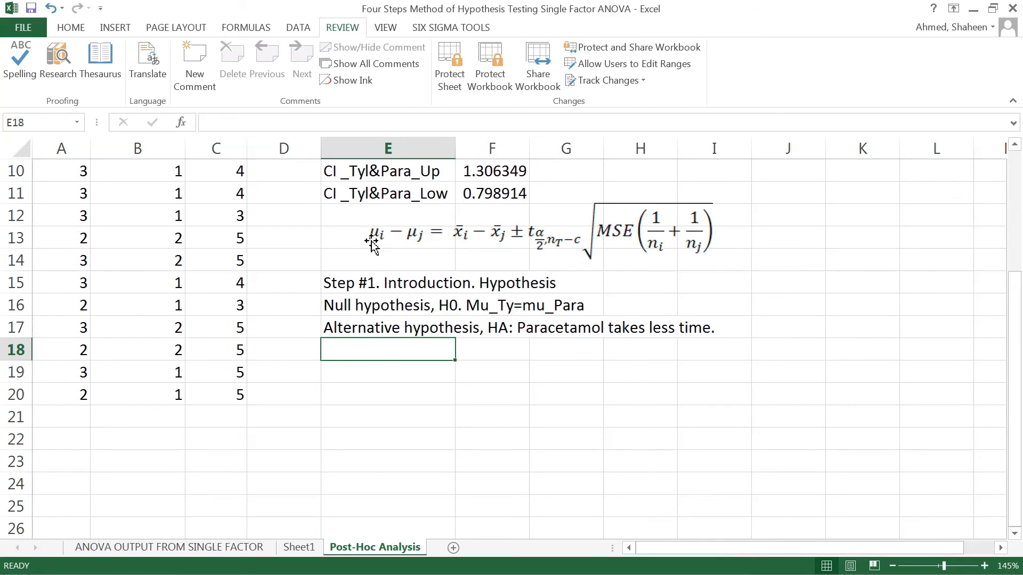
mouse_move(409, 258)
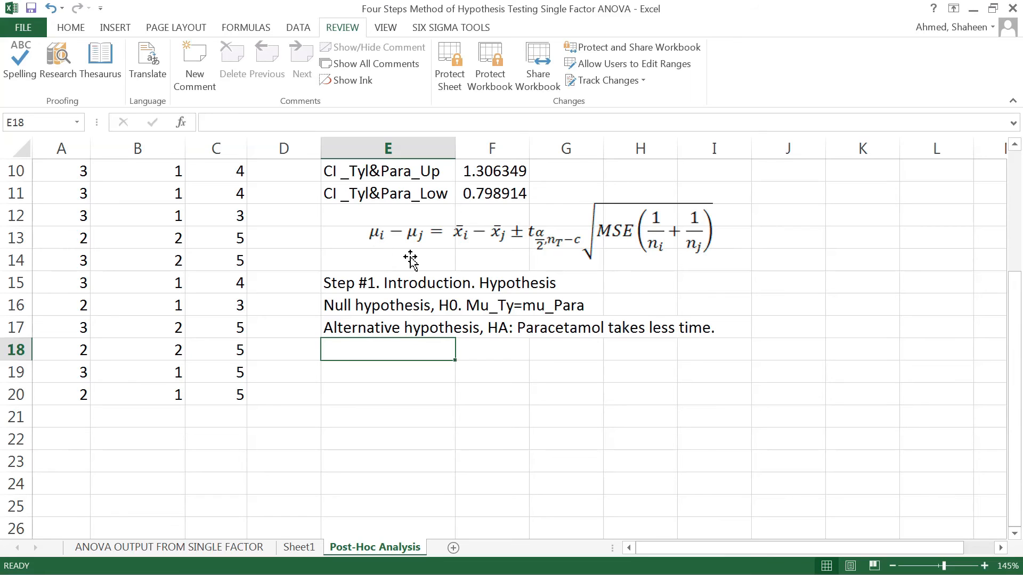
mouse_move(431, 246)
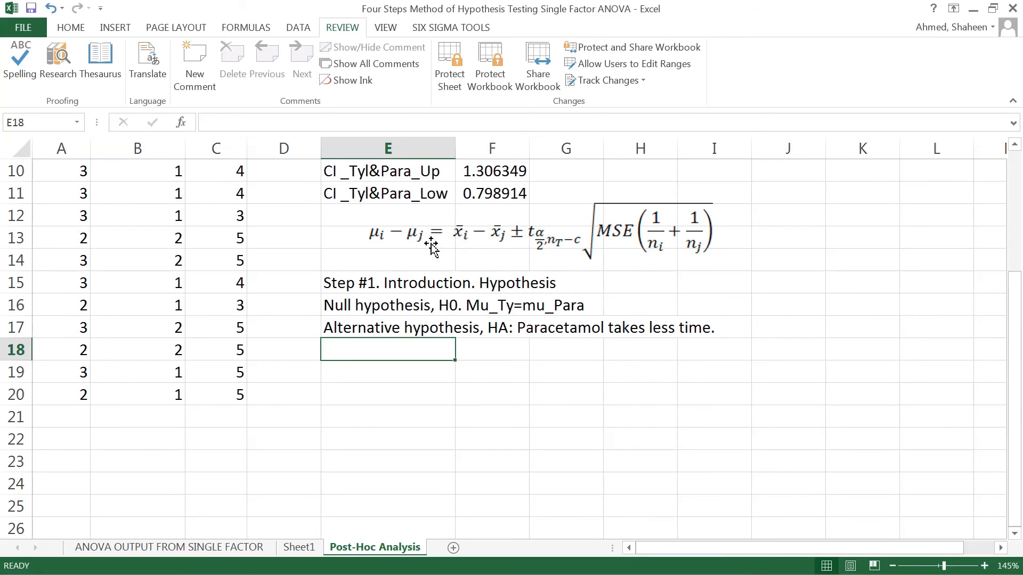
mouse_move(408, 246)
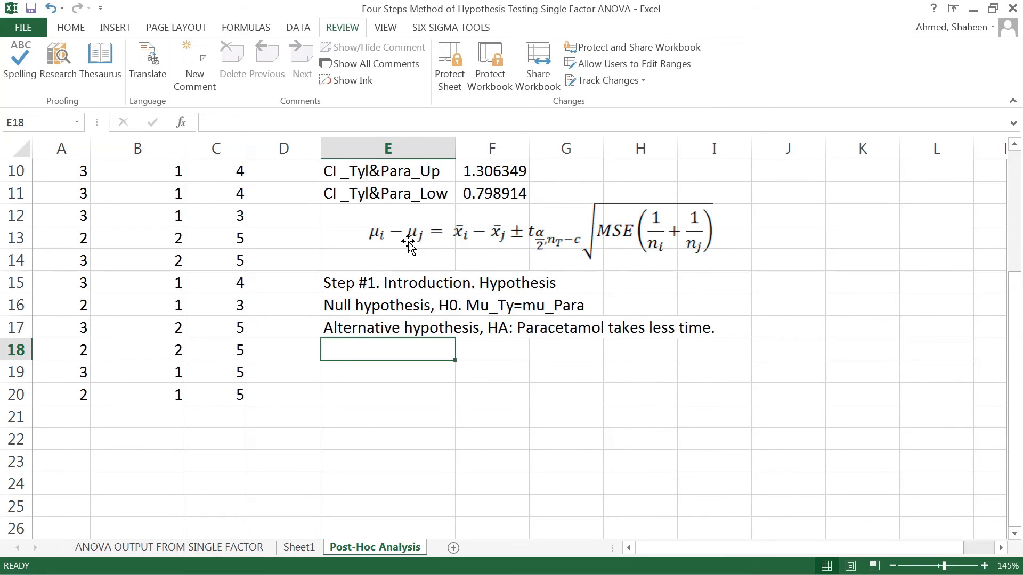
mouse_move(377, 239)
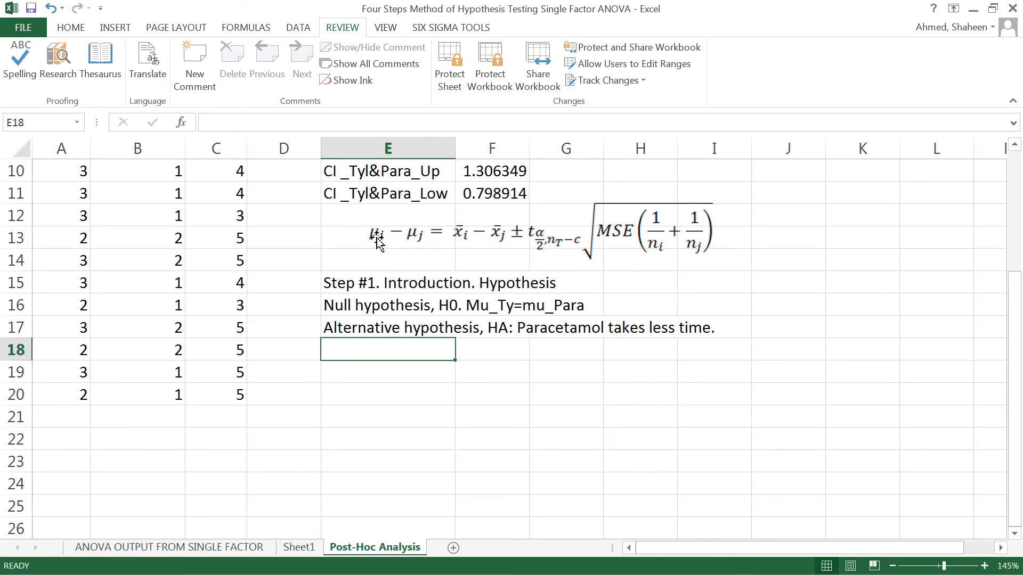
mouse_move(409, 297)
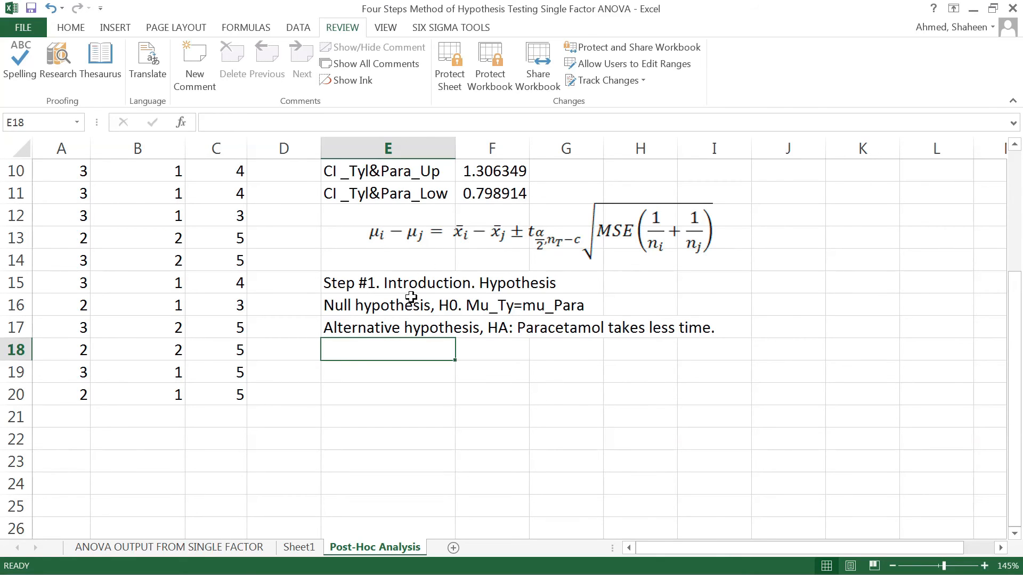
mouse_move(460, 245)
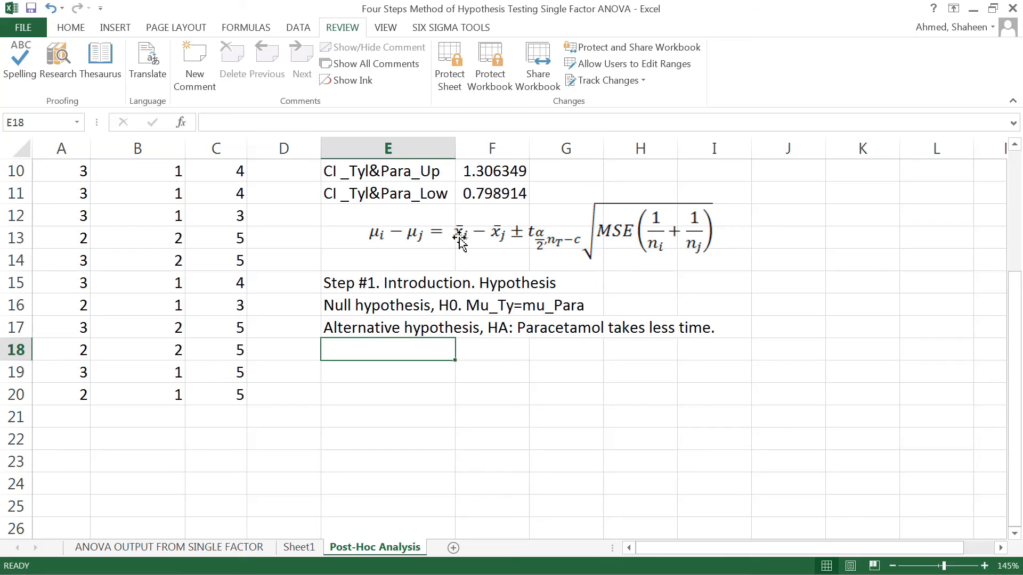
mouse_move(493, 257)
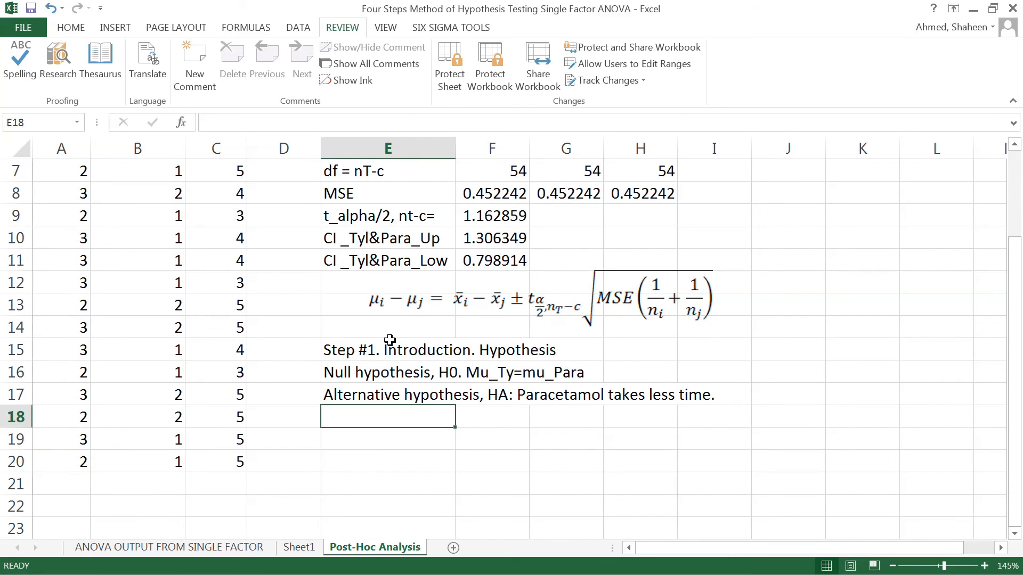
mouse_move(488, 350)
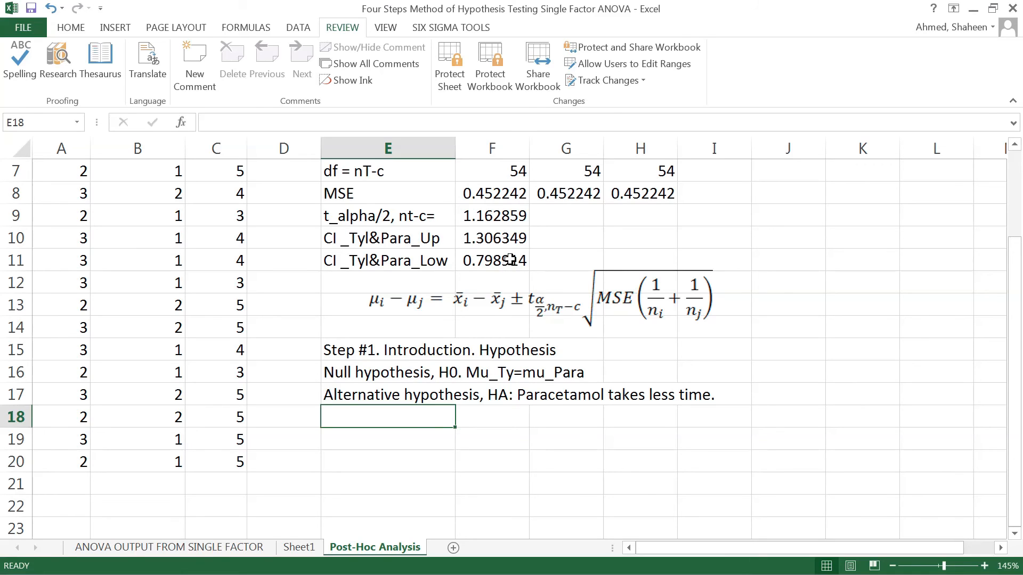
mouse_move(391, 437)
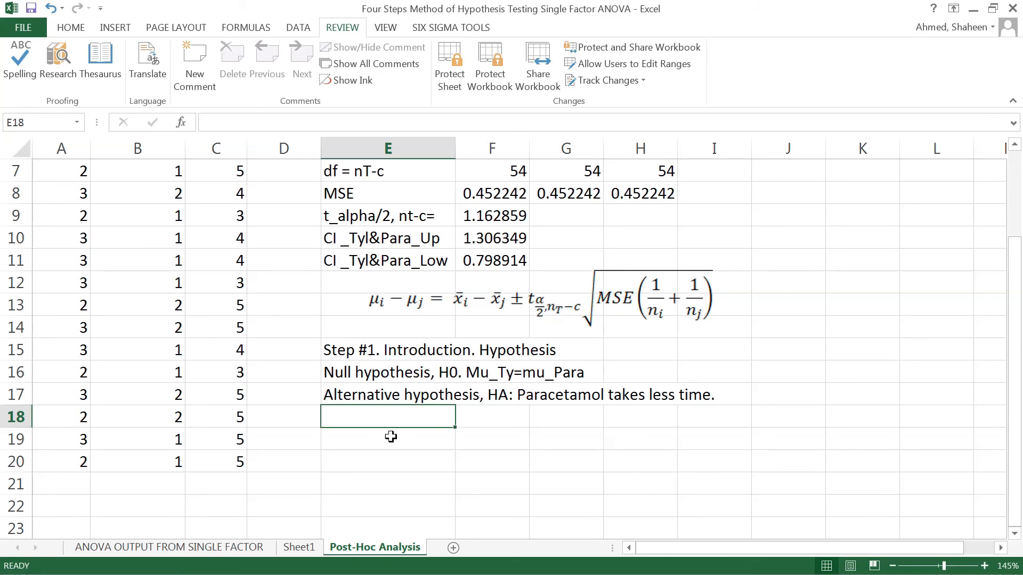
left_click(71, 28)
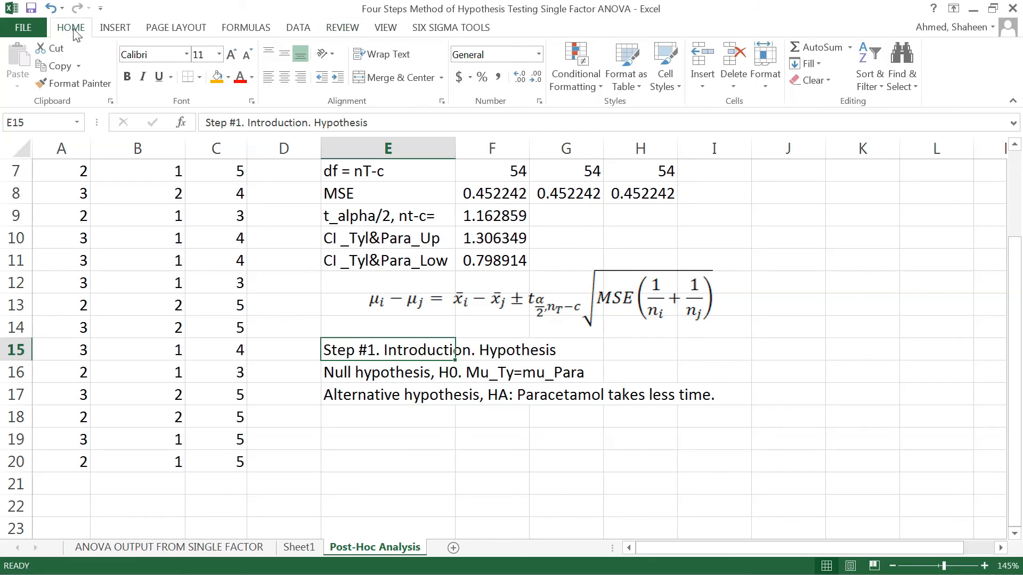
Step: Bold the Step #1 heading and add 'Step #2. Fisher LSD pairwise comparison post-hot test.'
left_click(127, 76)
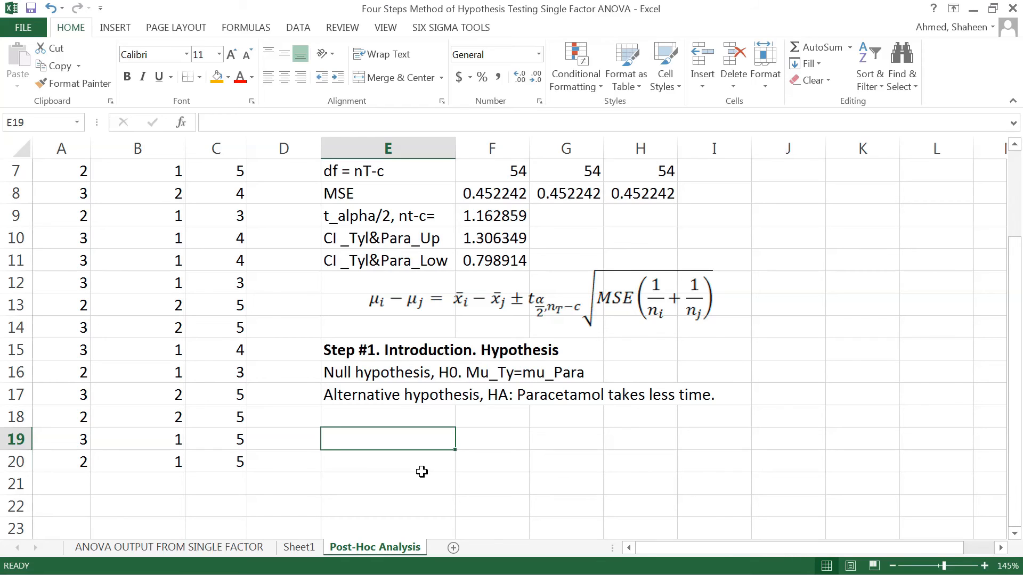
type("Step")
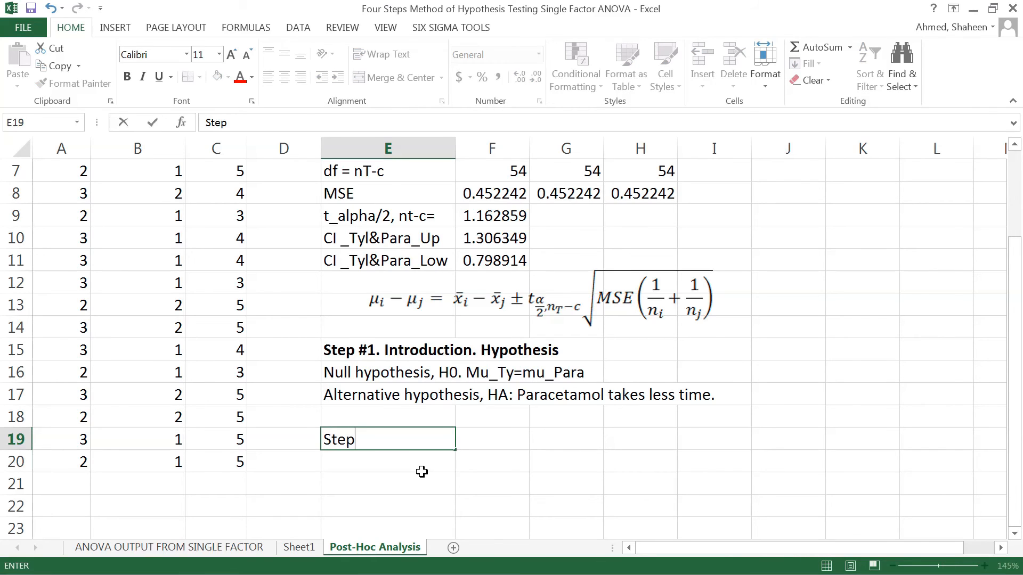
type("#2. Fi")
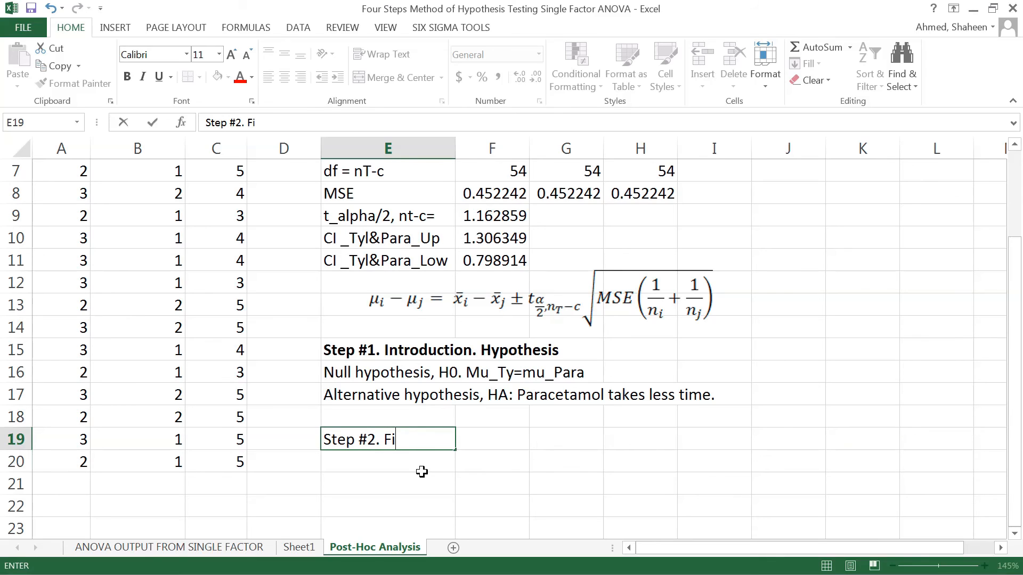
type("sher LSD")
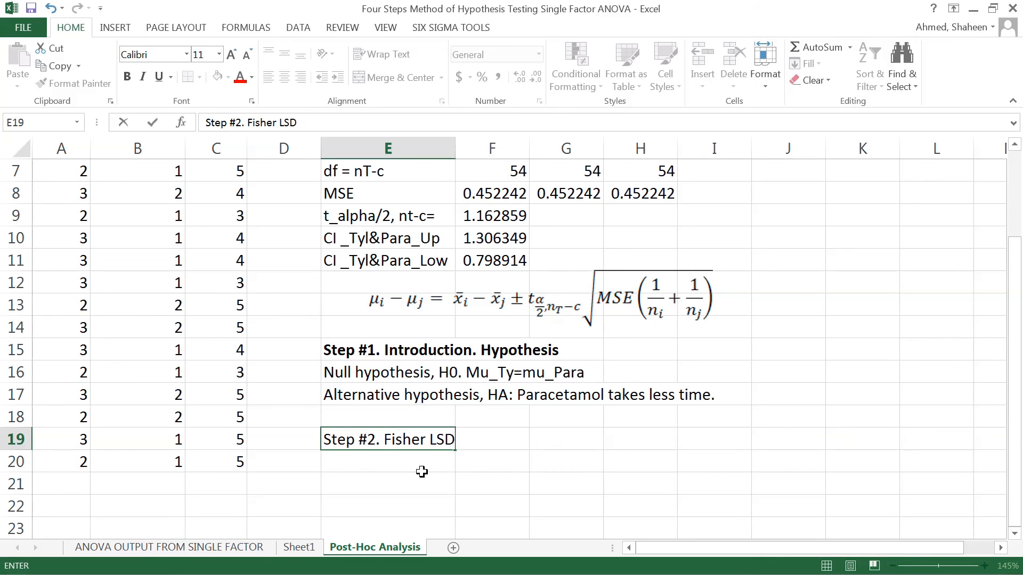
type("p")
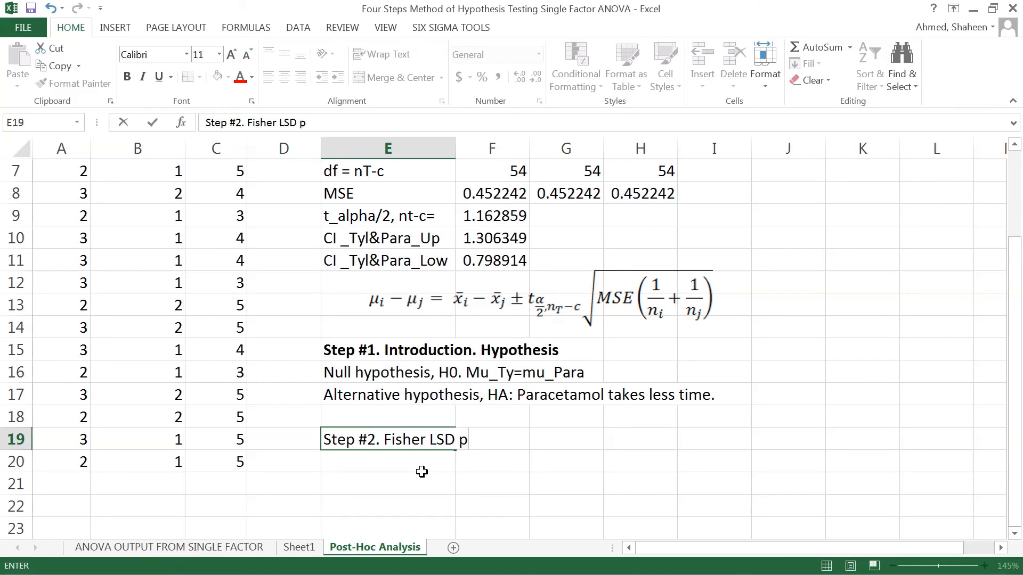
type("pairwise compar")
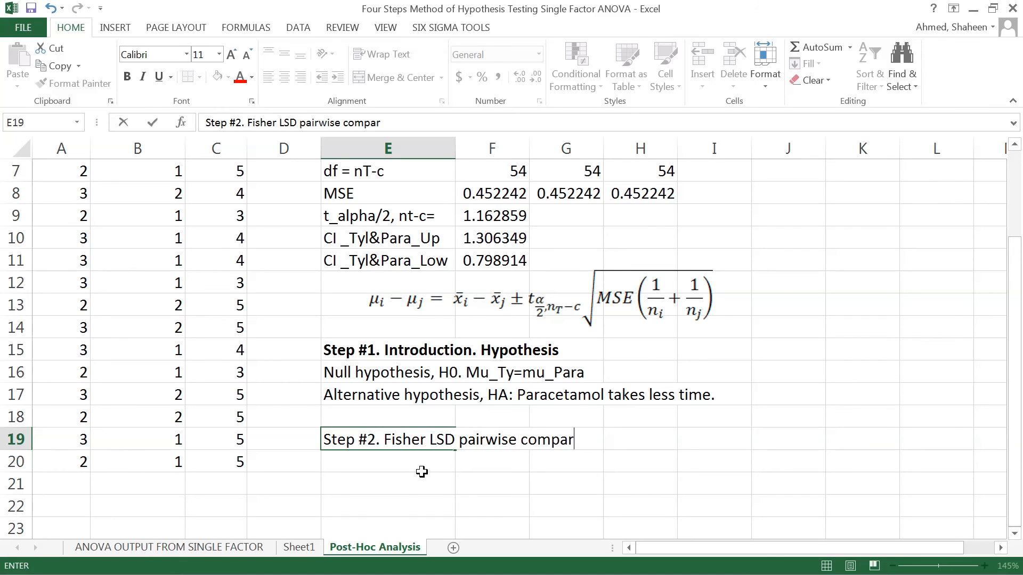
type("ison")
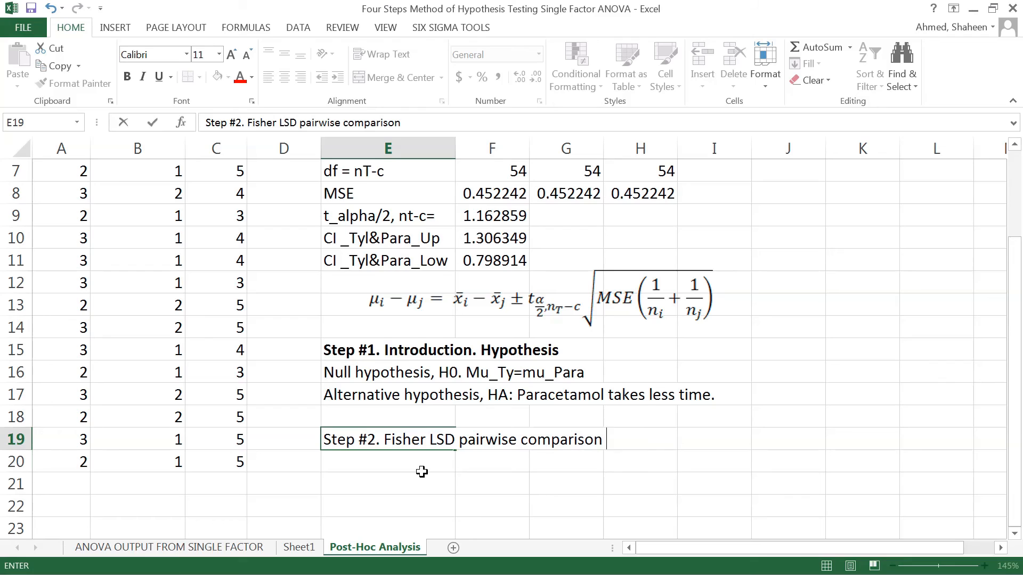
type("post-hot")
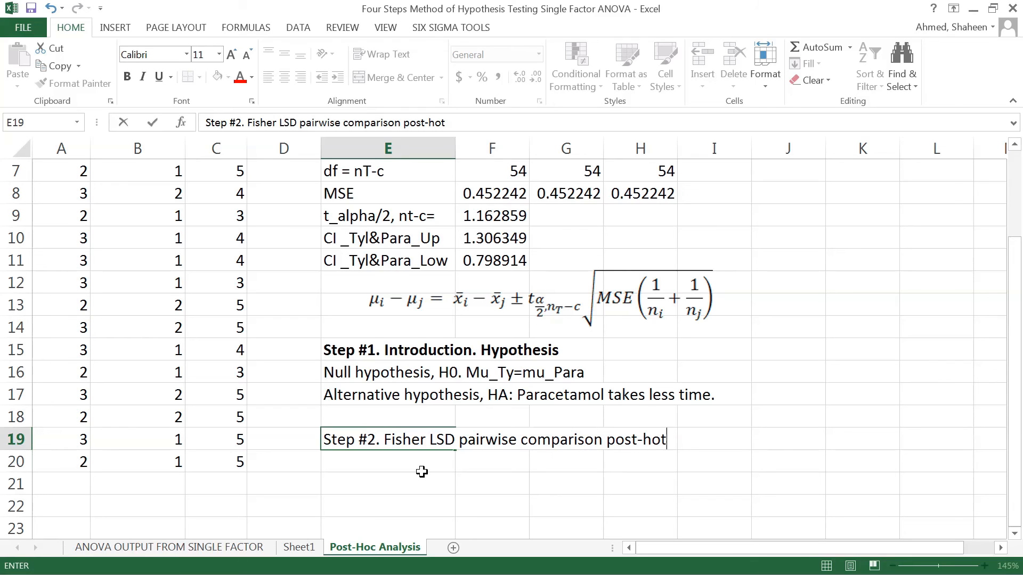
type("test.")
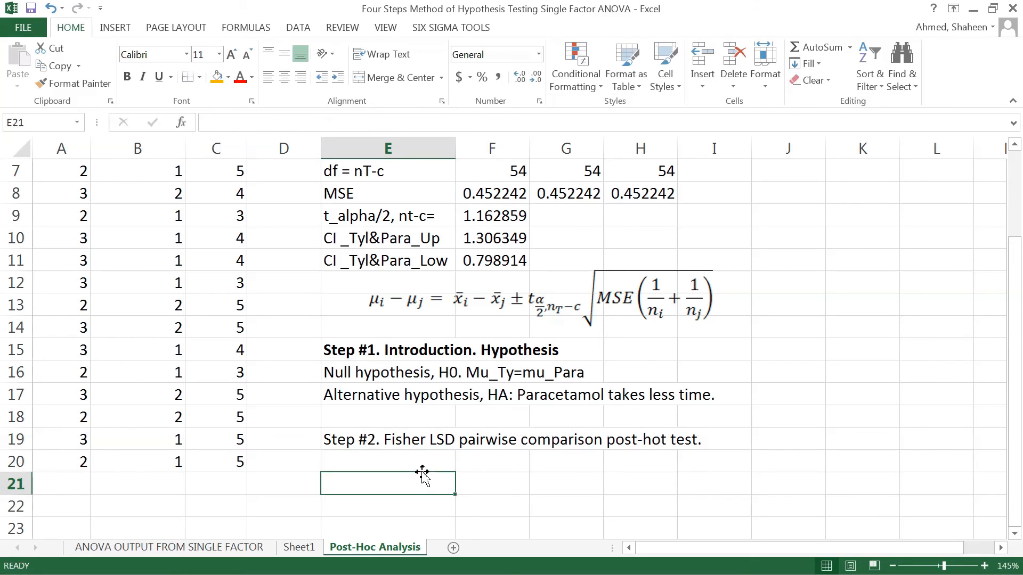
Step: Add 'Step #3. Result', fix its spelling, and state we reject the null hypothesis because the interval does not contain zero
type("Step #3. Resutl.")
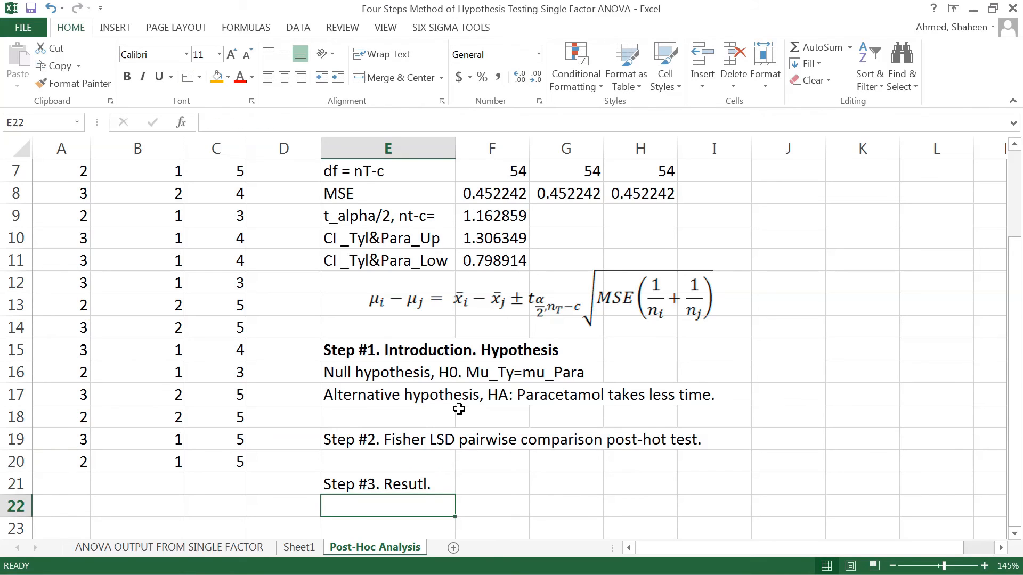
double_click(387, 484)
type("l")
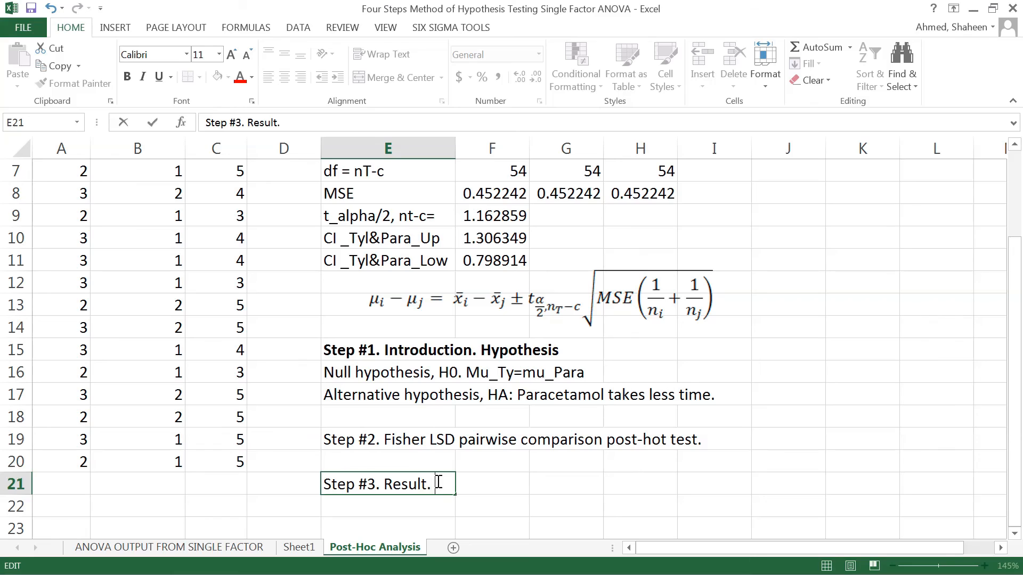
type("We")
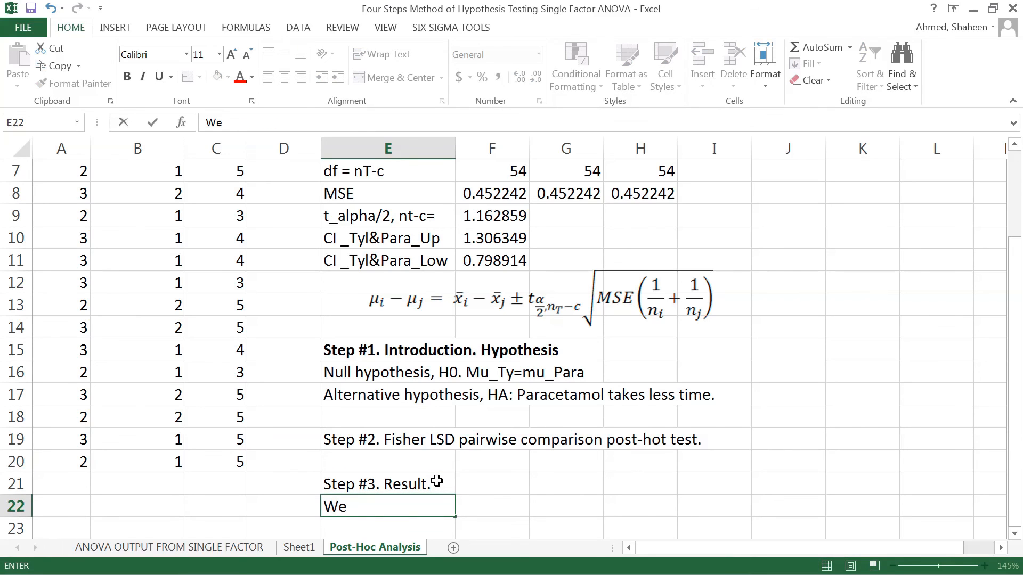
type("reject the null")
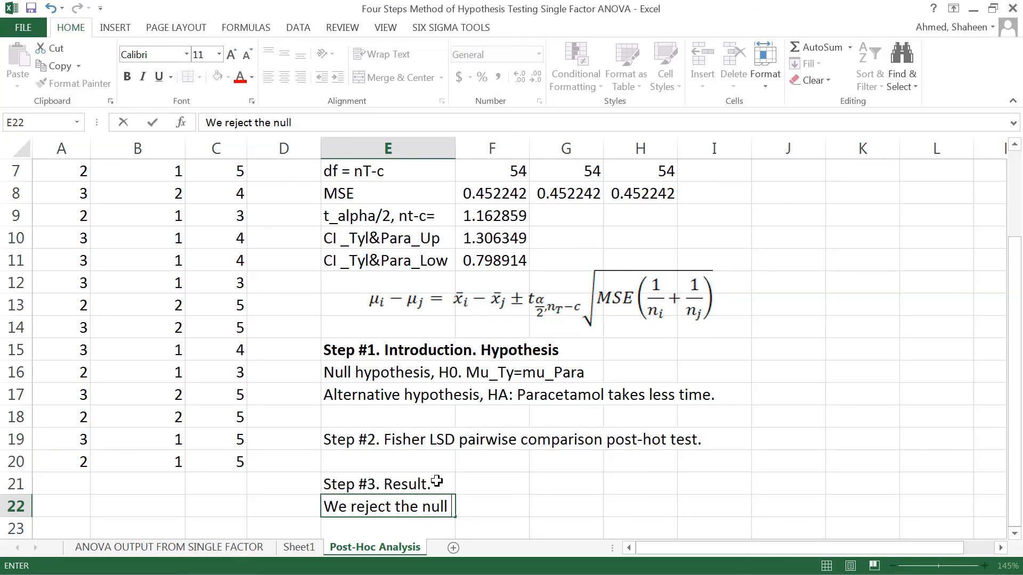
type("hypothesis because the confidence inter")
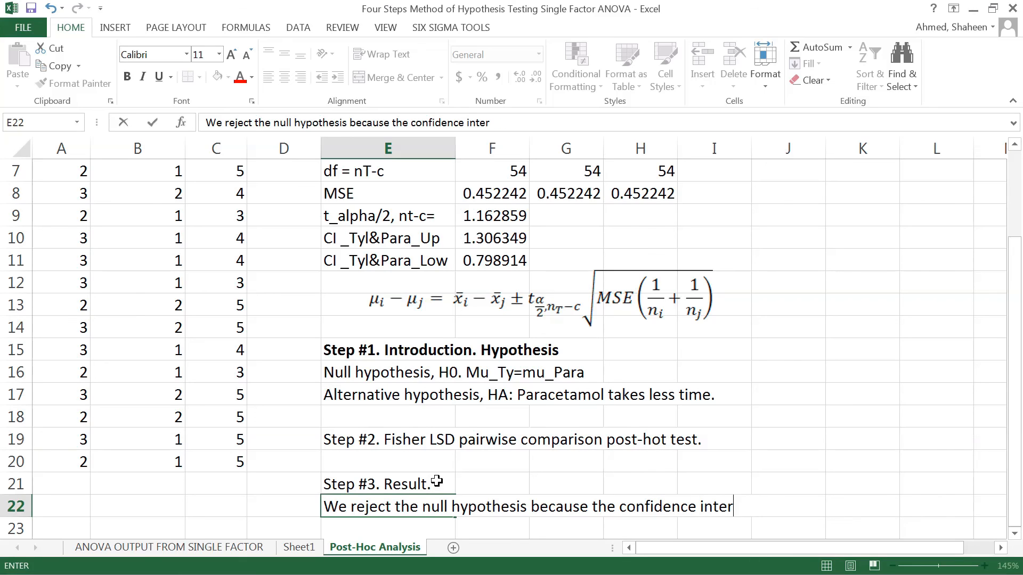
type("val does nto")
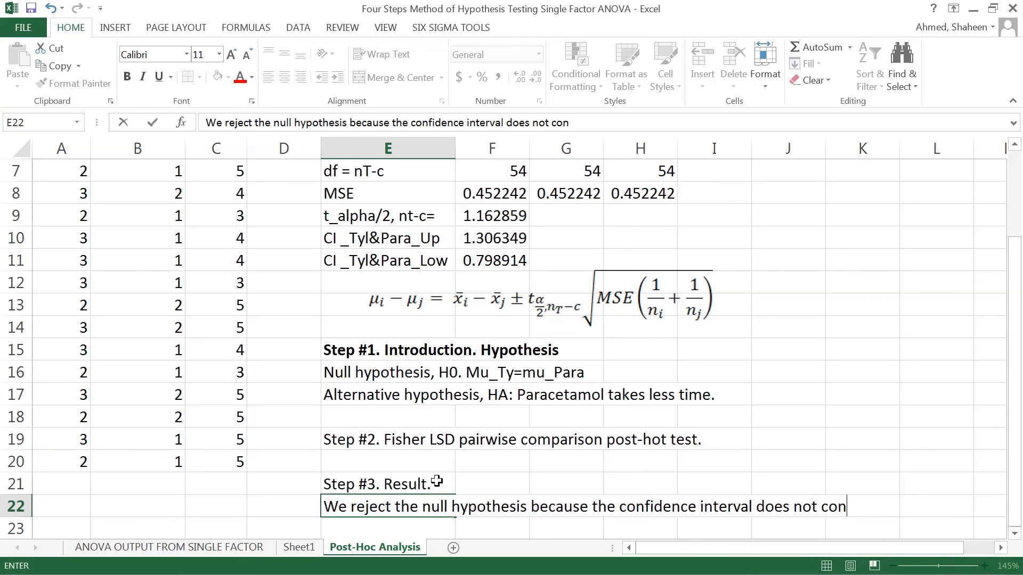
type("tain zero.")
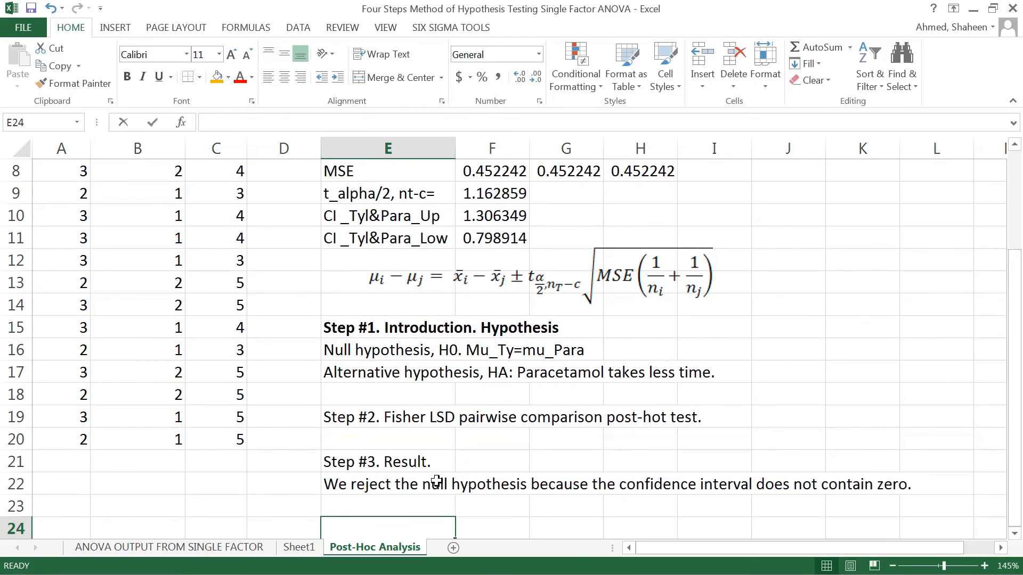
Step: Add 'Step #4. Contextual Conclusion.' followed by the line that Paracetamol significantly works better
type("Step #4. C")
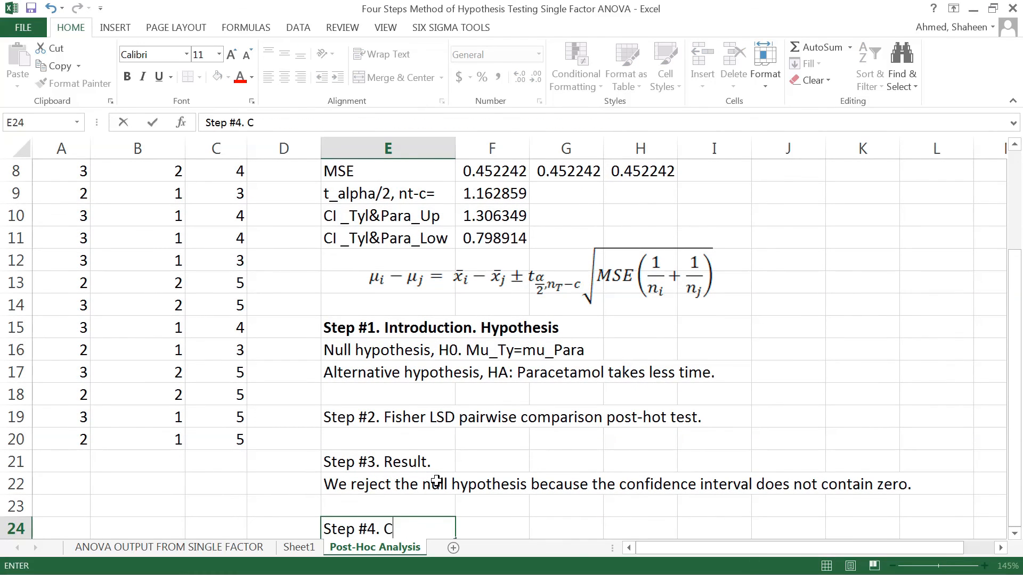
type("ontextual Co")
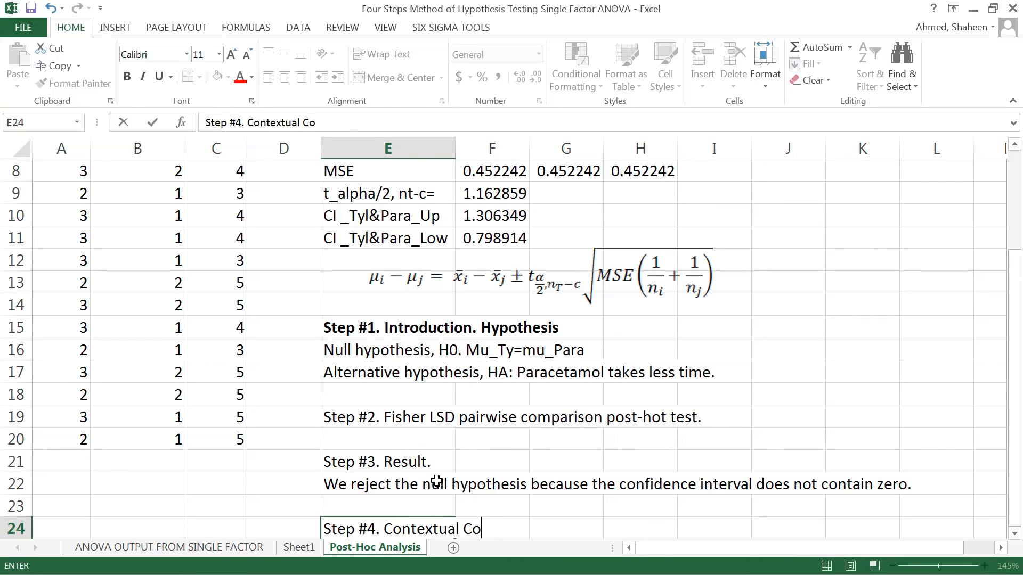
type("nclusion.")
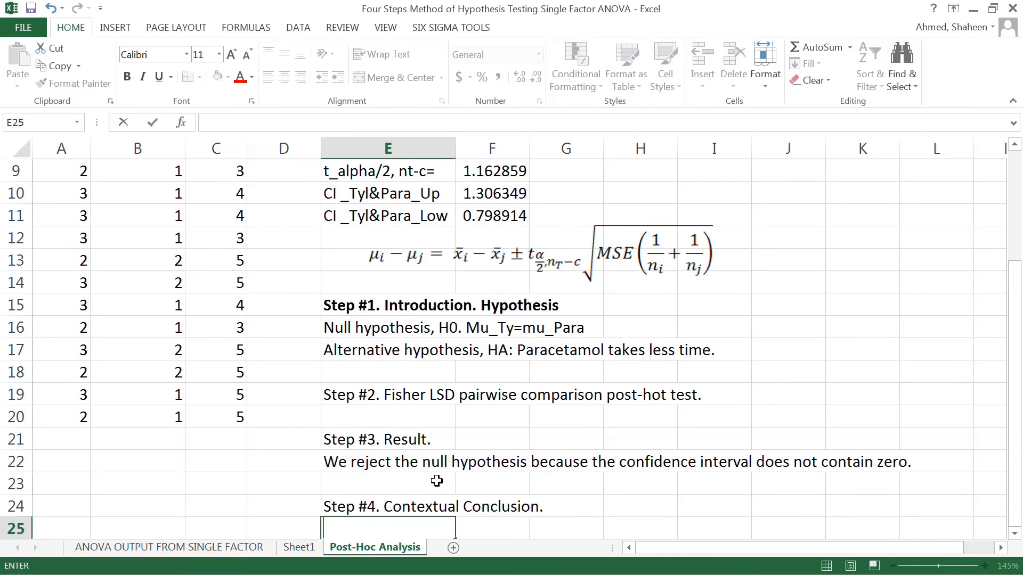
type("Paracetabmol signficantly works")
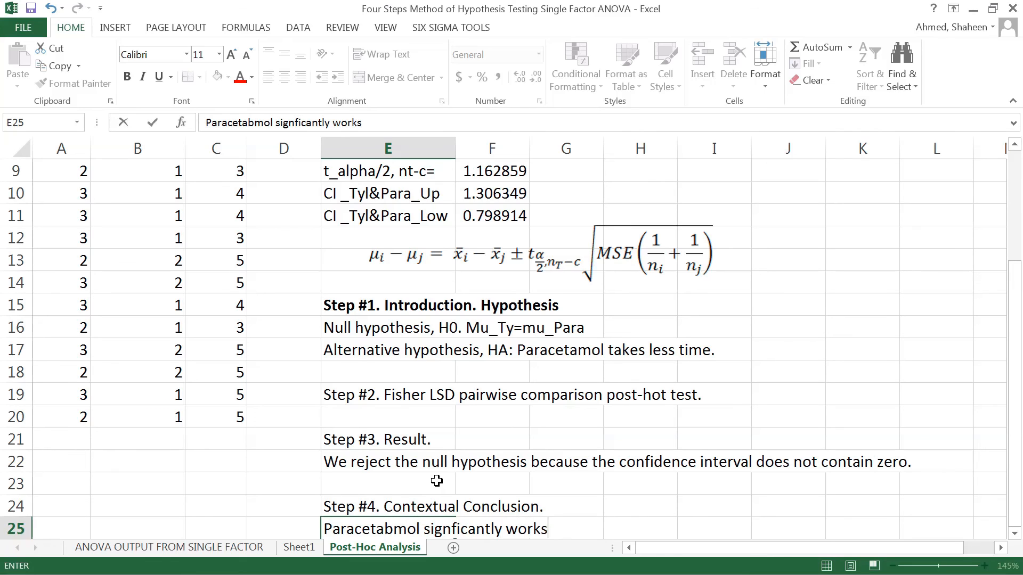
type("better.")
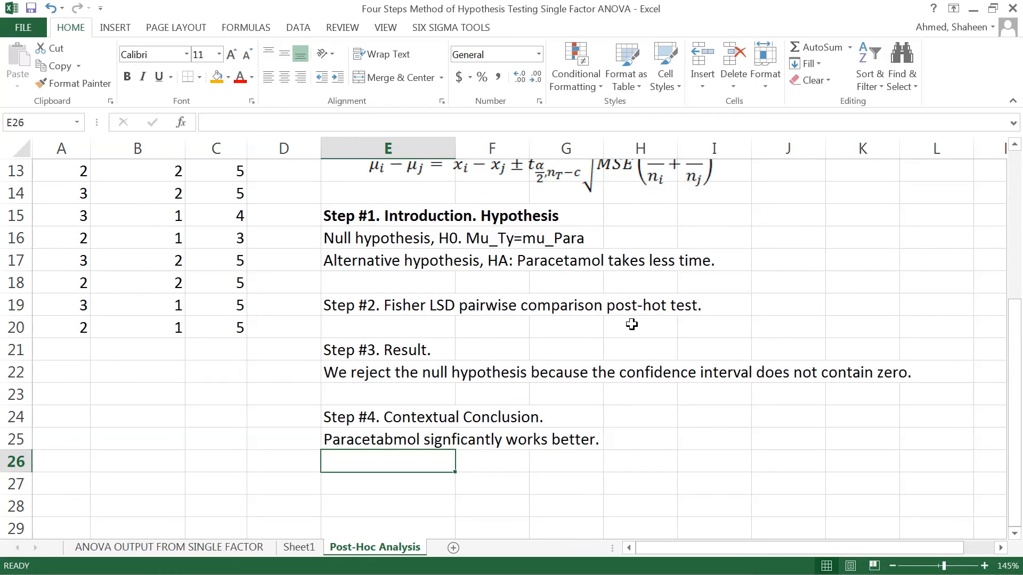
mouse_move(619, 349)
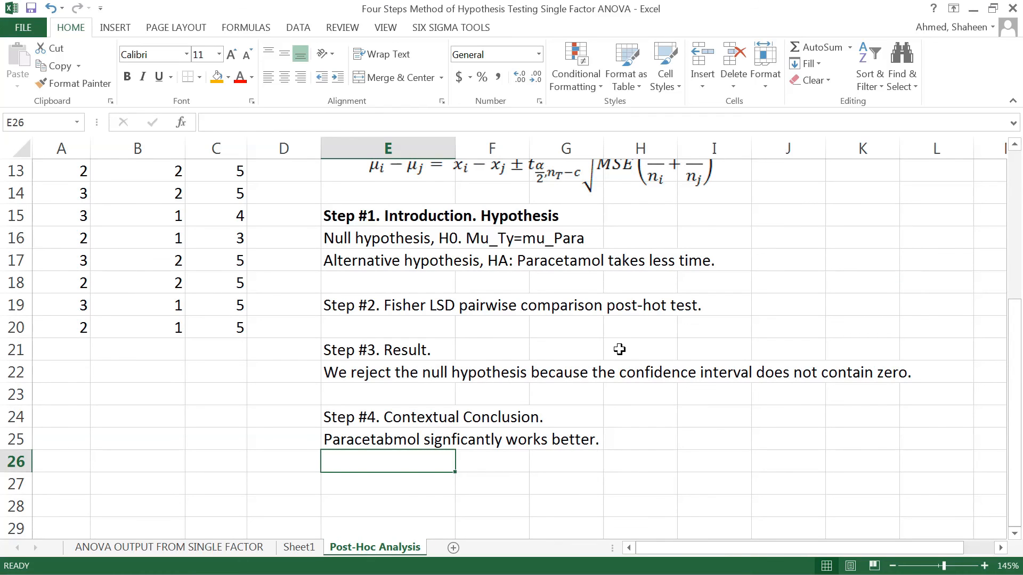